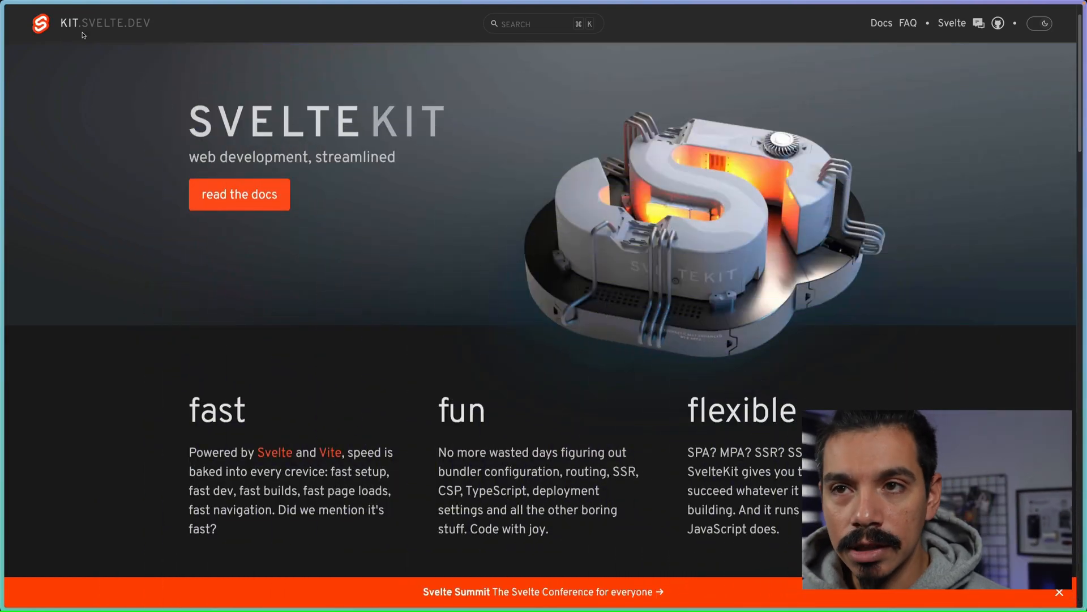
{"action": "mouse_move", "coordinate": [239, 205]}
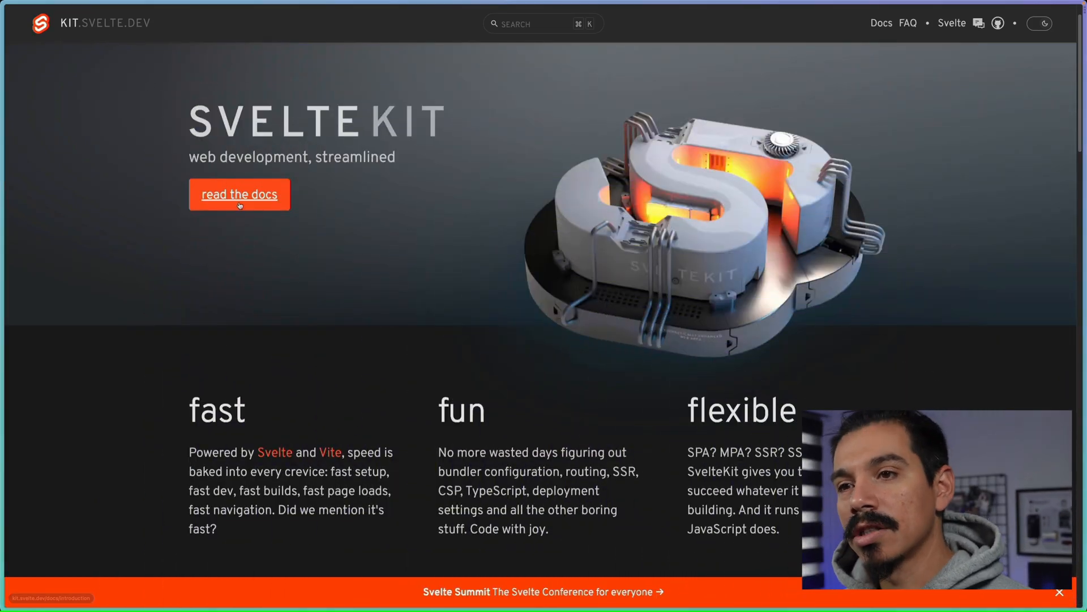
Step: Follow the 'read the docs' link from the kit.svelte.dev home page
{"action": "left_click", "coordinate": [239, 195]}
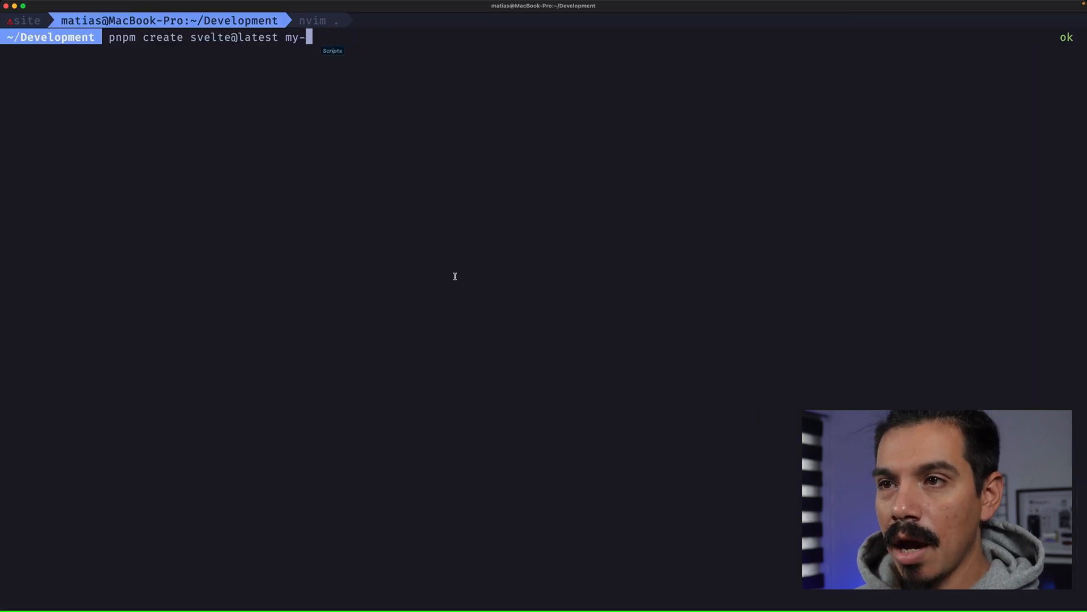
Step: Run pnpm create svelte@latest sveltekit-todoapp choosing Skeleton, TypeScript, ESLint and Prettier
{"action": "type", "text": "svelte-cloudinary"}
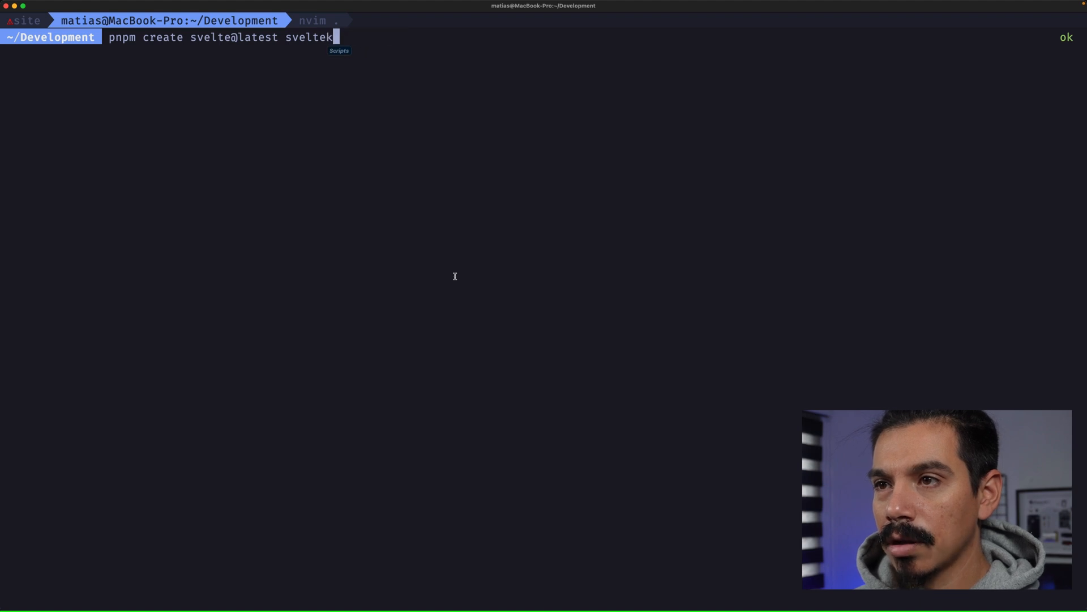
{"action": "type", "text": "it-todoapp"}
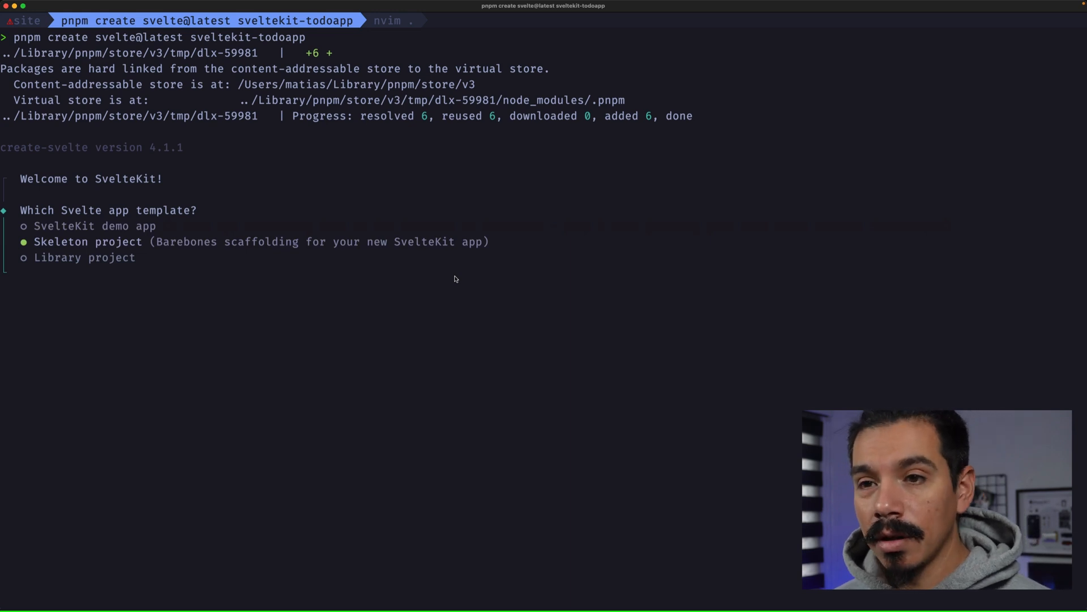
{"action": "key", "text": "enter"}
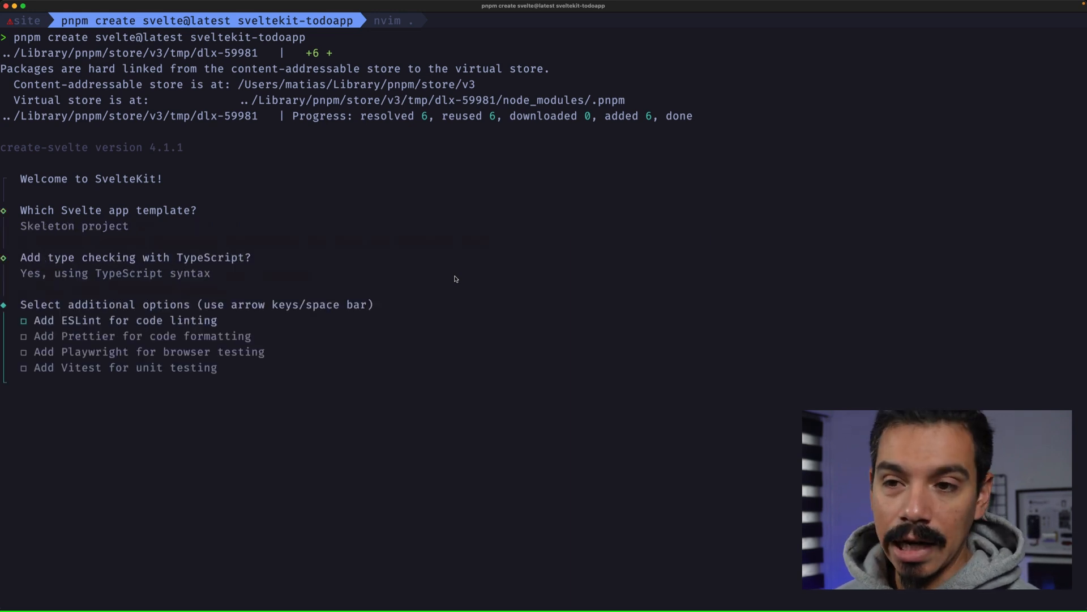
{"action": "key", "text": "space"}
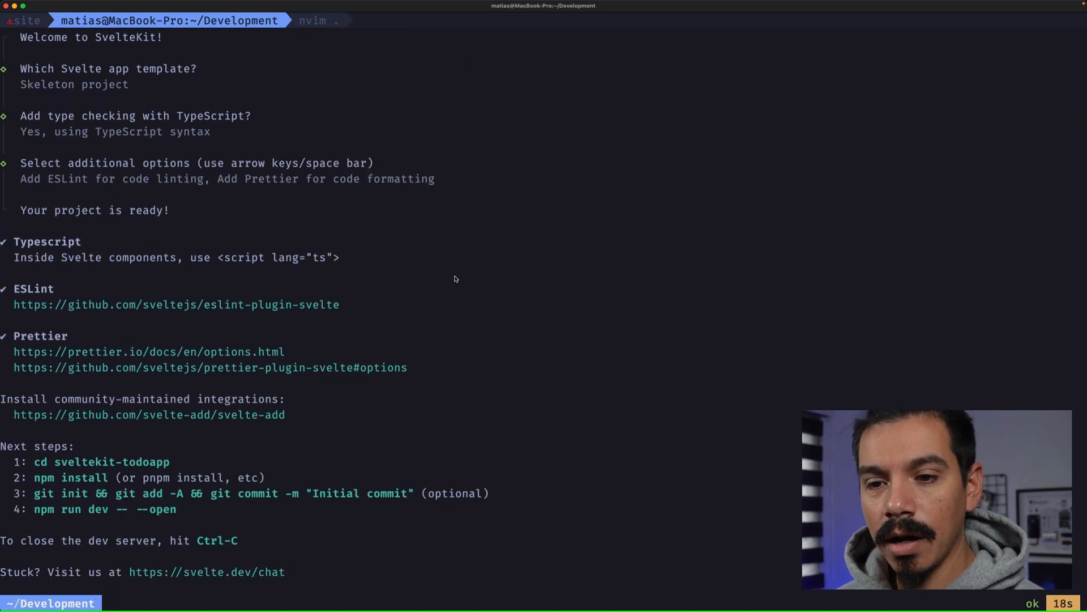
Step: Change into the sveltekit-todoapp folder and list its files with ls
{"action": "type", "text": "cd svelte"}
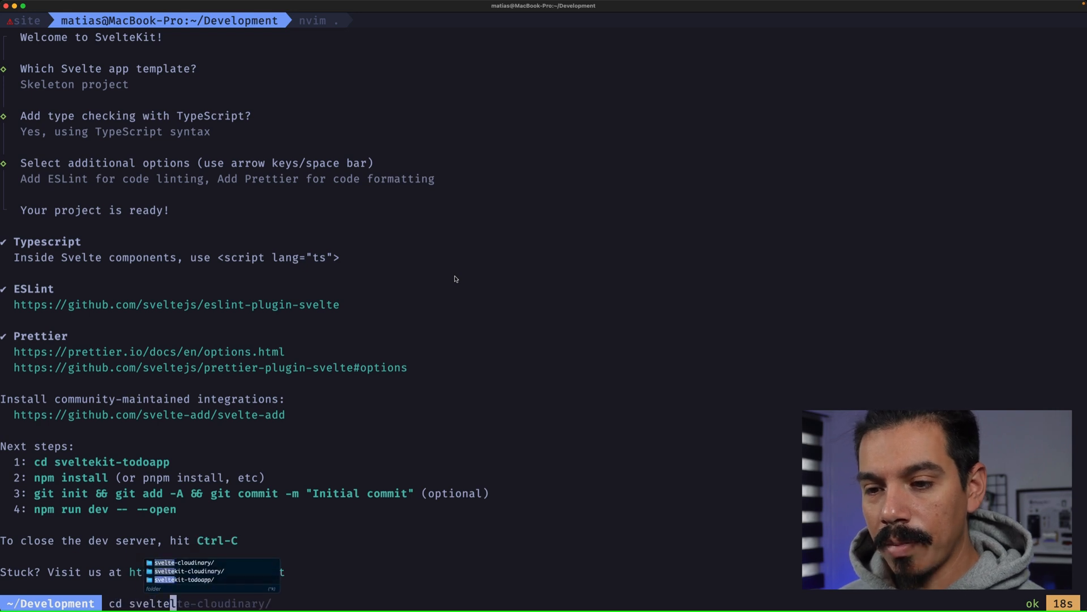
{"action": "key", "text": "Enter"}
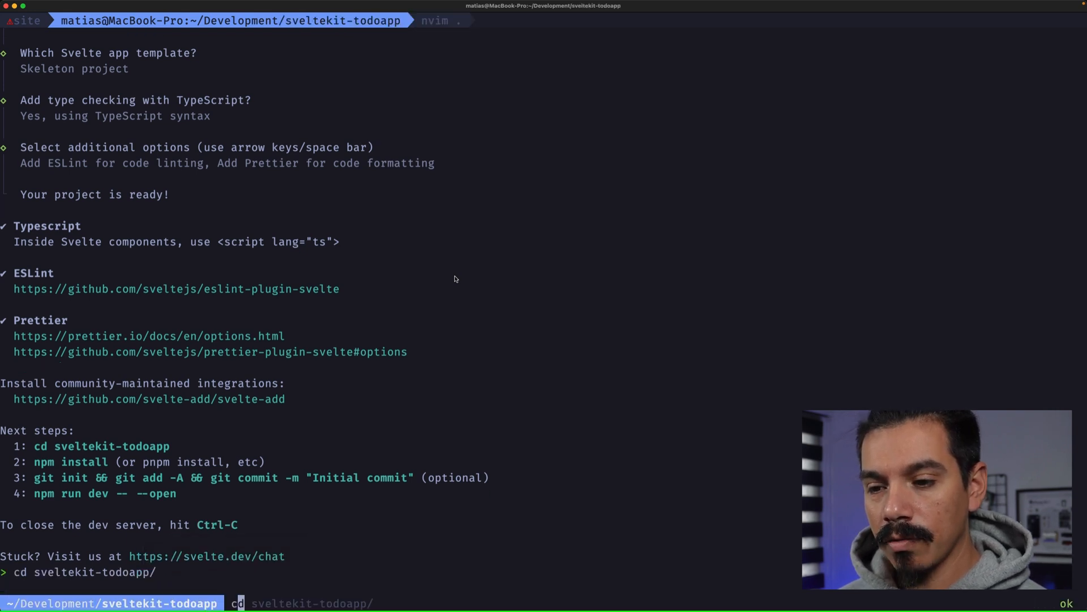
{"action": "key", "text": "enter"}
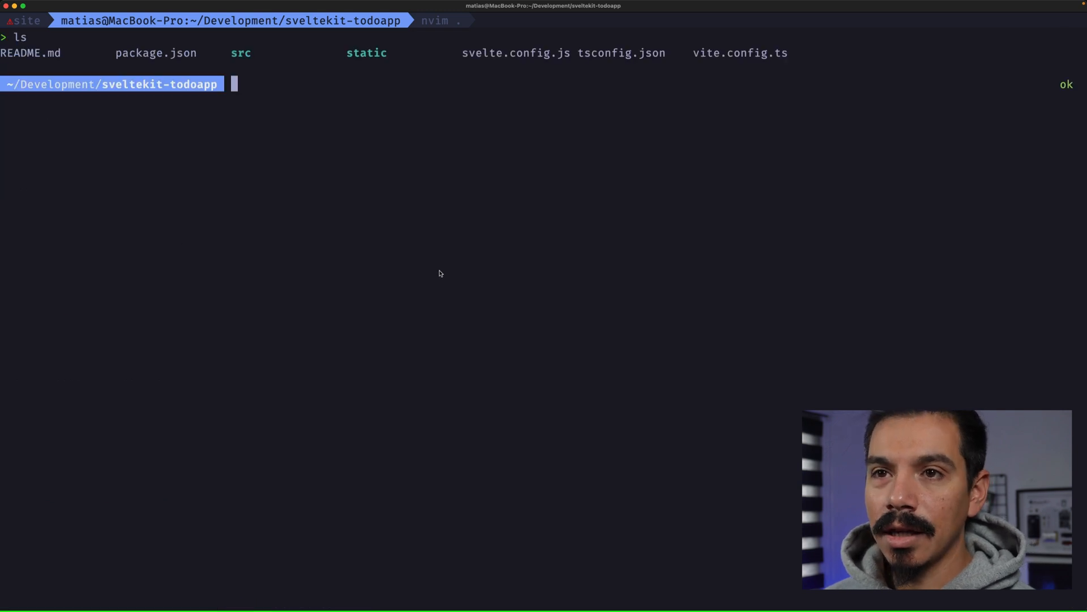
{"action": "mouse_move", "coordinate": [195, 73]}
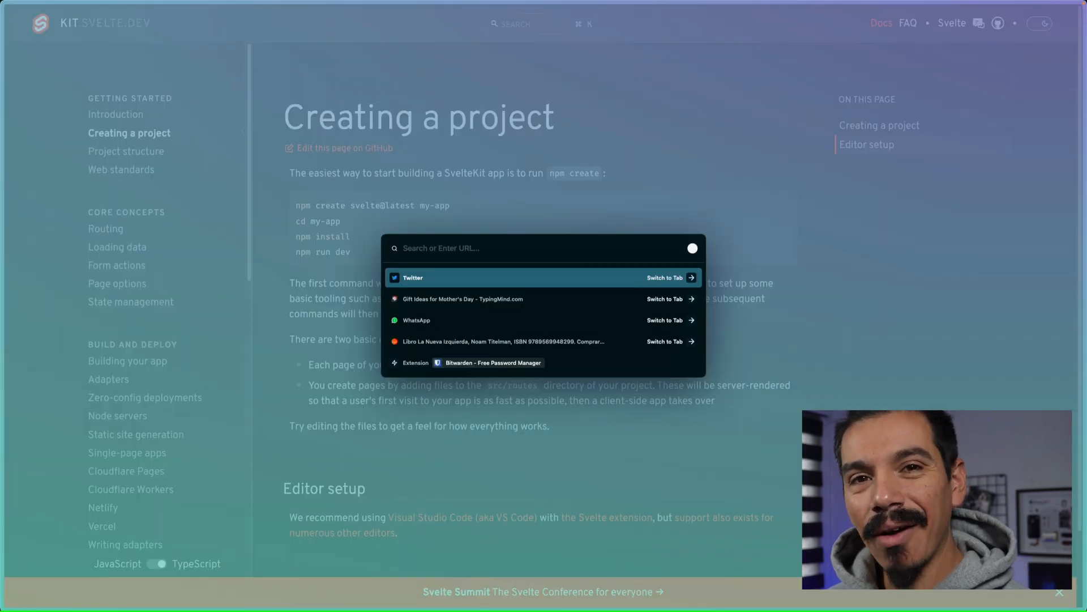
Step: Find the svelte-add README's integrations list and follow its Tailwind CSS link
{"action": "type", "text": "svl"}
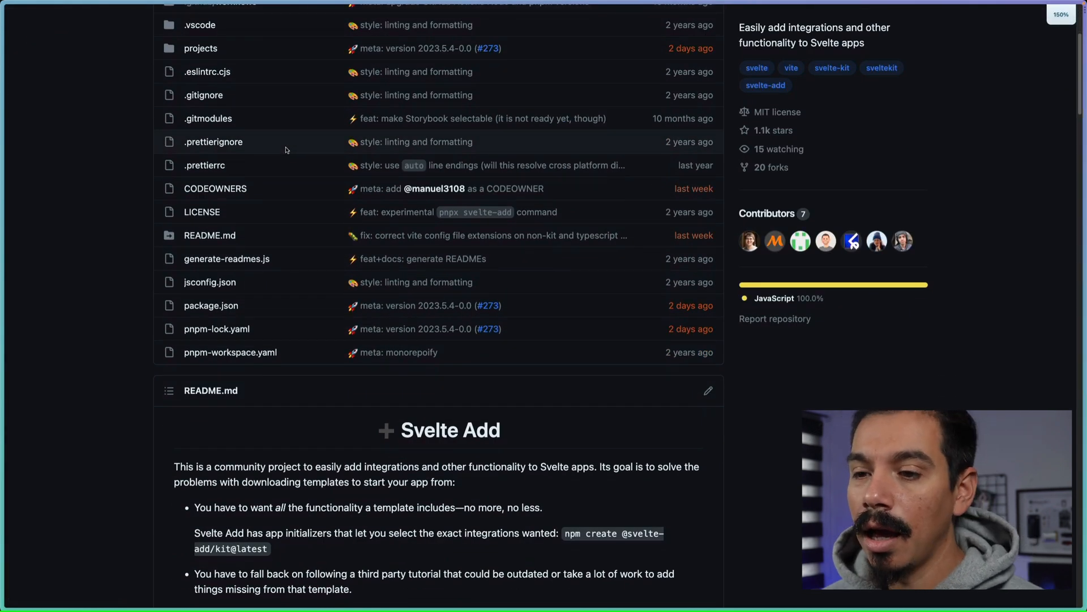
{"action": "scroll", "scroll_direction": "down", "scroll_amount": 3}
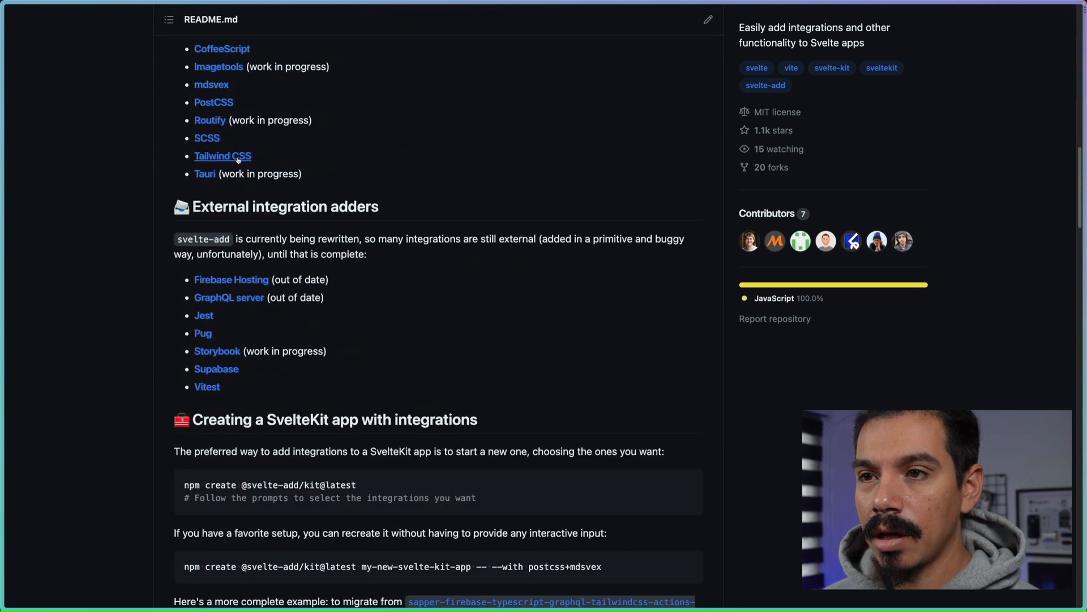
{"action": "left_click", "coordinate": [223, 156]}
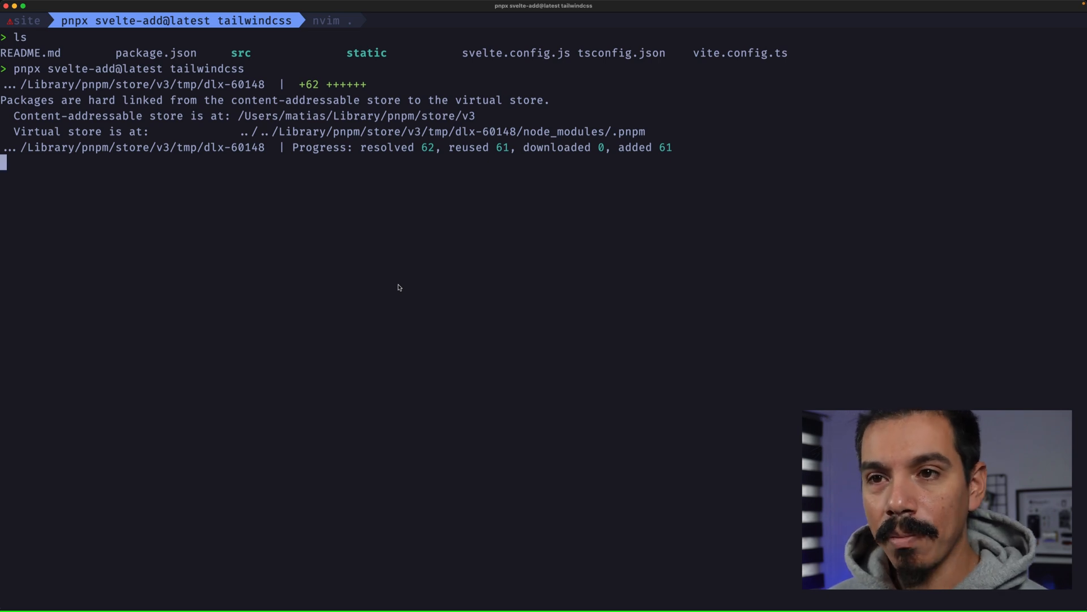
Step: Install the project's dependencies with pnpm install after adding Tailwind
{"action": "type", "text": "pnpm install"}
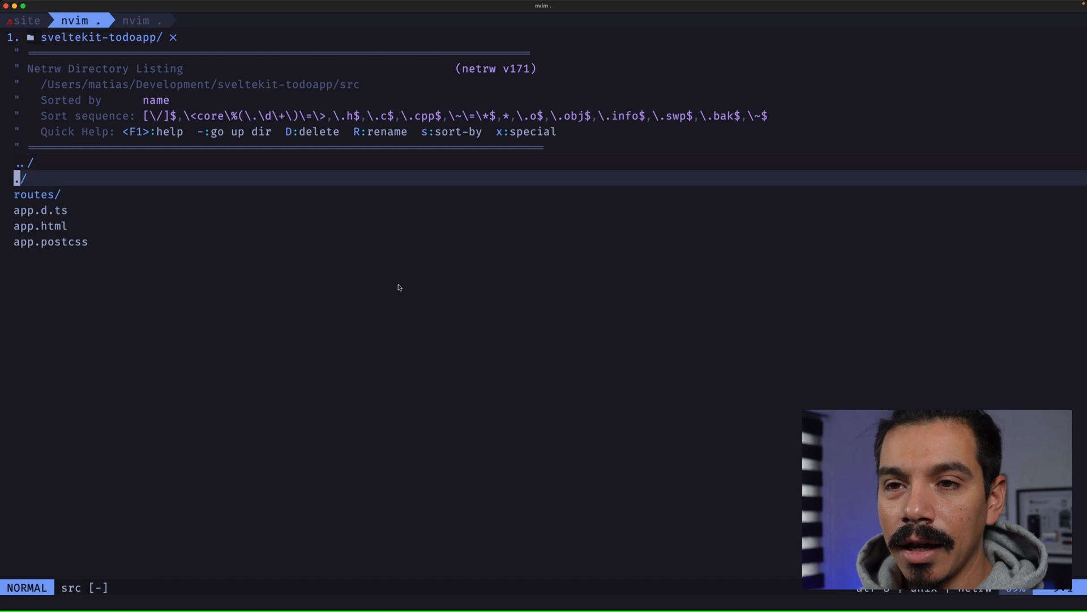
Step: Open src/app.html, then filter the file finder with '+' to show the route files
{"action": "key", "text": "j"}
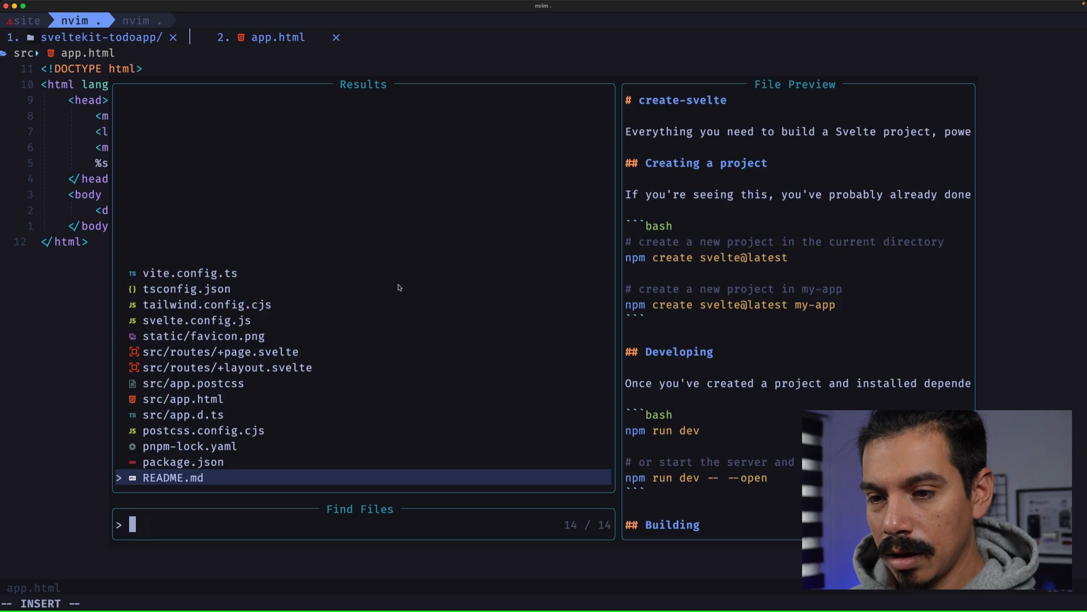
{"action": "type", "text": "+"}
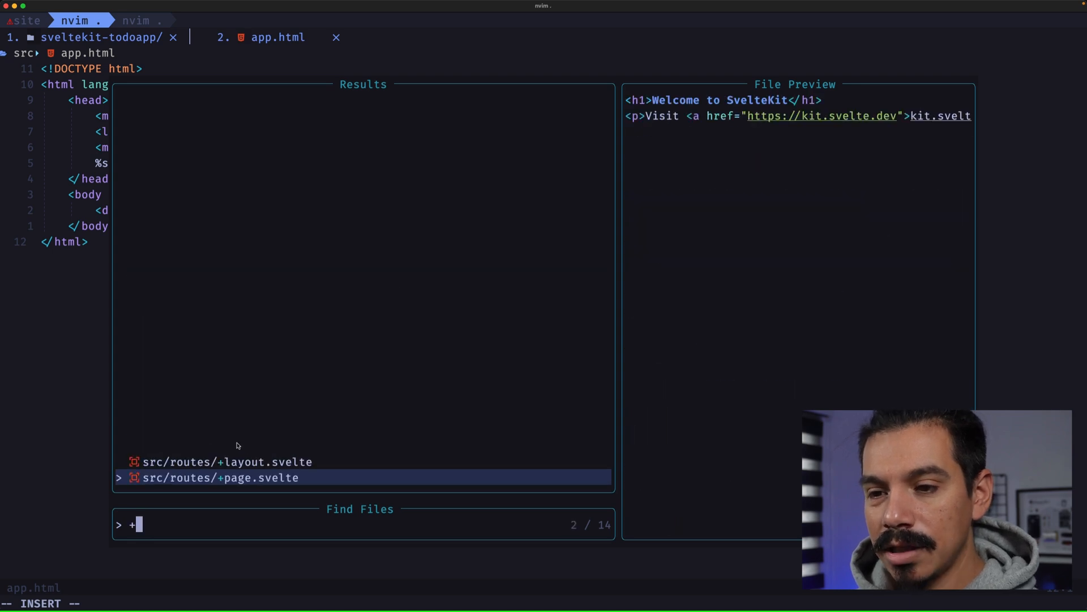
{"action": "mouse_move", "coordinate": [218, 487]}
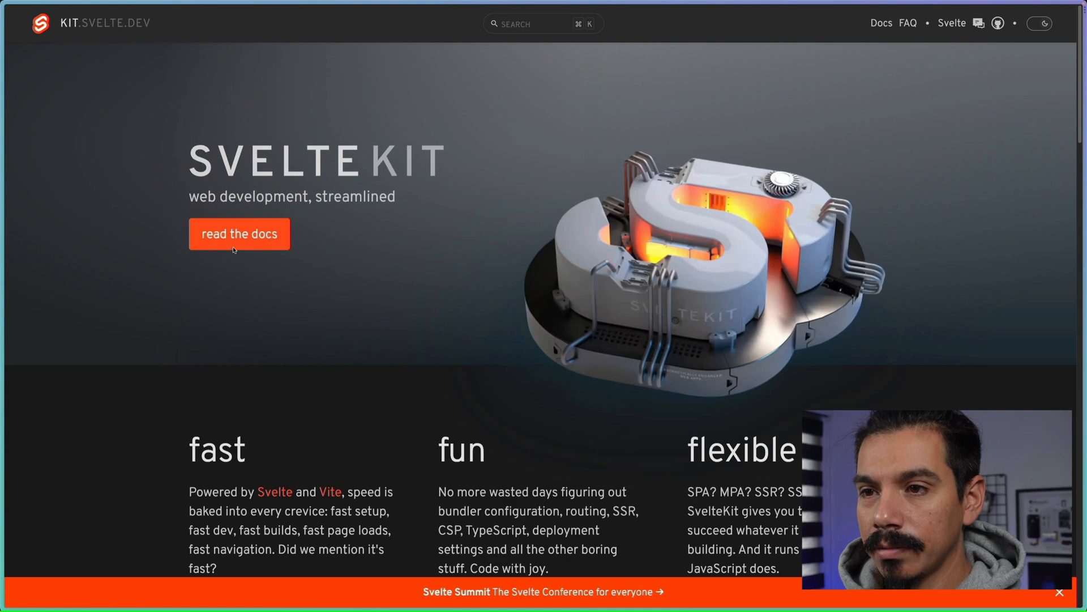
Step: Read the Routing guide's +page, +error and +layout sections in the SvelteKit docs
{"action": "left_click", "coordinate": [239, 233]}
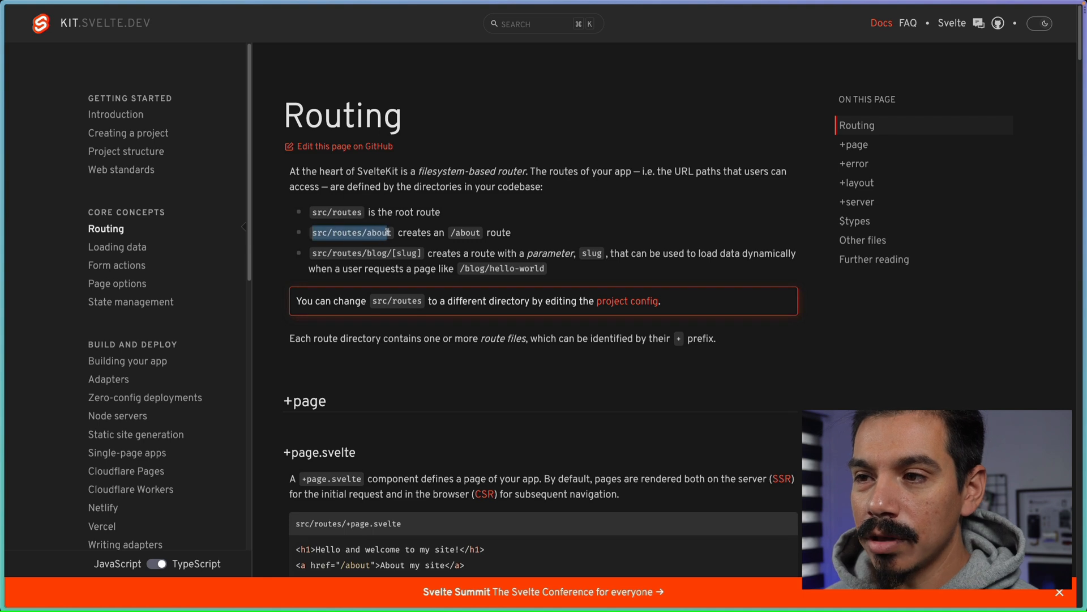
{"action": "scroll", "scroll_direction": "down", "scroll_amount": 3}
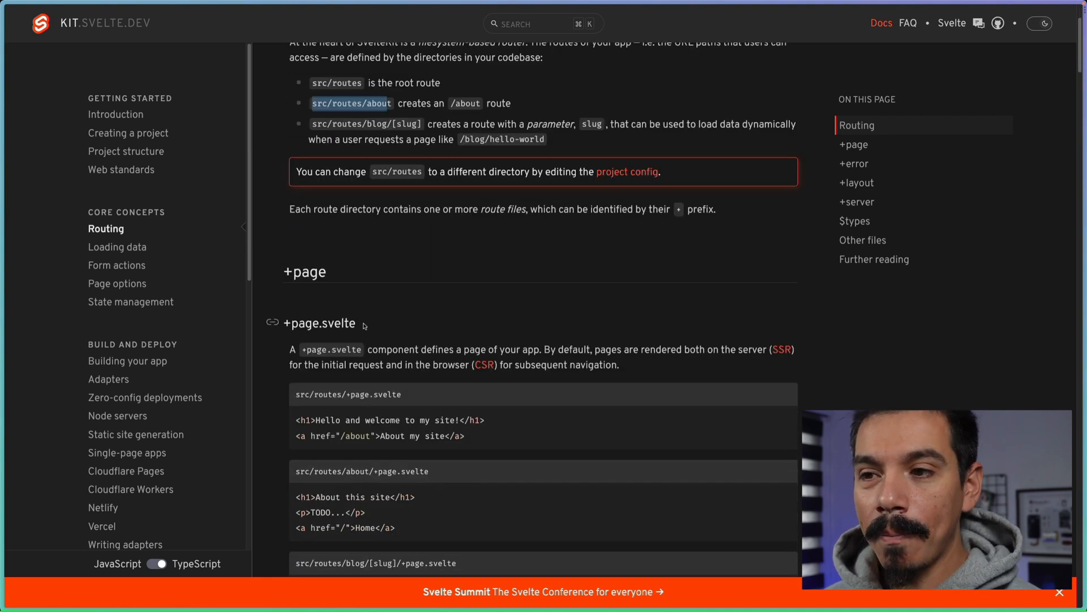
{"action": "double_click", "coordinate": [320, 323]}
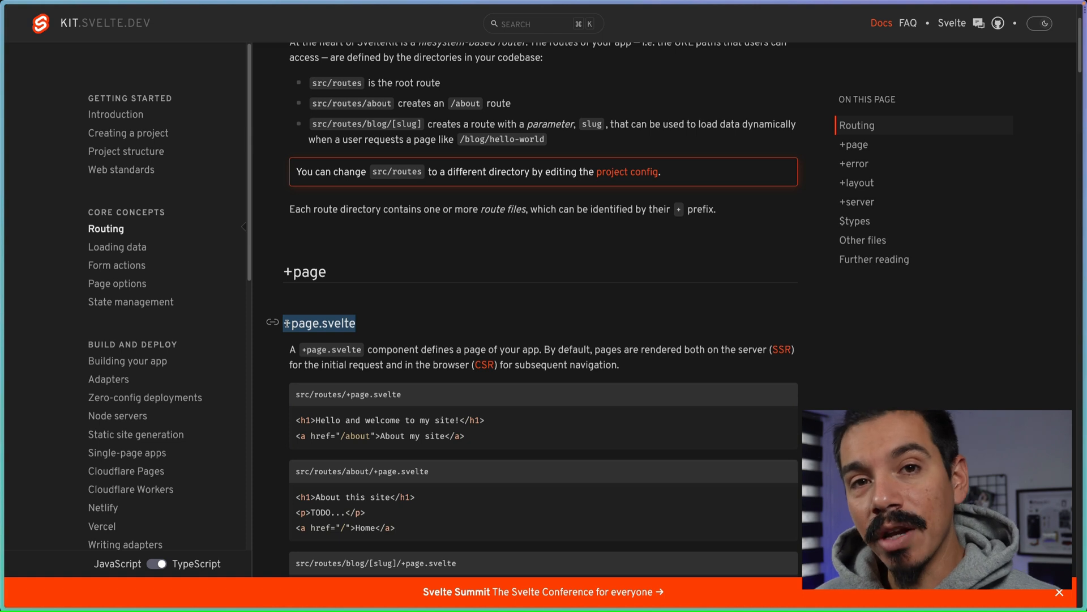
{"action": "scroll", "scroll_direction": "down", "scroll_amount": 3}
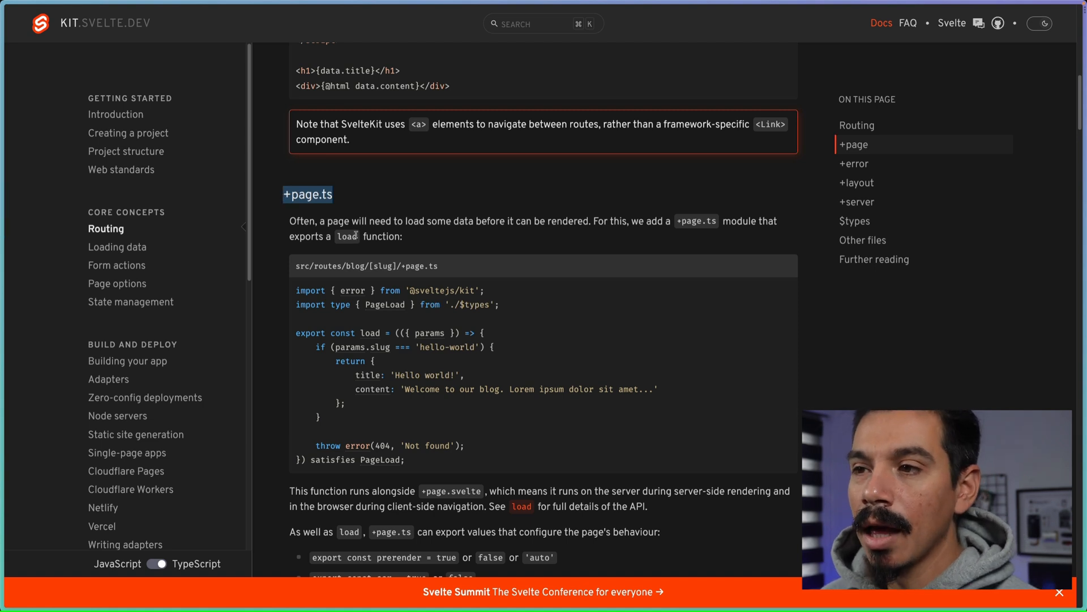
{"action": "mouse_move", "coordinate": [359, 231]}
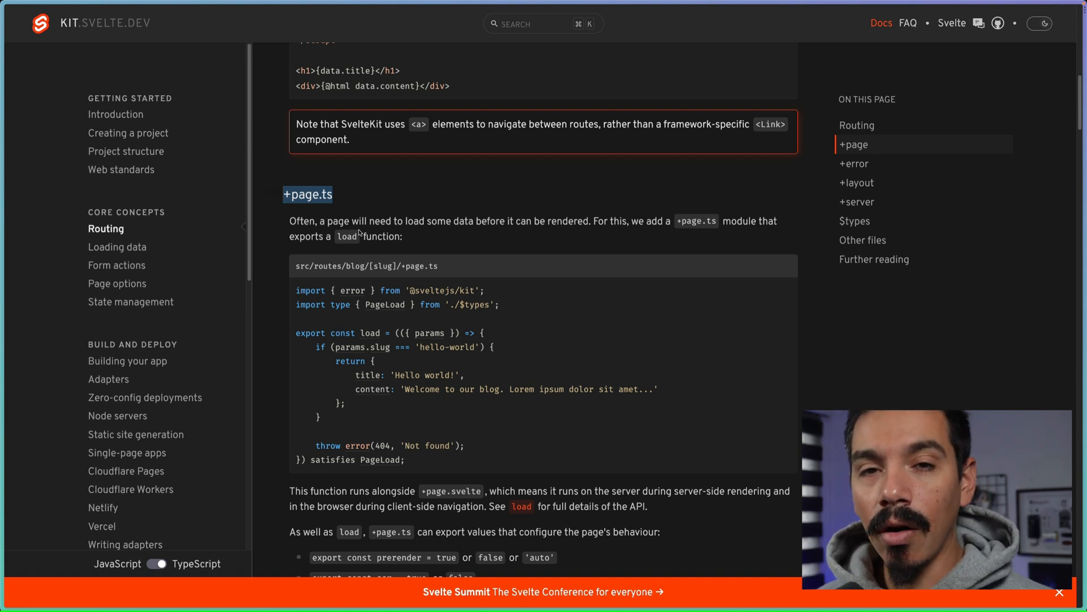
{"action": "scroll", "scroll_direction": "down", "scroll_amount": 3}
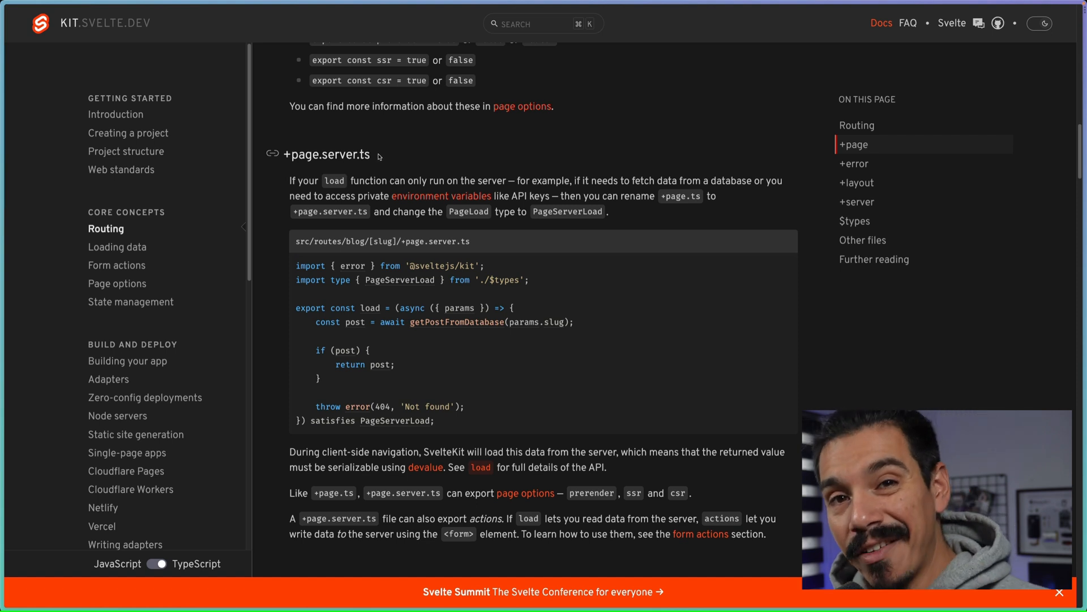
{"action": "scroll", "scroll_direction": "down", "scroll_amount": 3}
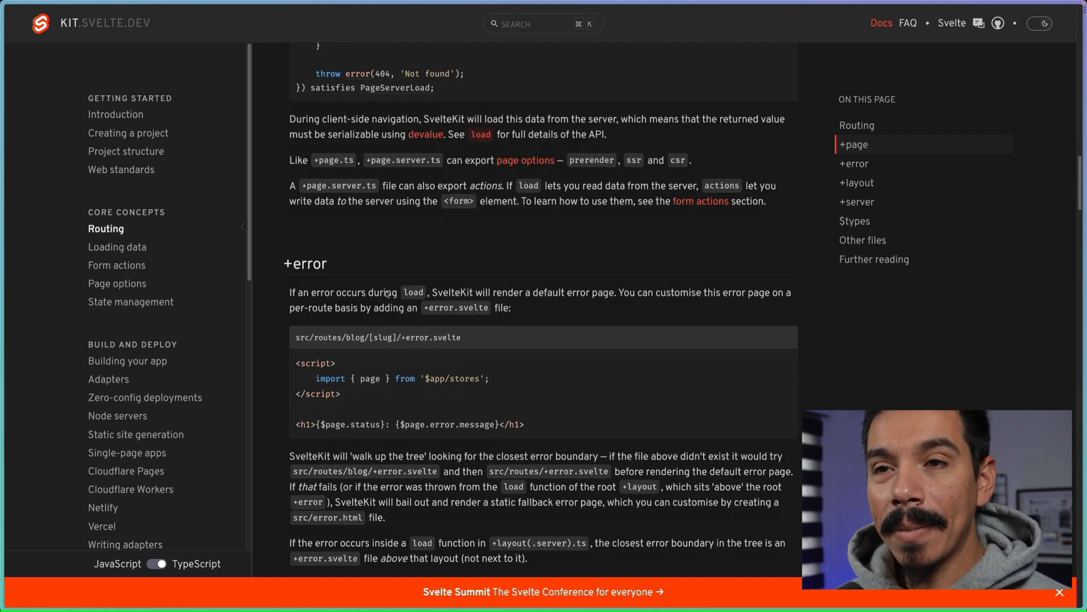
{"action": "scroll", "scroll_direction": "down", "scroll_amount": 3}
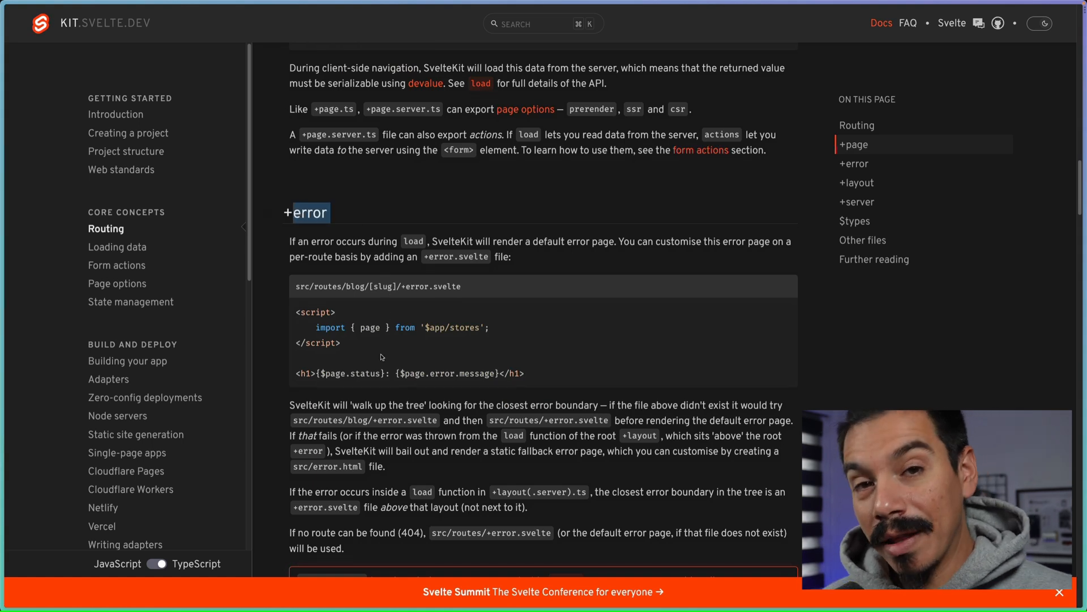
{"action": "scroll", "scroll_direction": "down", "scroll_amount": 3}
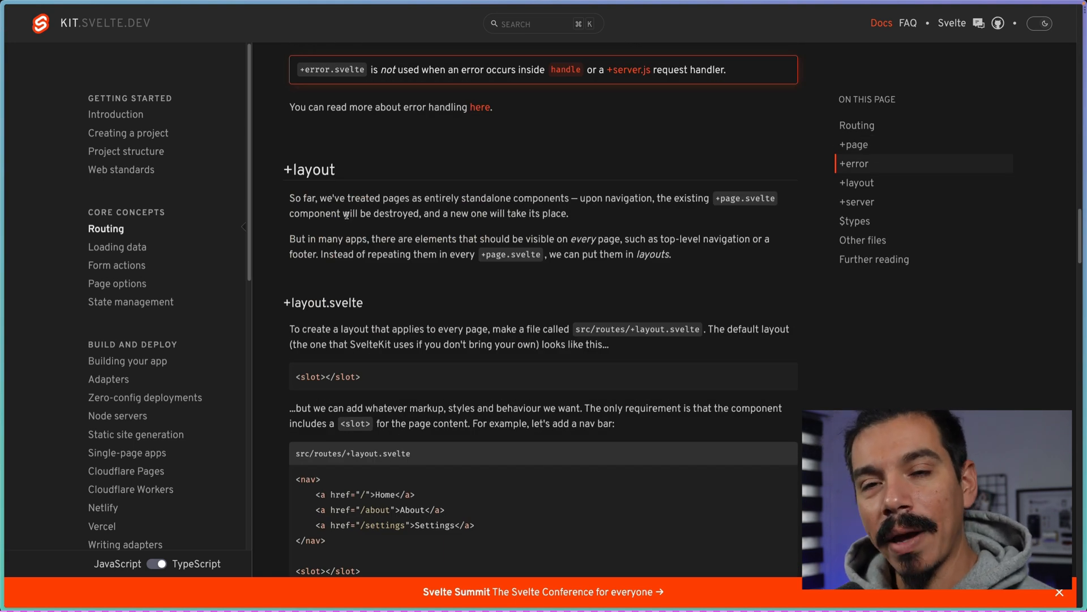
{"action": "mouse_move", "coordinate": [386, 307]}
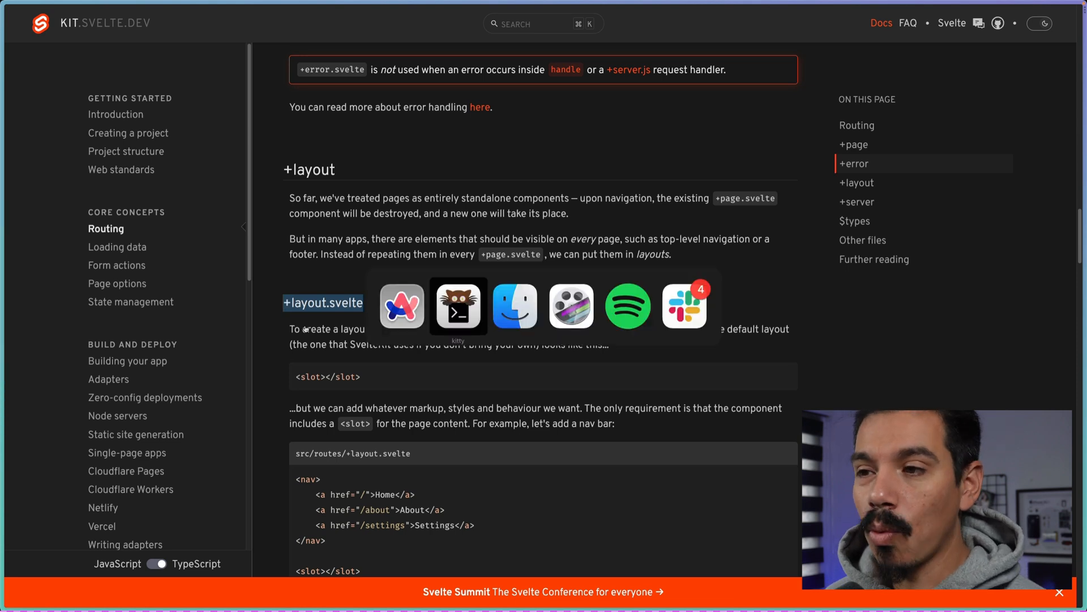
Step: In +layout.svelte, start a wrapper <div class="container mx-auto bg-slate-900"> around the slot
{"action": "left_click", "coordinate": [458, 307]}
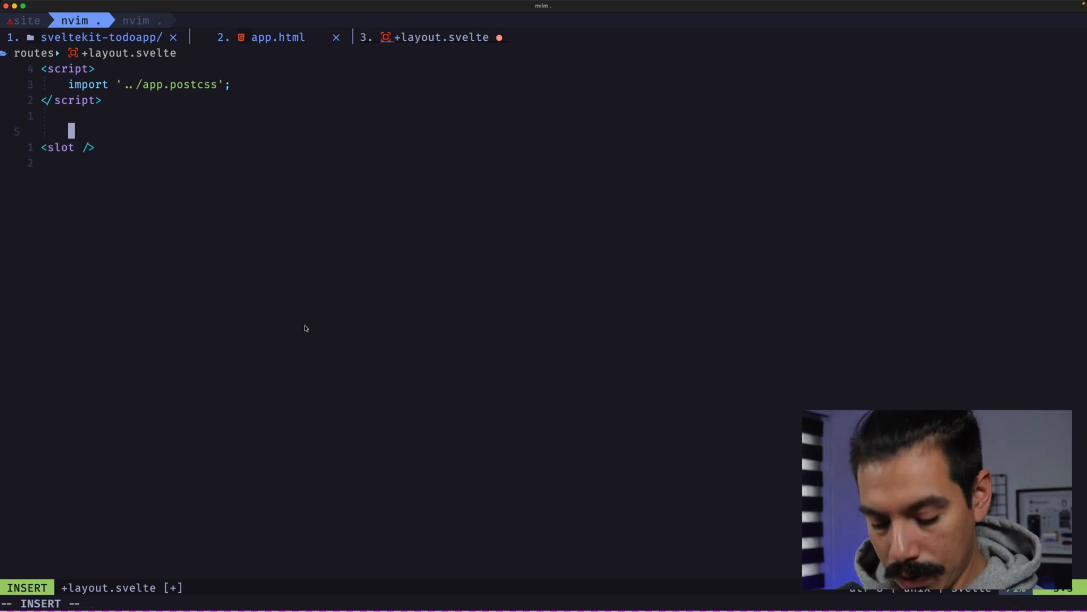
{"action": "type", "text": "<div class=\"container mx"}
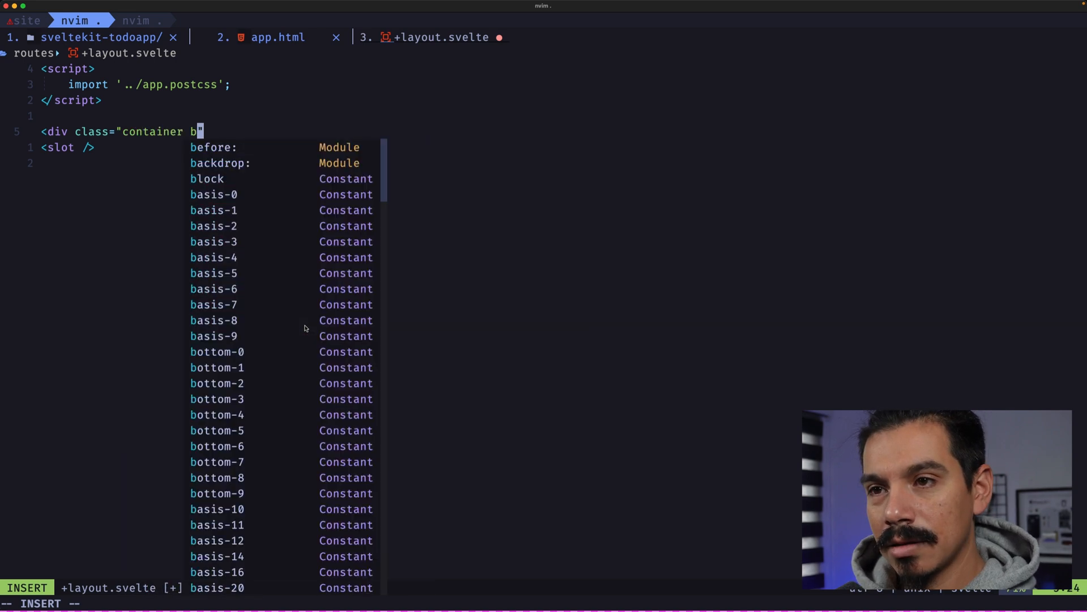
{"action": "type", "text": "g-slate-900"}
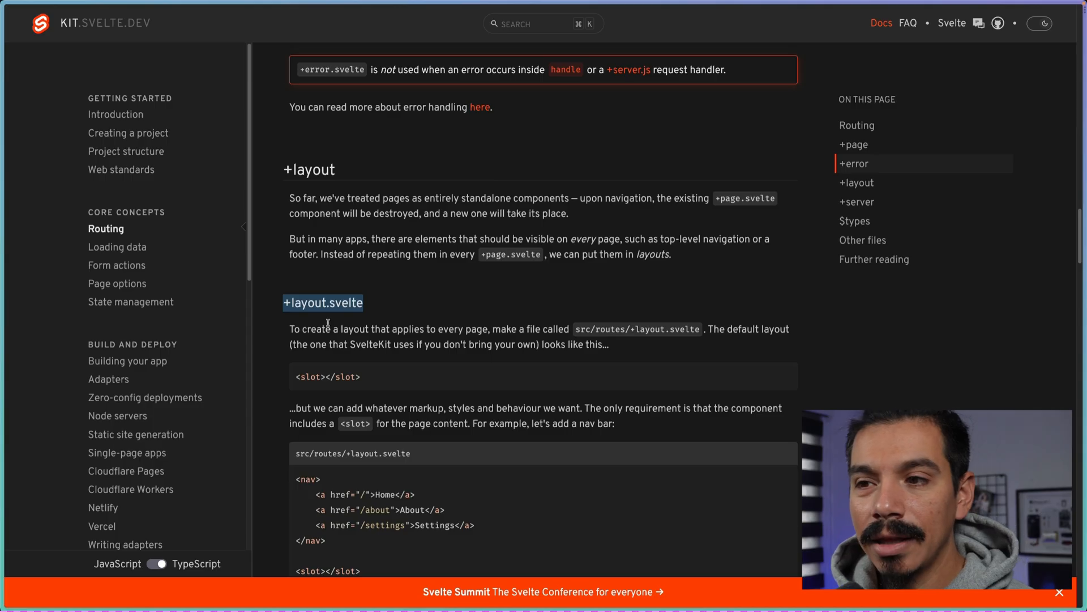
{"action": "mouse_move", "coordinate": [397, 305]}
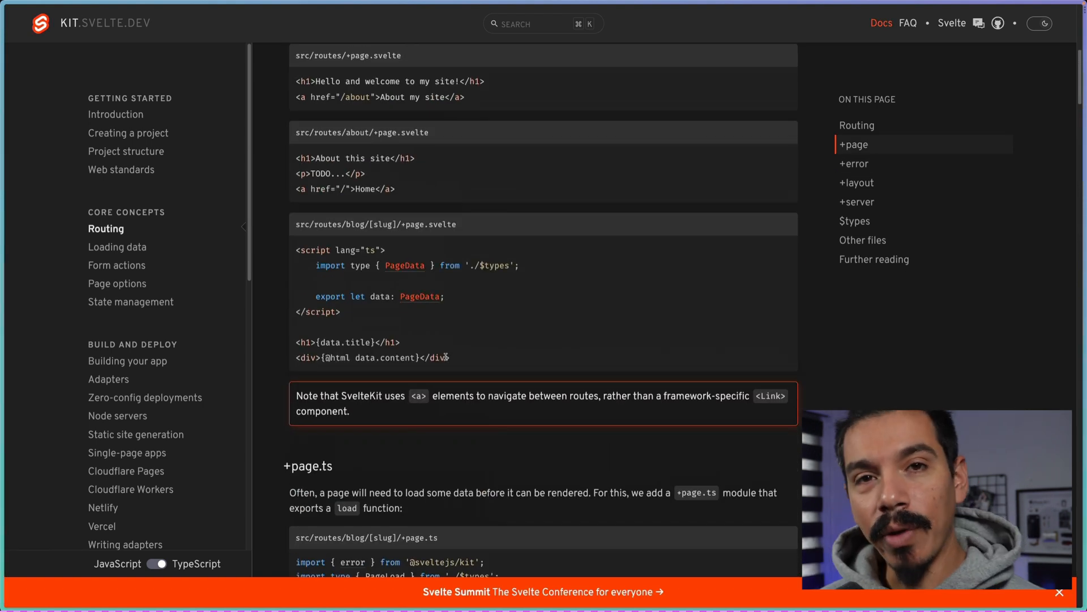
{"action": "scroll", "scroll_direction": "down", "scroll_amount": 3}
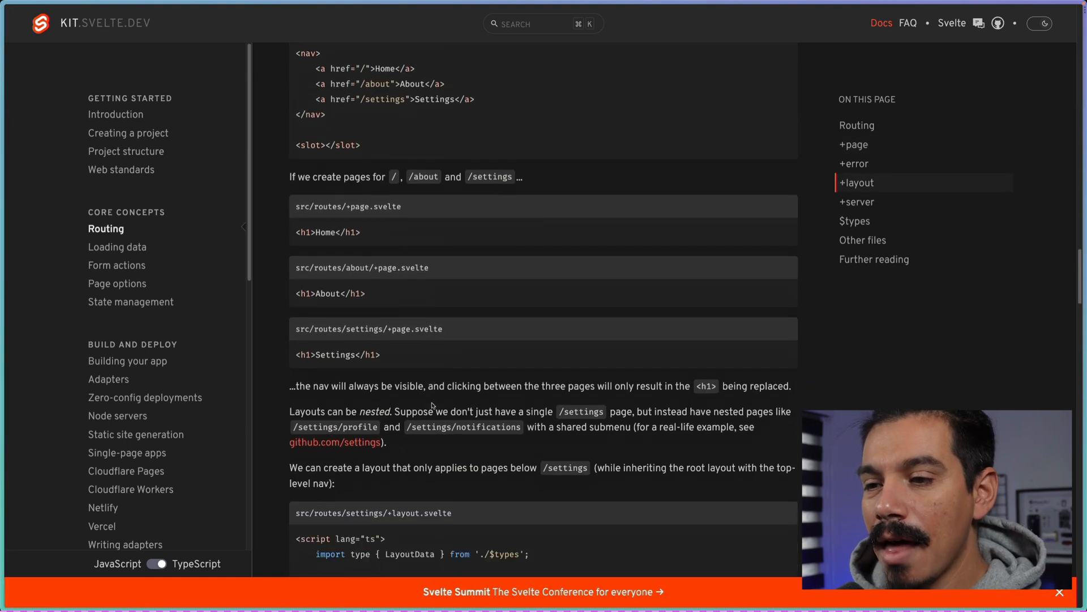
{"action": "scroll", "scroll_direction": "down", "scroll_amount": 3}
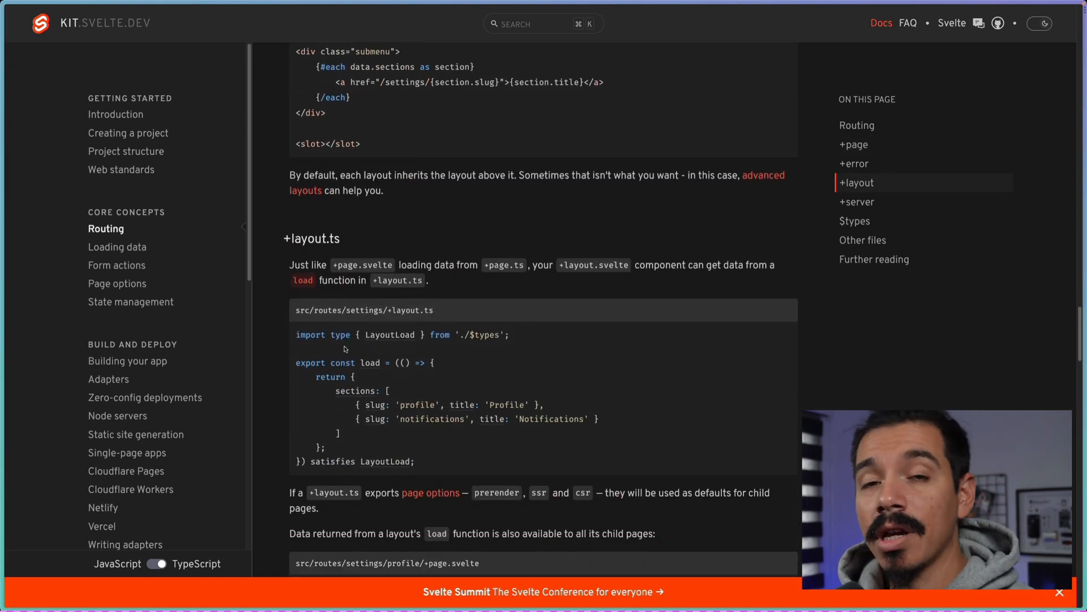
{"action": "mouse_move", "coordinate": [358, 243]}
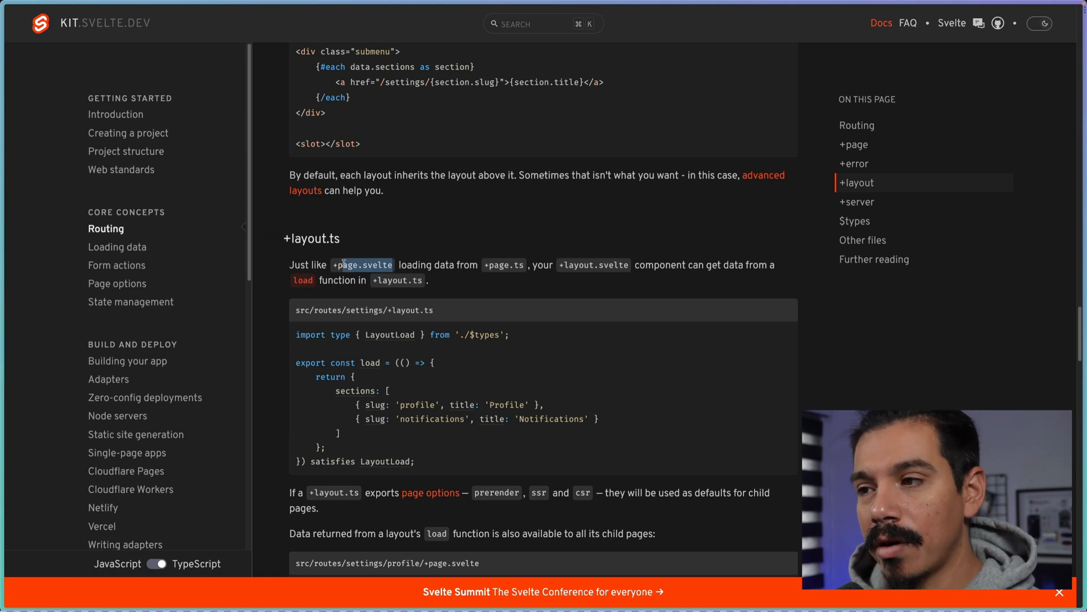
{"action": "scroll", "scroll_direction": "down", "scroll_amount": 3}
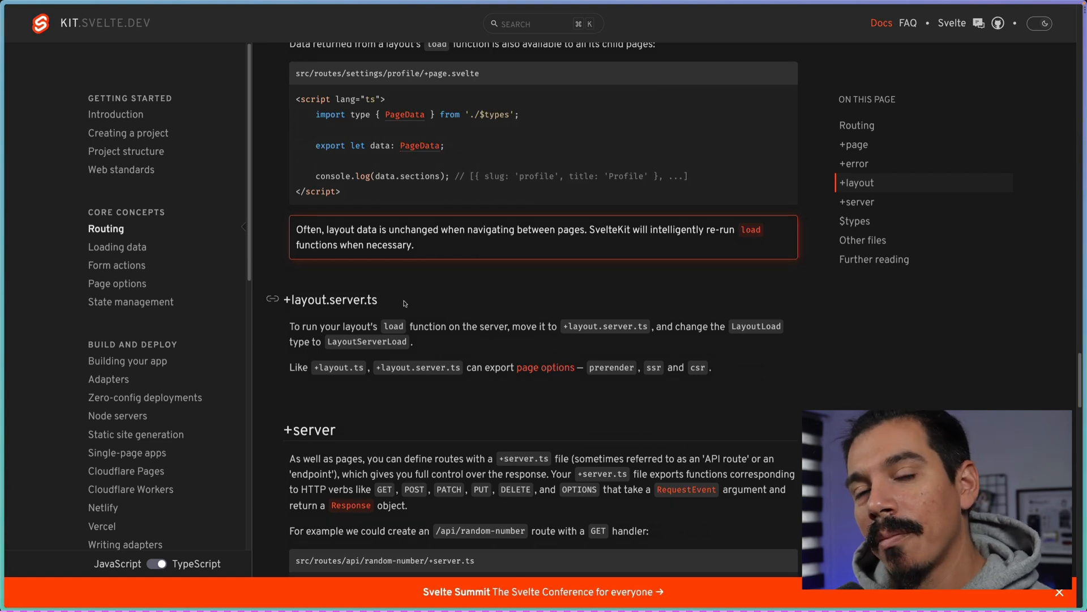
{"action": "scroll", "scroll_direction": "down", "scroll_amount": 3}
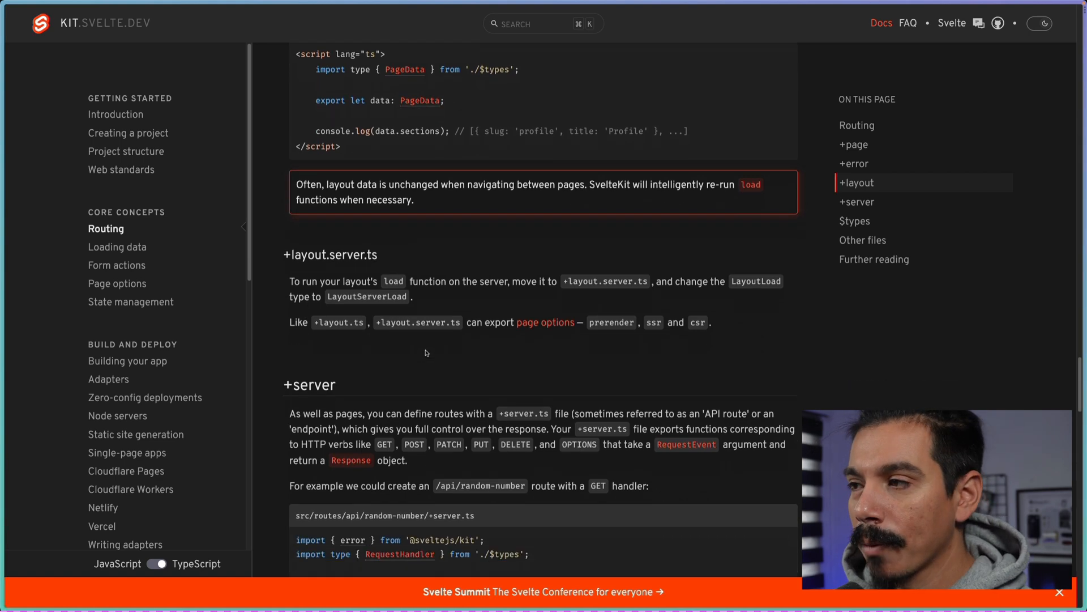
{"action": "scroll", "scroll_direction": "down", "scroll_amount": 3}
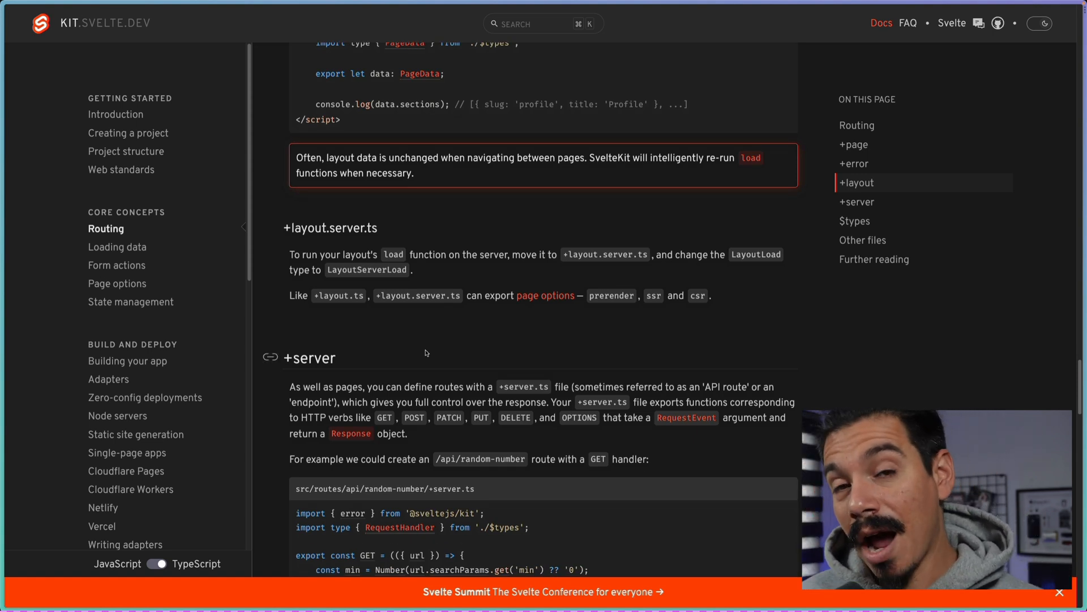
{"action": "scroll", "scroll_direction": "down", "scroll_amount": 3}
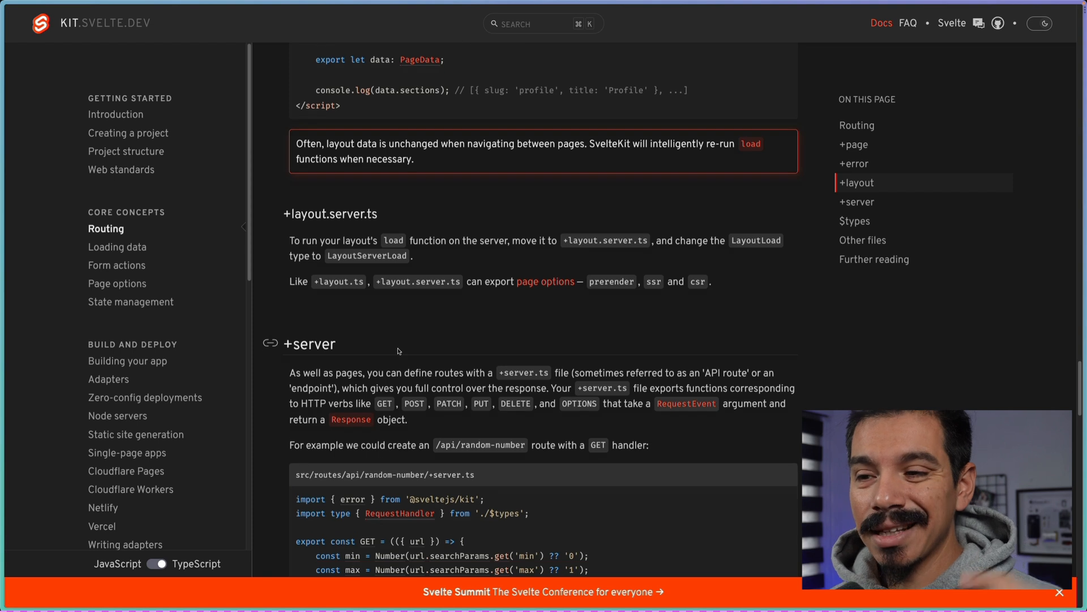
{"action": "double_click", "coordinate": [316, 344]}
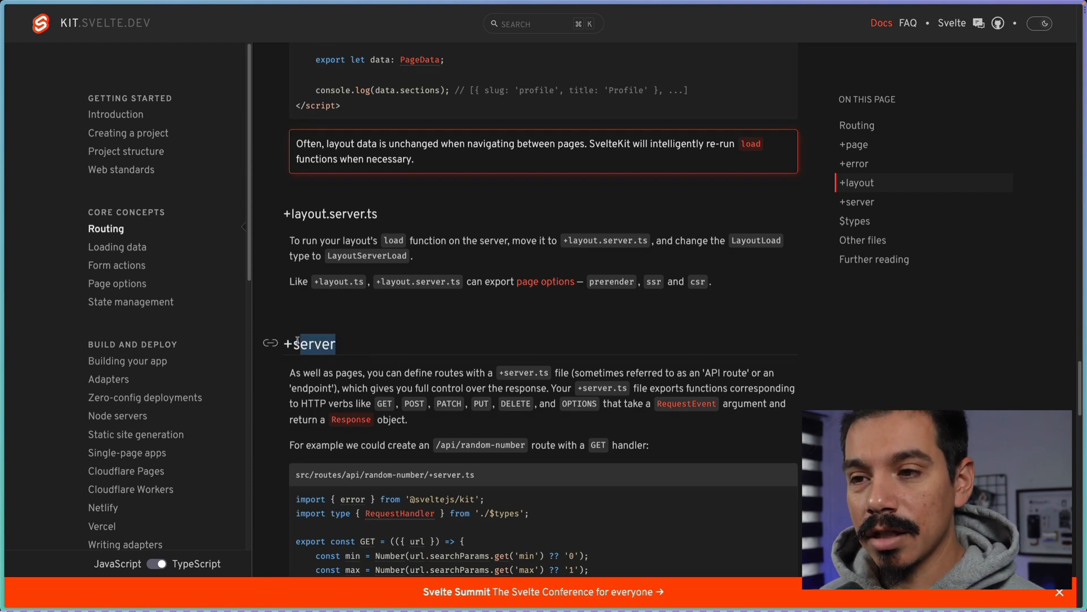
{"action": "scroll", "scroll_direction": "down", "scroll_amount": 3}
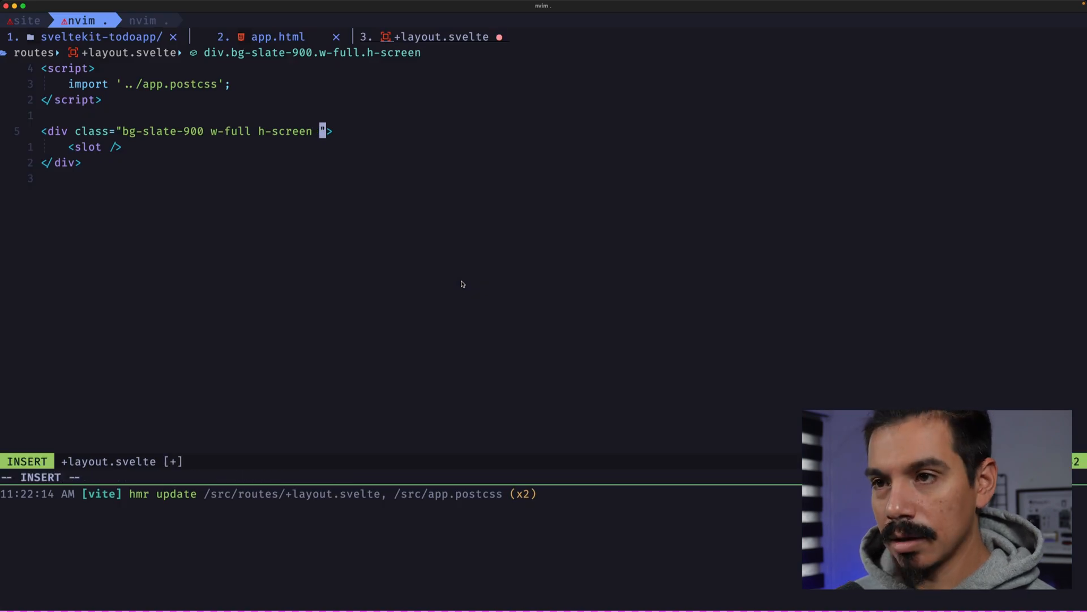
Step: Add a text-gray colour class to the full-screen slate-900 layout wrapper
{"action": "type", "text": "text-"}
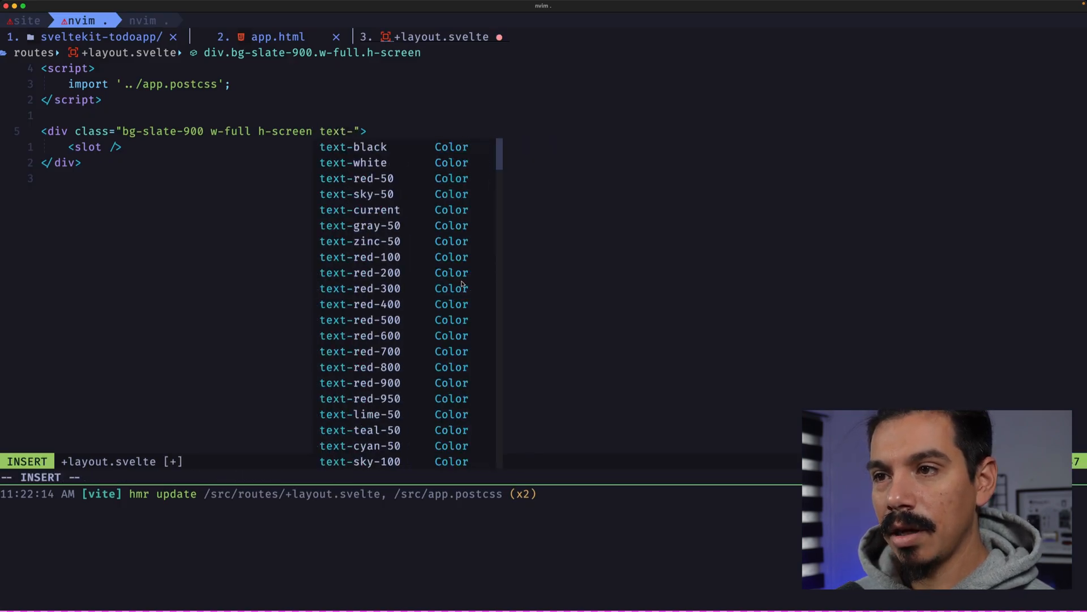
{"action": "type", "text": "gray-"}
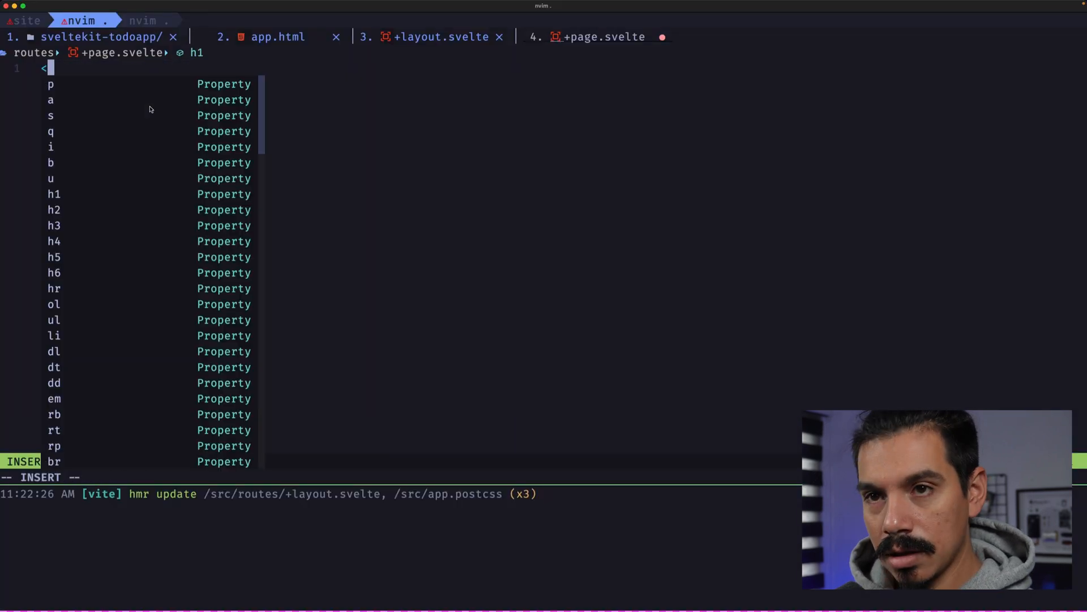
Step: Write <main class="container mx-auto"> holding a <form method="POST" action="/"> in +page.svelte
{"action": "type", "text": "main clas"}
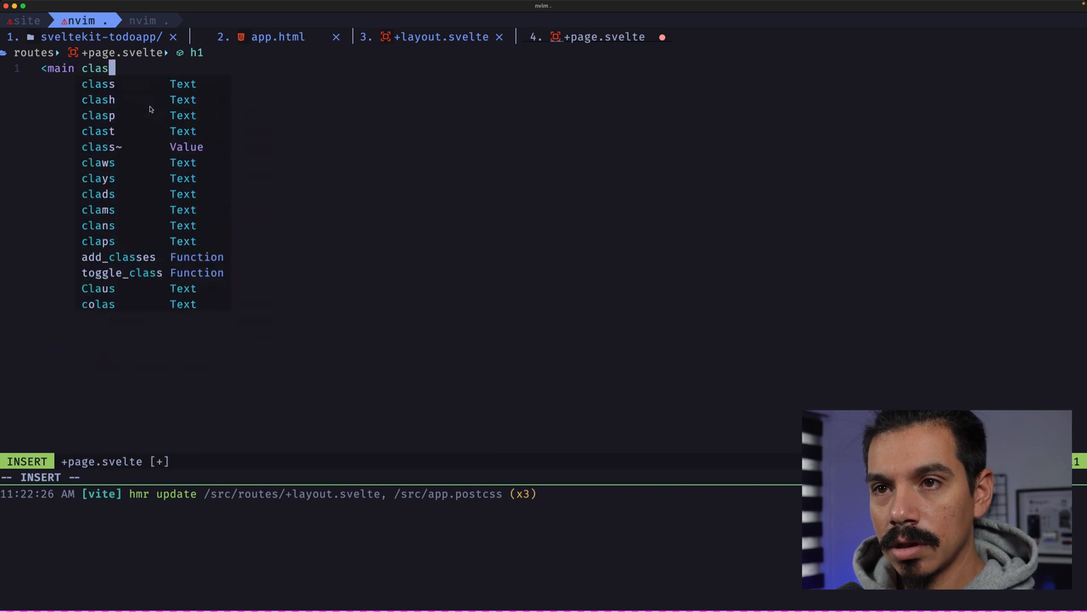
{"action": "type", "text": "=\"containar mx-auto\">"}
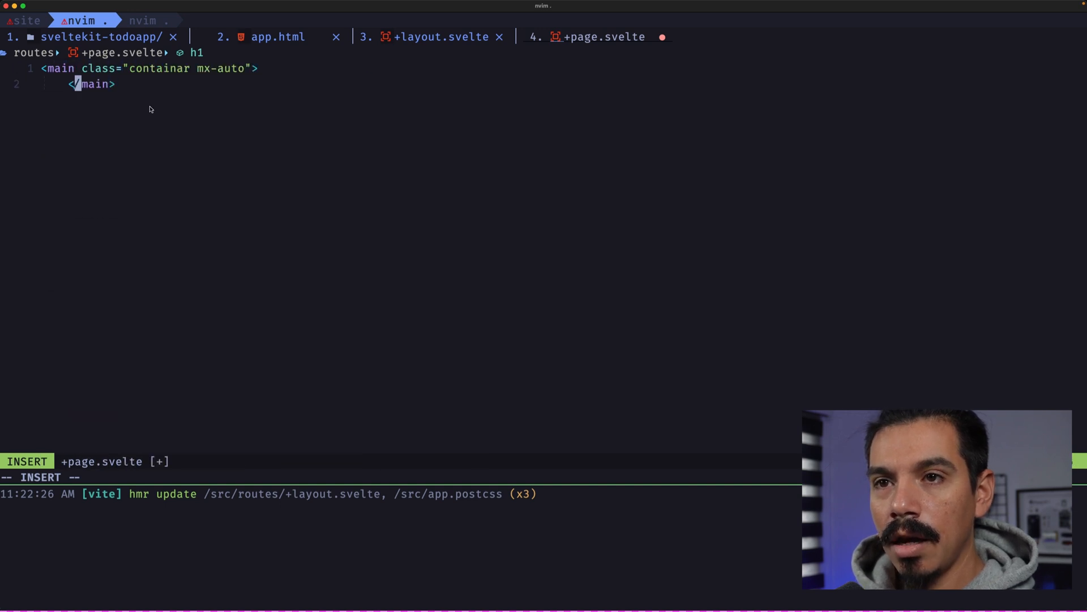
{"action": "key", "text": "Enter"}
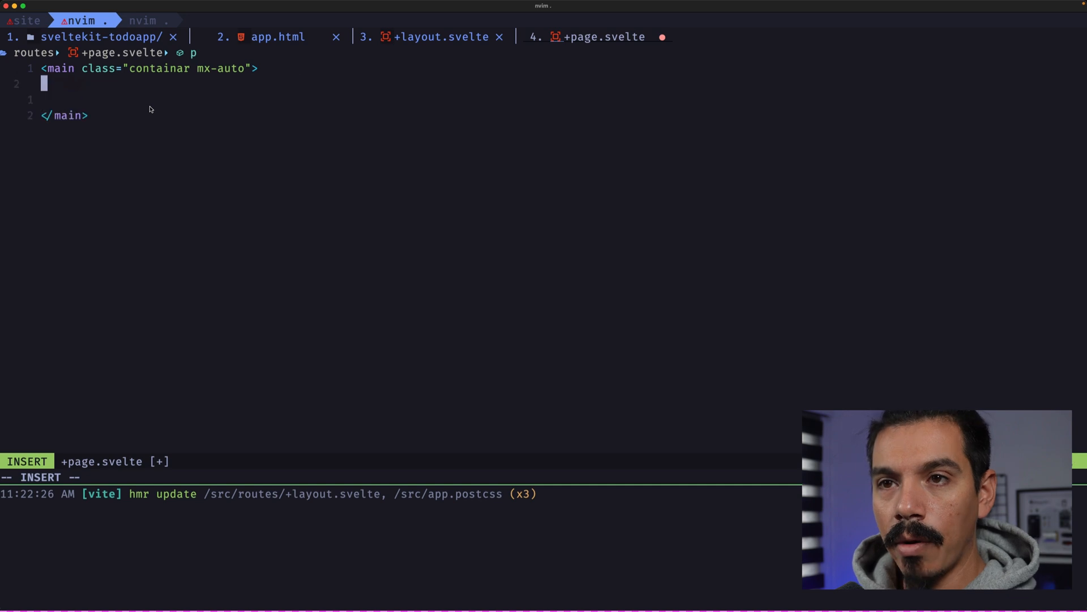
{"action": "key", "text": "Return"}
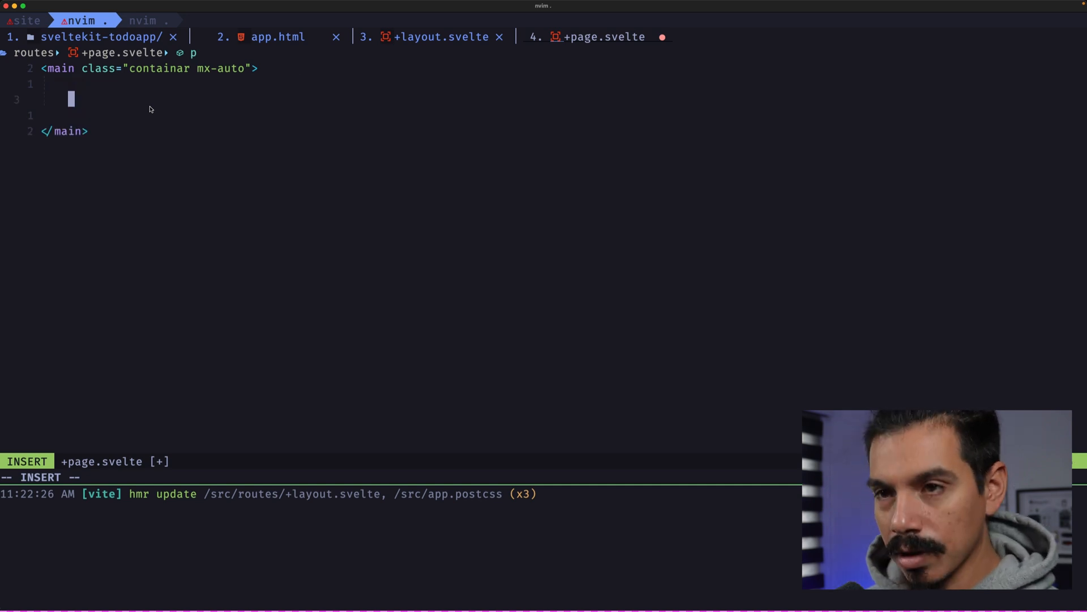
{"action": "type", "text": "<form method="}
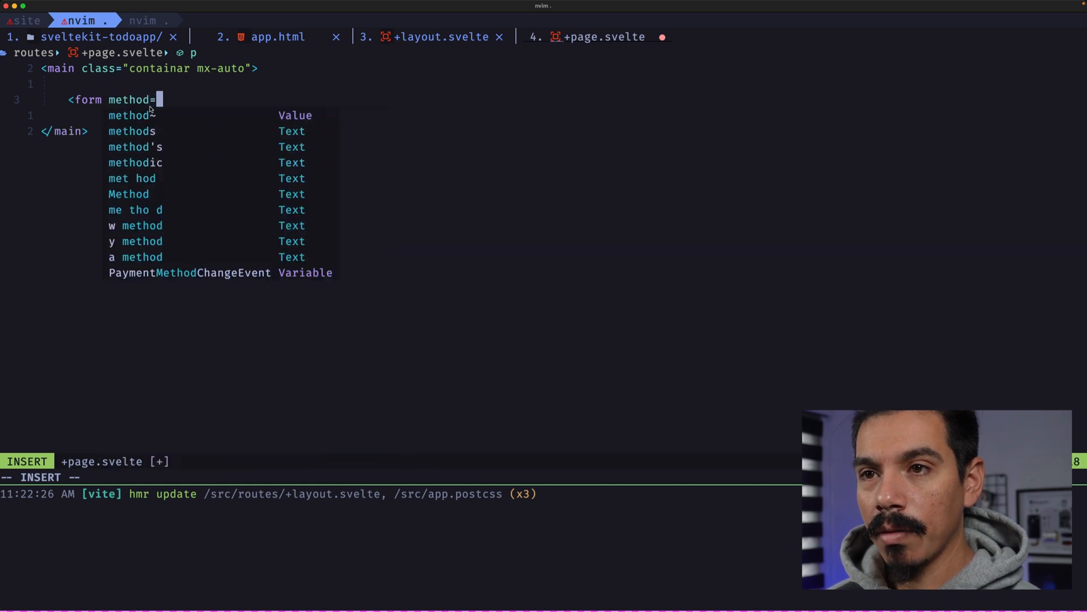
{"action": "type", "text": "\"POST\" actino=\"/"}
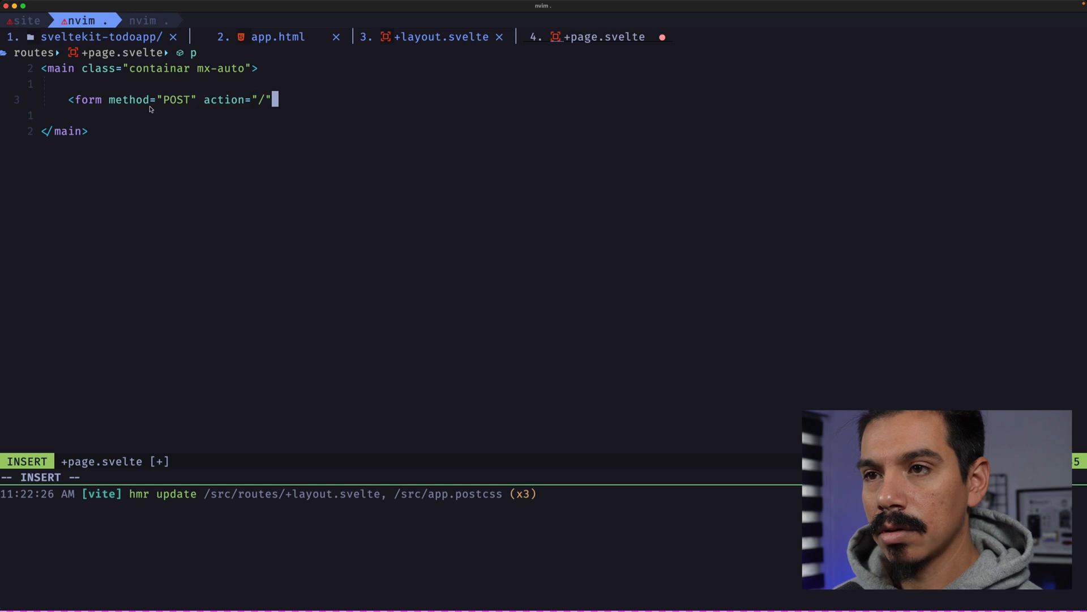
{"action": "type", "text": ">"}
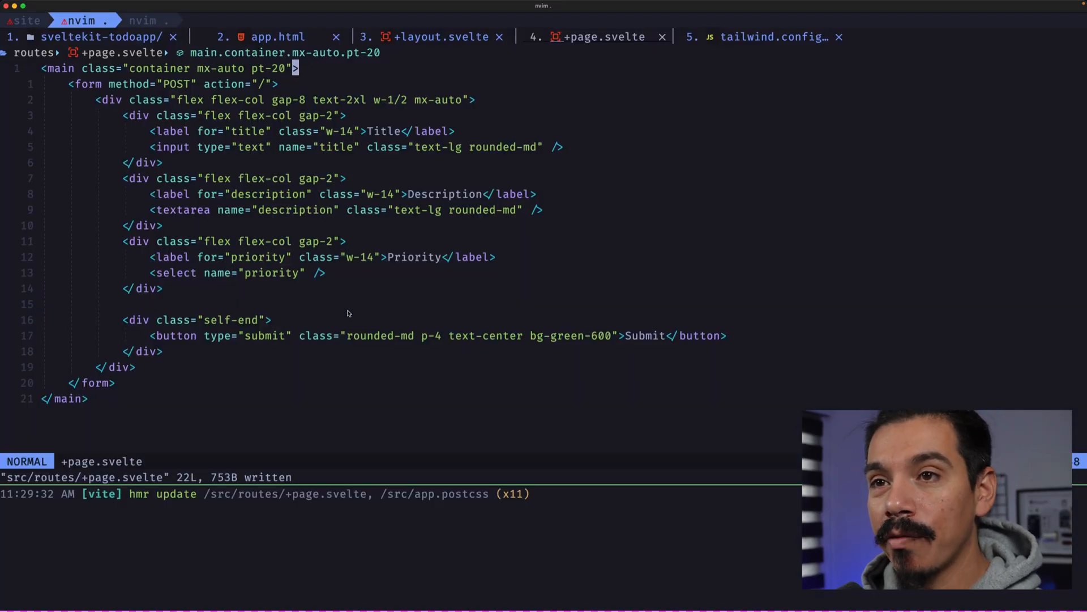
Step: Reformat the markup and add a script block defining priorities with Low and Mid entries
{"action": "key", "text": "V"}
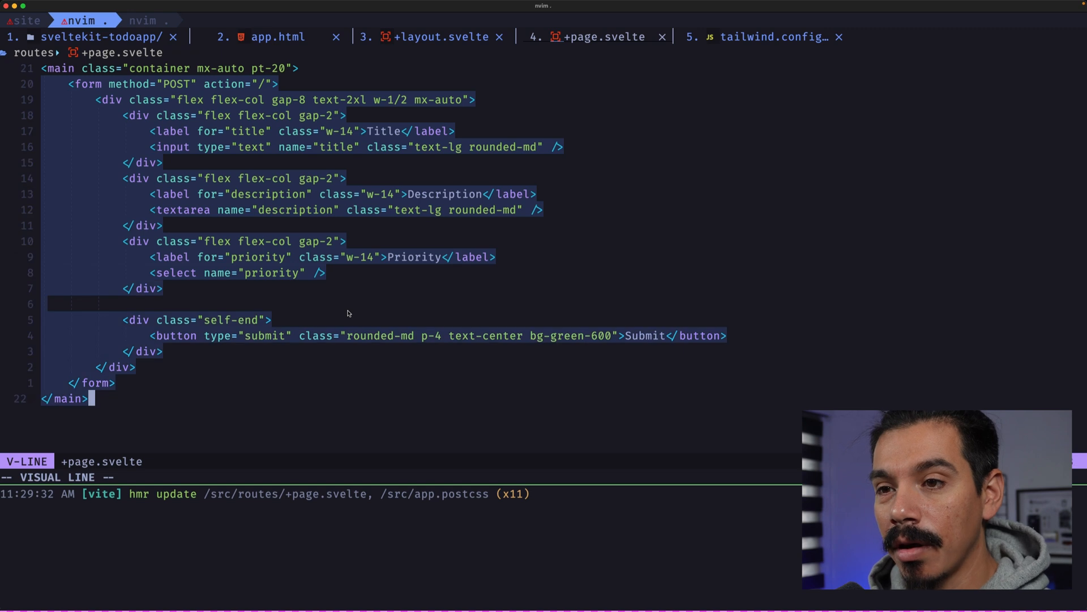
{"action": "key", "text": "Escape"}
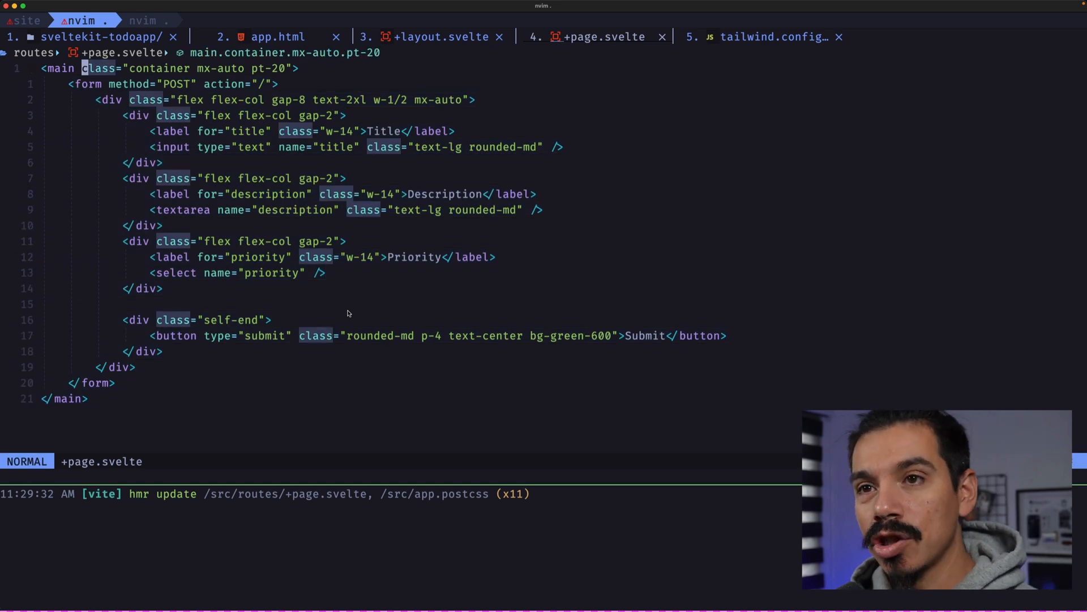
{"action": "key", "text": "O"}
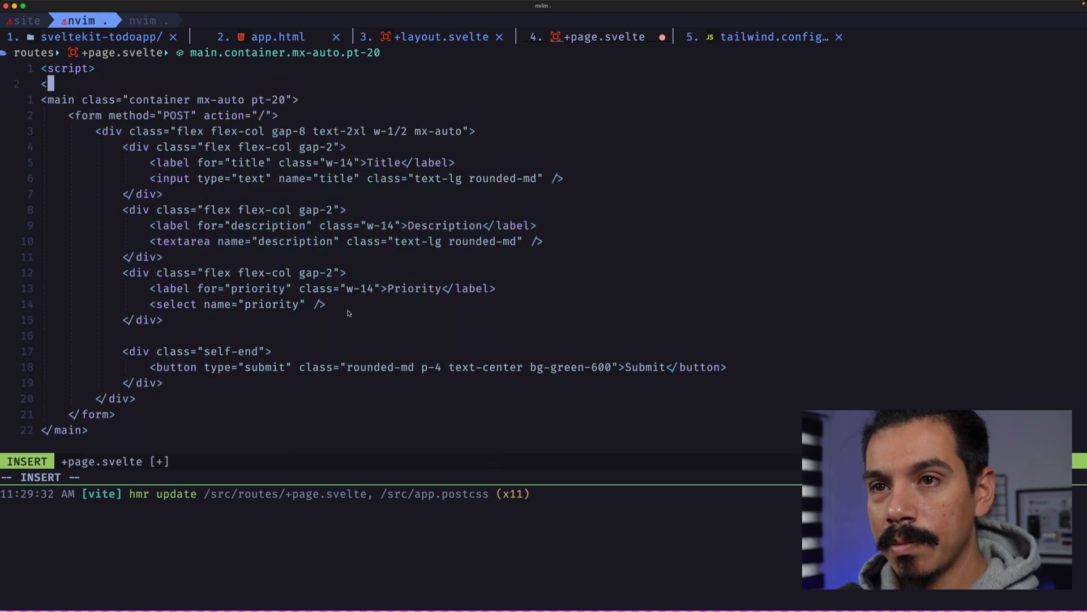
{"action": "type", "text": "</script>"}
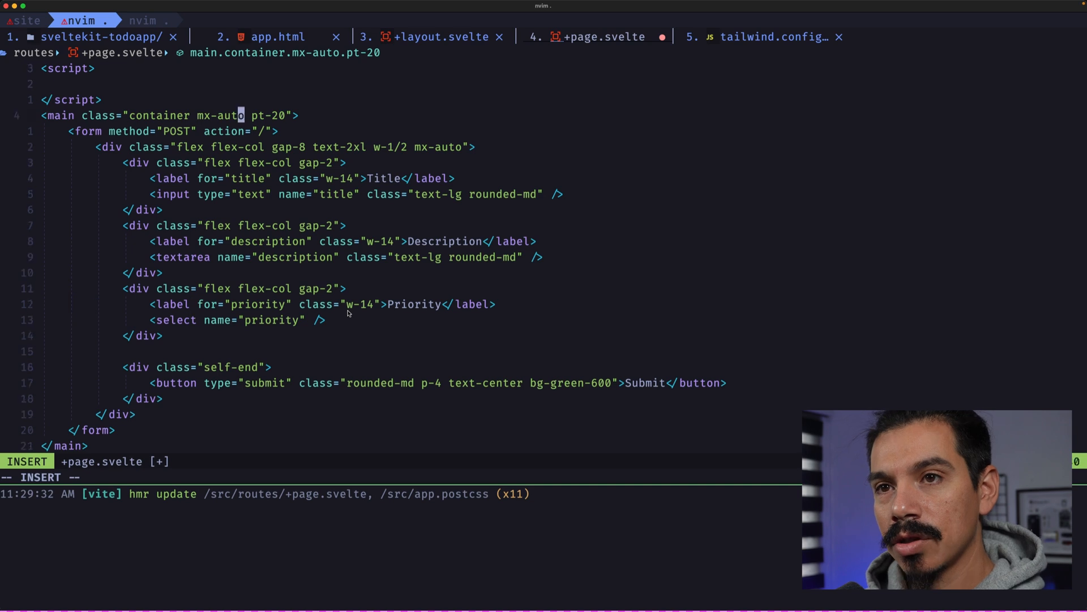
{"action": "type", "text": "const"}
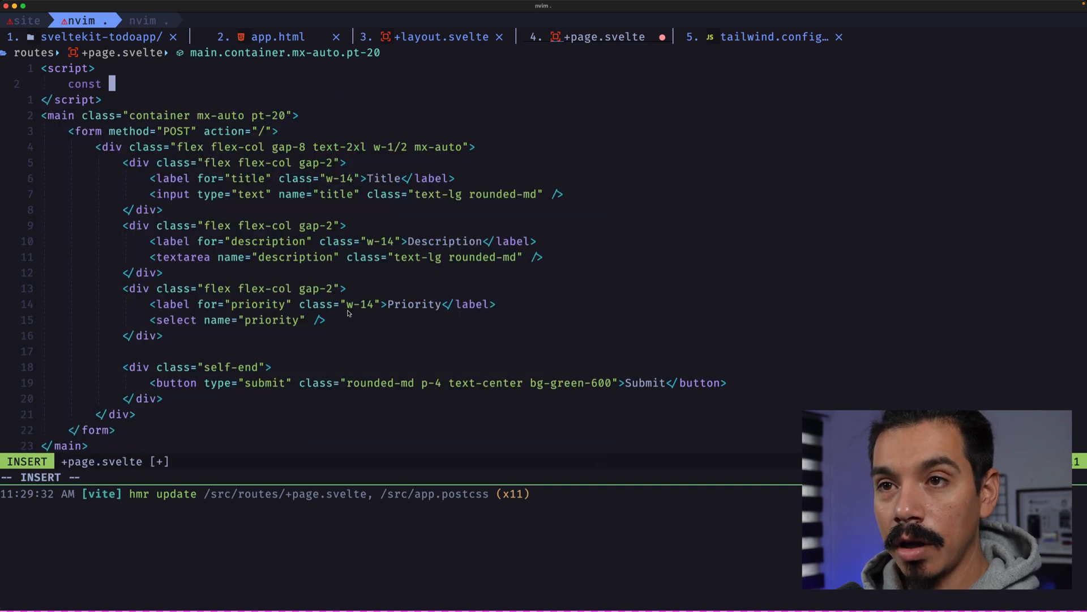
{"action": "type", "text": "priorities = [{"}
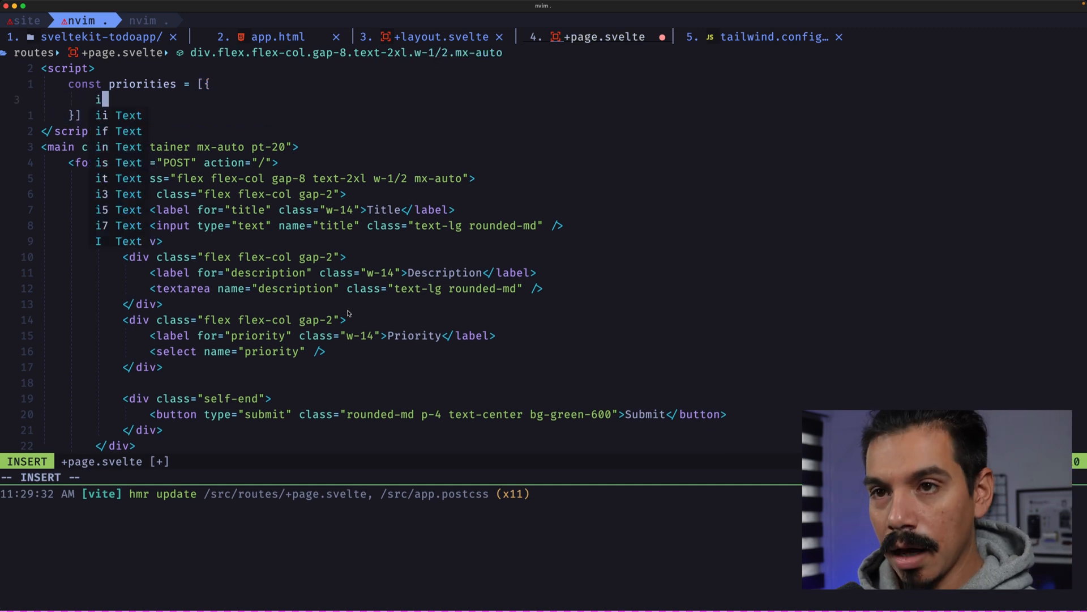
{"action": "type", "text": "value: 1,"}
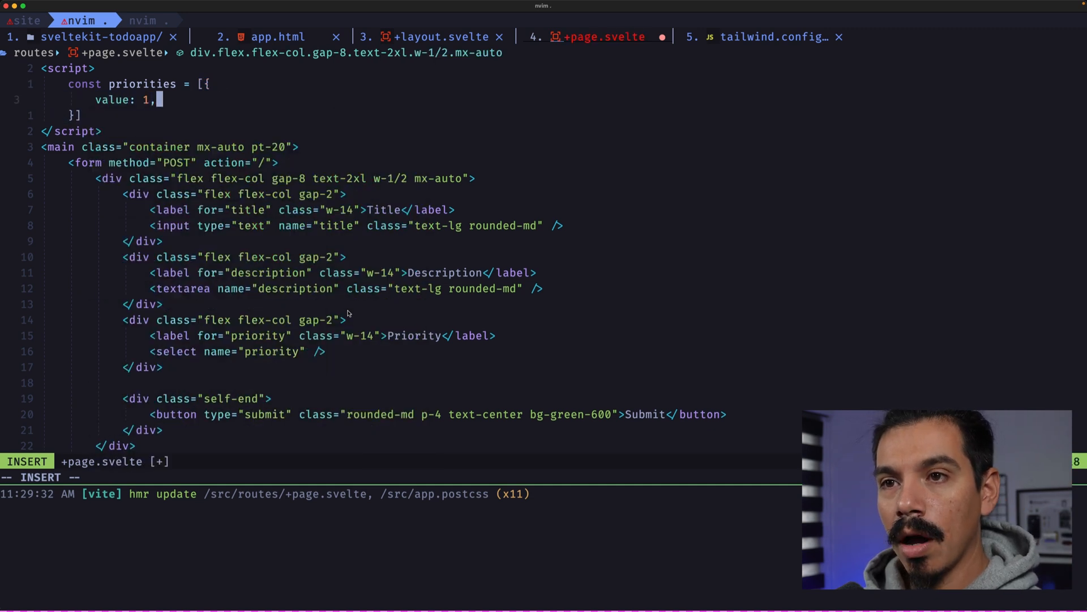
{"action": "type", "text": "title: 'Low"}
{"action": "type", "text": "value: 2,"}
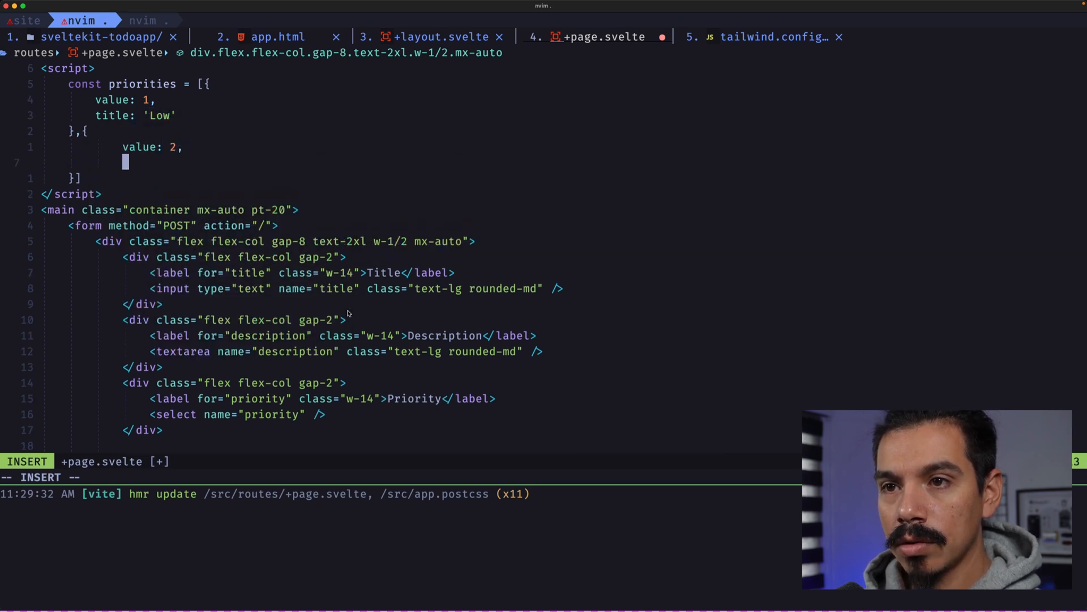
{"action": "type", "text": "title: 'Mid'"}
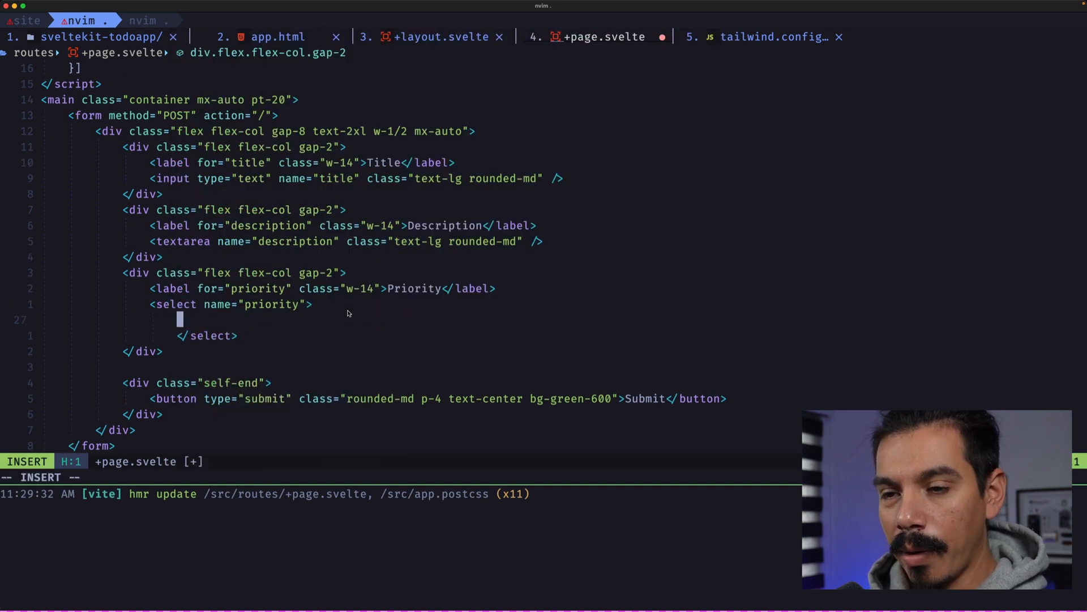
Step: Render {#each priorities as item} options with value={item.value} and {item.title} in the select
{"action": "type", "text": "{#each"}
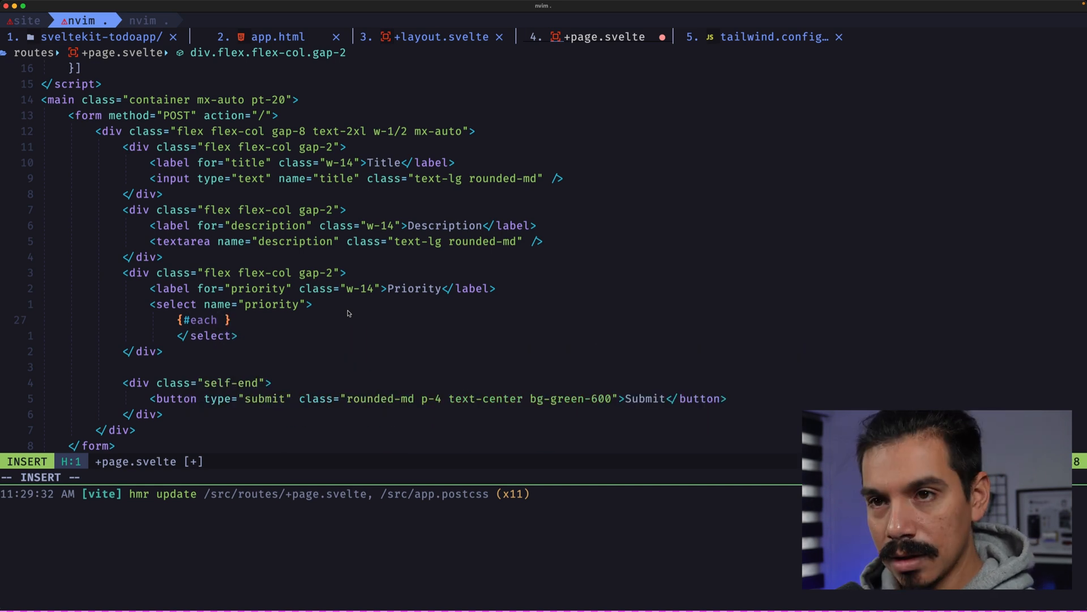
{"action": "type", "text": "priorities as"}
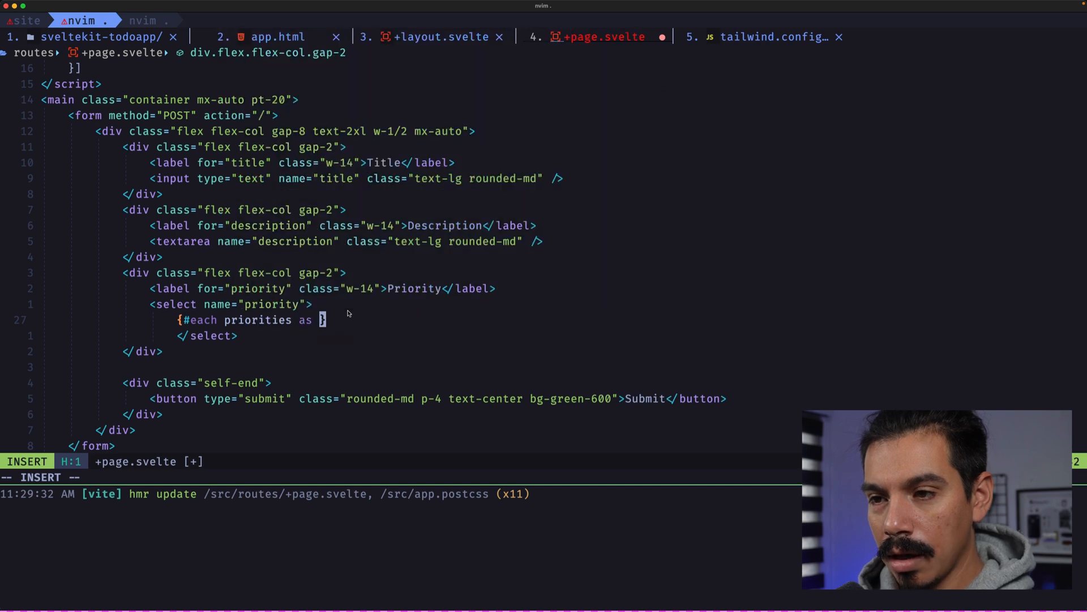
{"action": "type", "text": "item"}
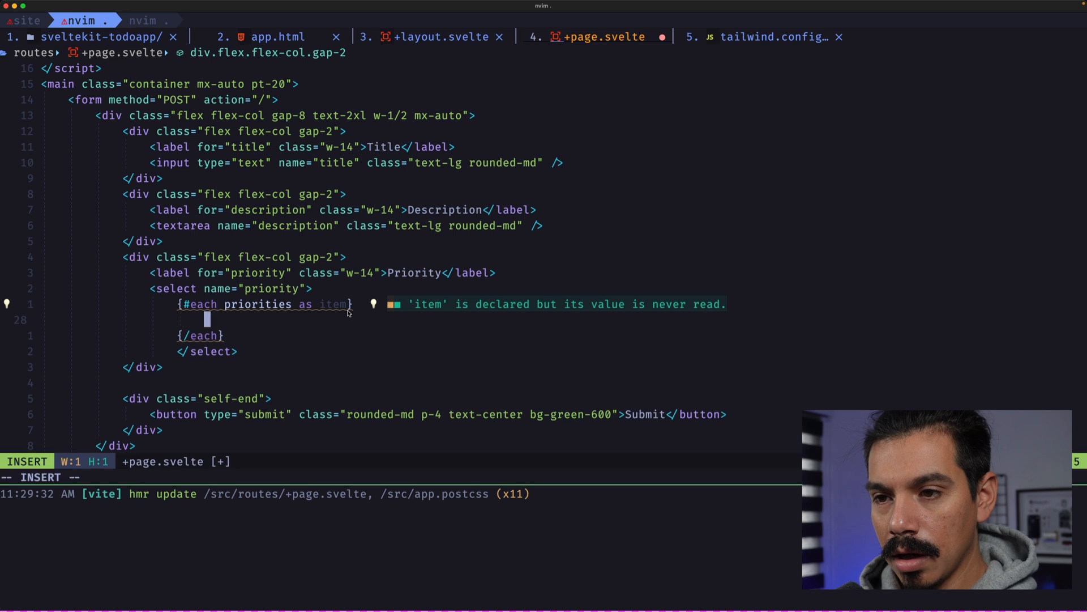
{"action": "type", "text": "<option value={item.value}>{item.tit"}
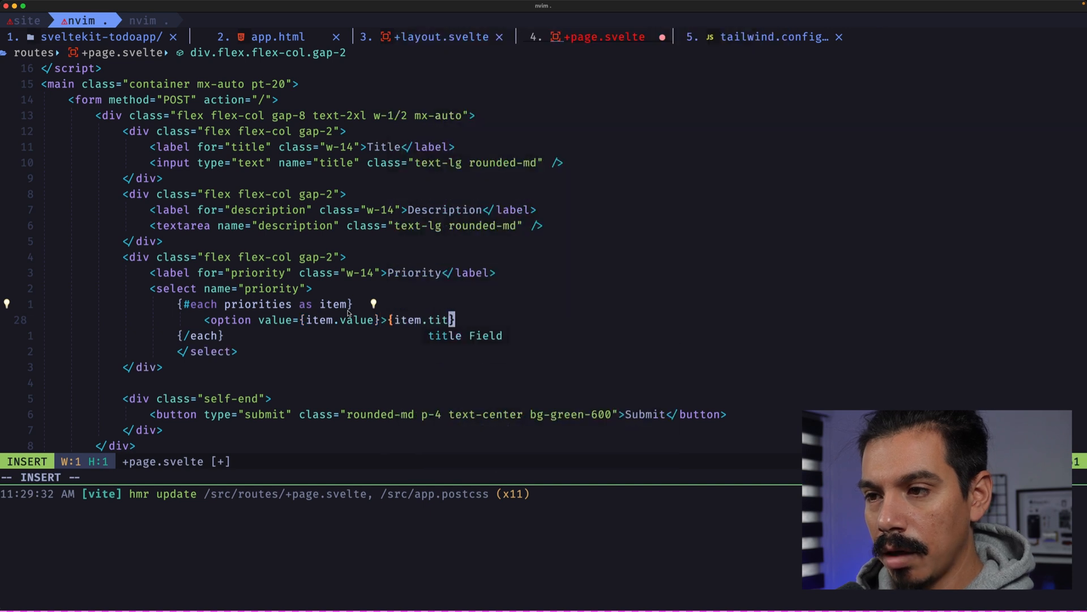
{"action": "type", "text": "e<"}
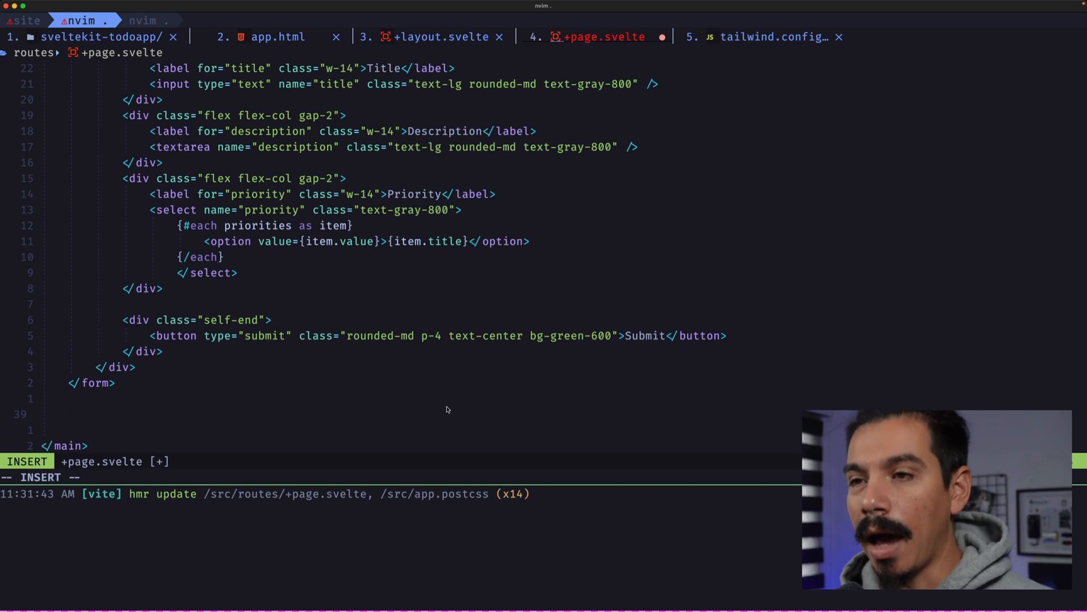
Step: Write a 'List of TODO' h1 and a table with Title, Description, Priority headers and an empty tbody, then save
{"action": "type", "text": "<"}
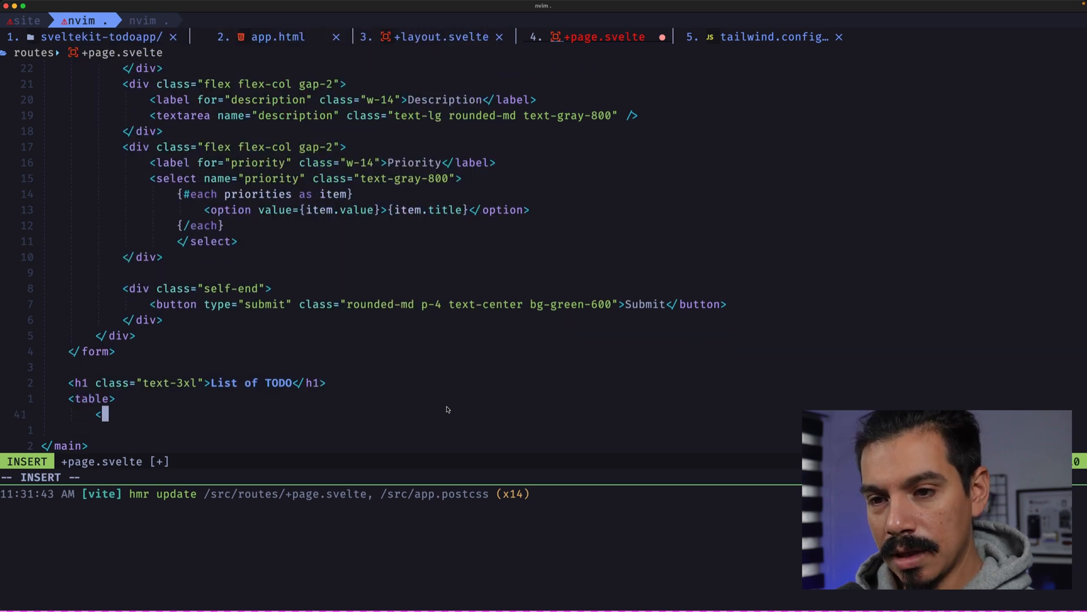
{"action": "type", "text": "/table>"}
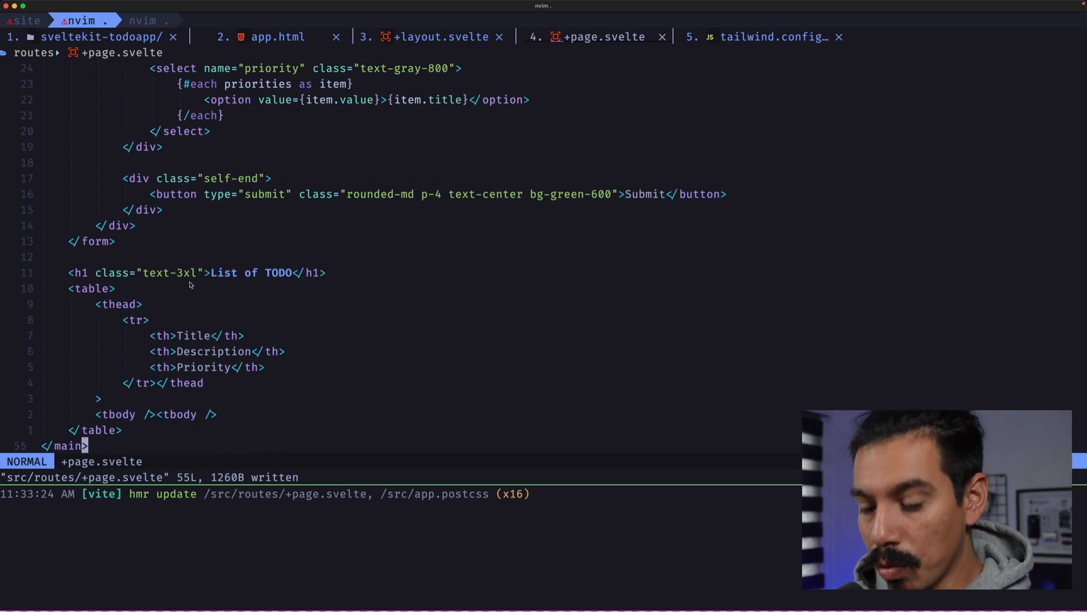
{"action": "type", "text": "<sr"}
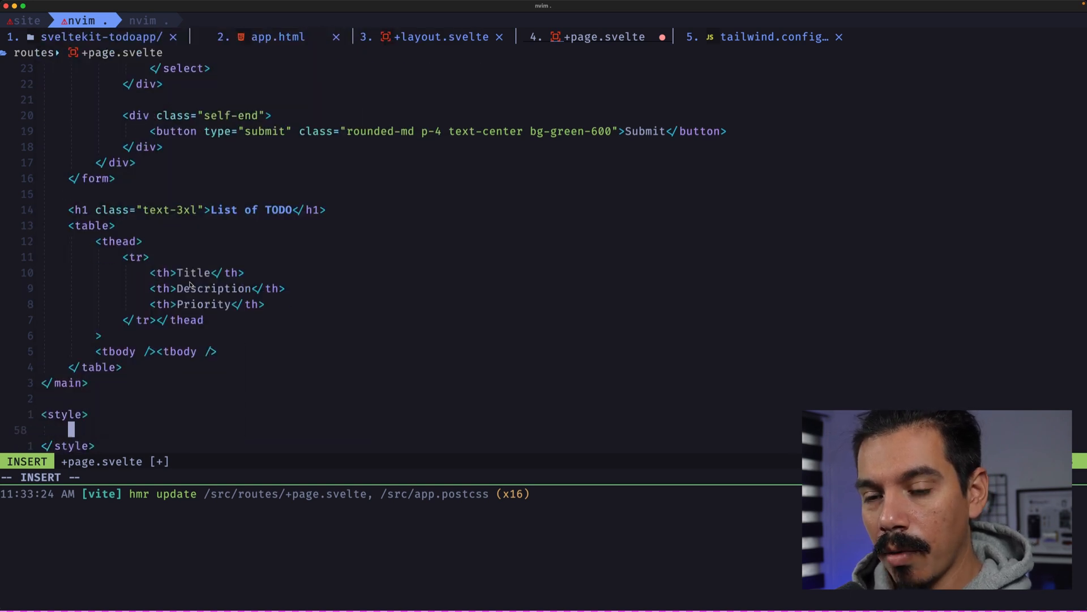
{"action": "type", "text": ".t"}
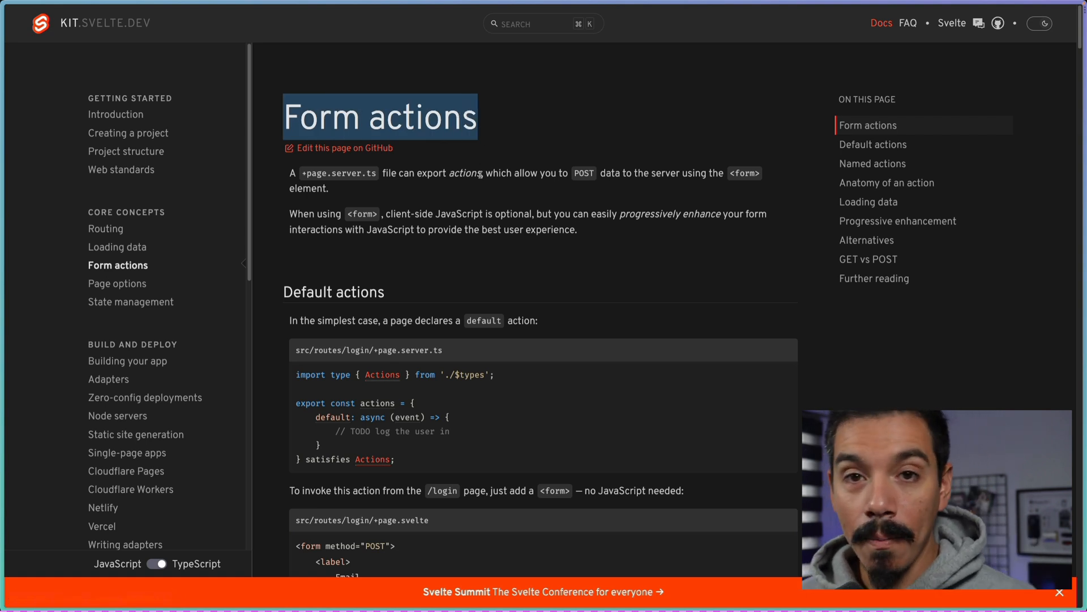
{"action": "mouse_move", "coordinate": [376, 213]}
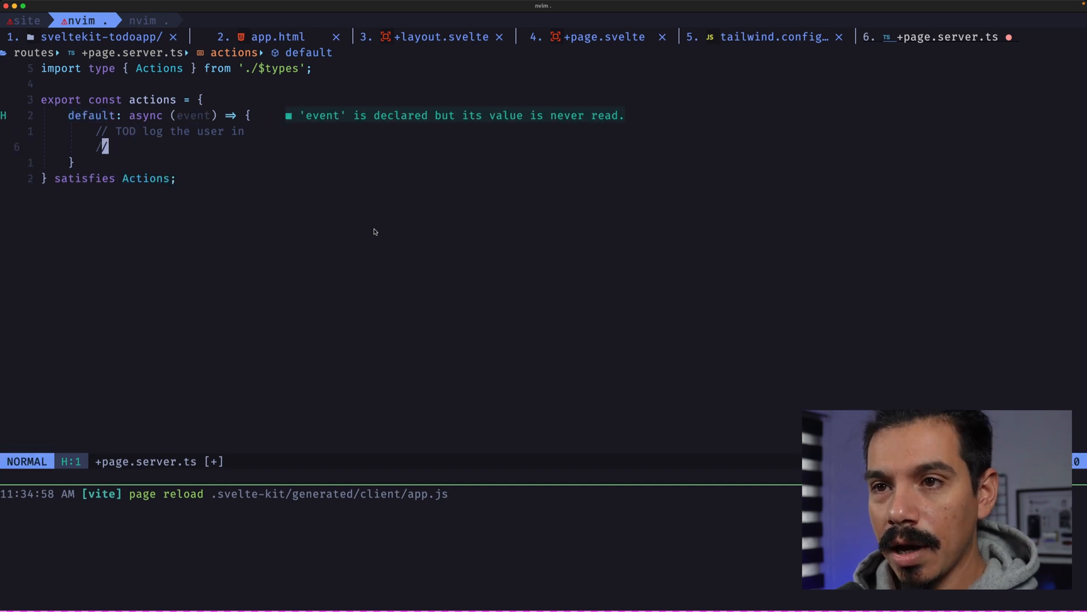
Step: Add a default form action in +page.server.ts that logs the event with console.log
{"action": "type", "text": "console.log(e"}
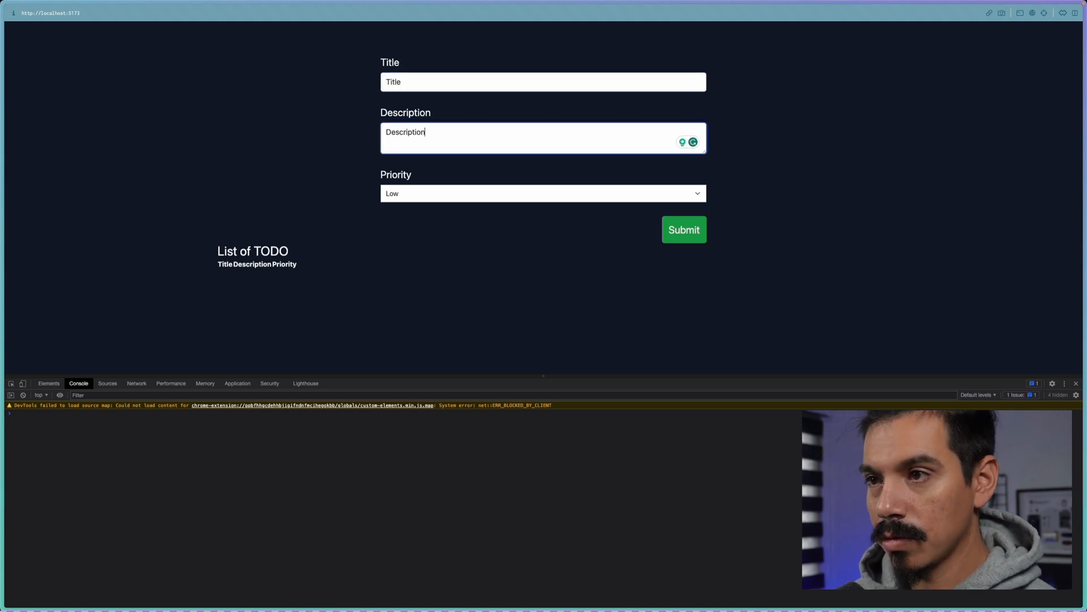
Step: Submit the filled-in test to-do on localhost:5173 to trigger the server action
{"action": "left_click", "coordinate": [684, 230]}
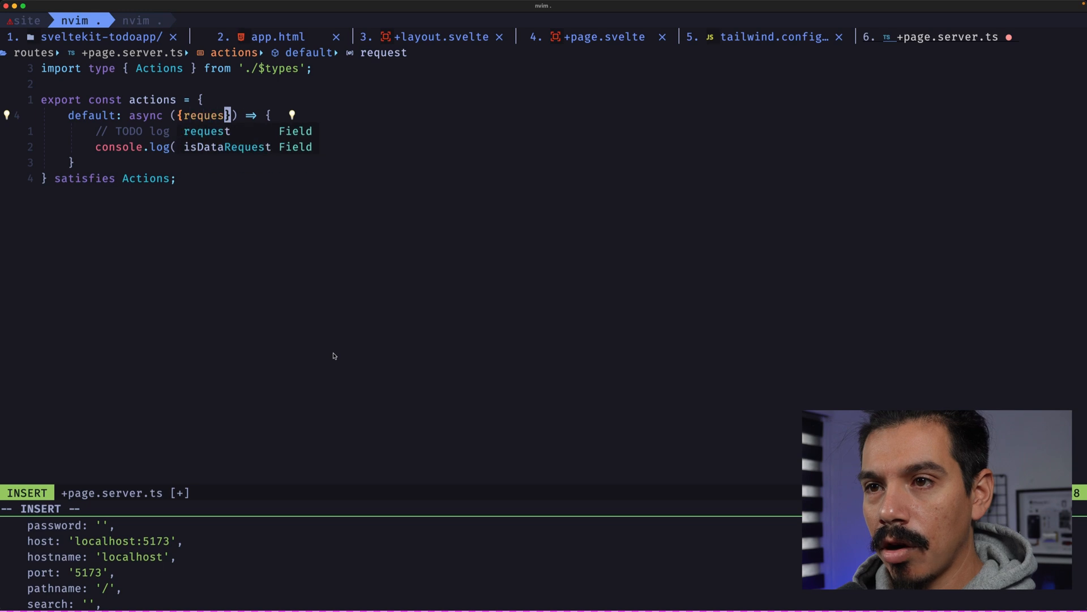
Step: Read the submitted form with const formData = await request.formData()
{"action": "type", "text": "const dat"}
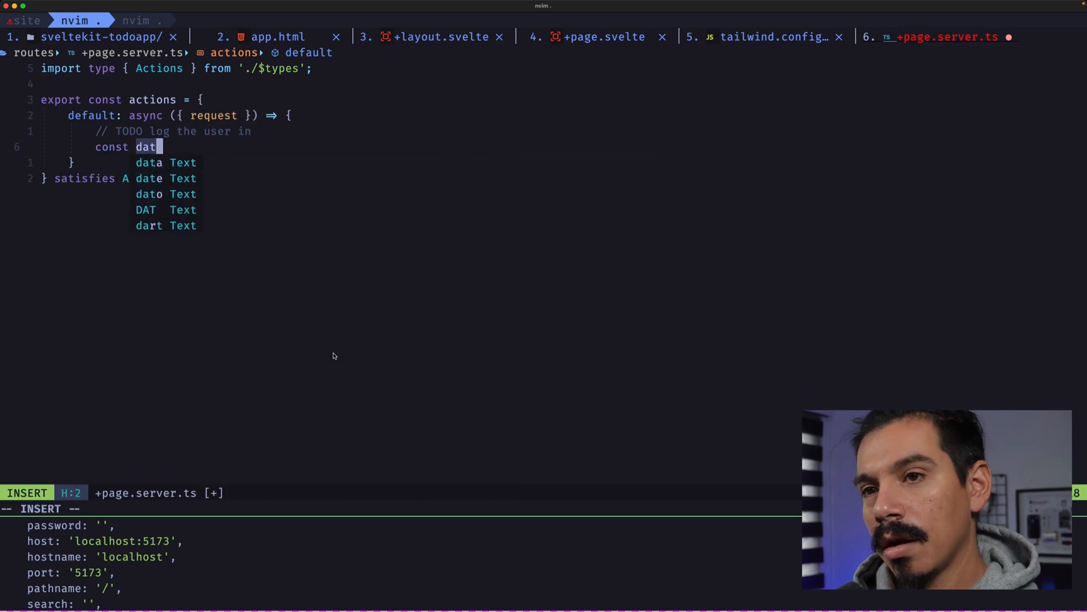
{"action": "type", "text": "formData = a"}
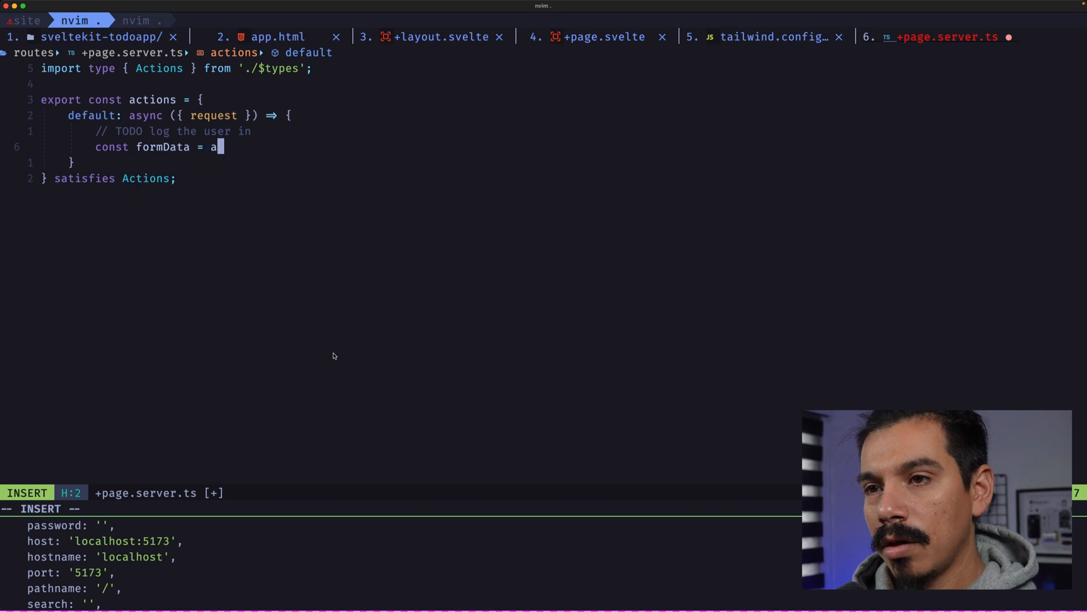
{"action": "type", "text": "wait request.fo"}
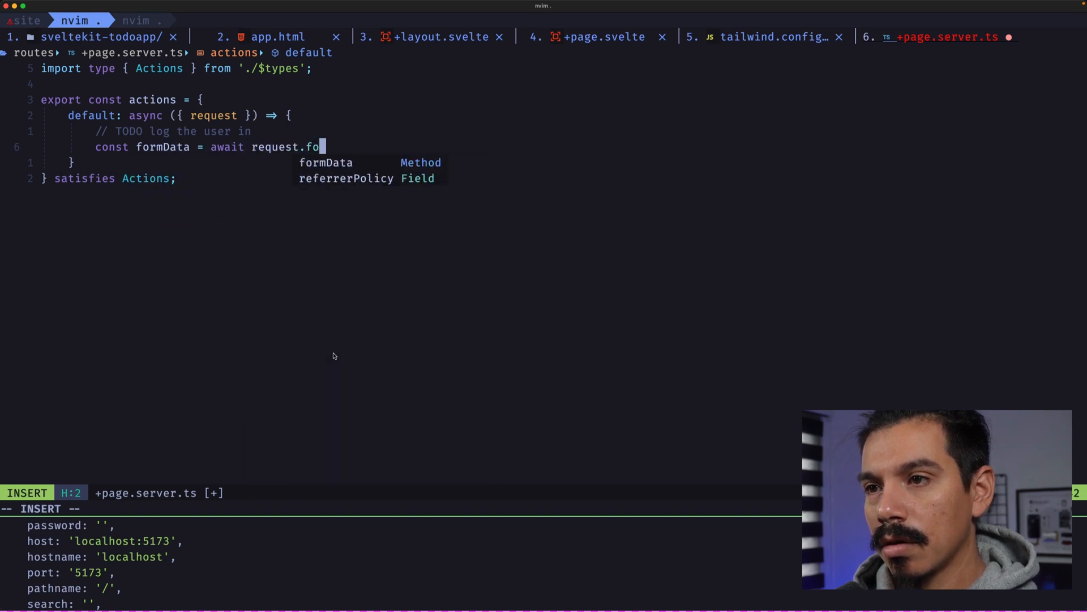
{"action": "type", "text": "rmData()"}
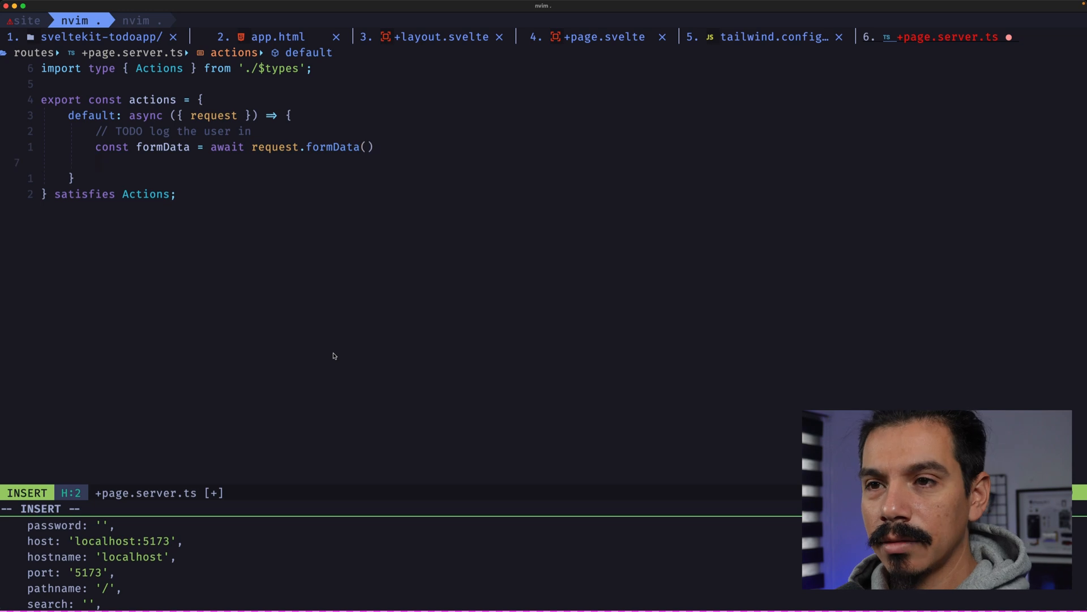
Step: Extract title, description and priority via formData.get(...)?.toString() constants
{"action": "type", "text": "const title = formData"}
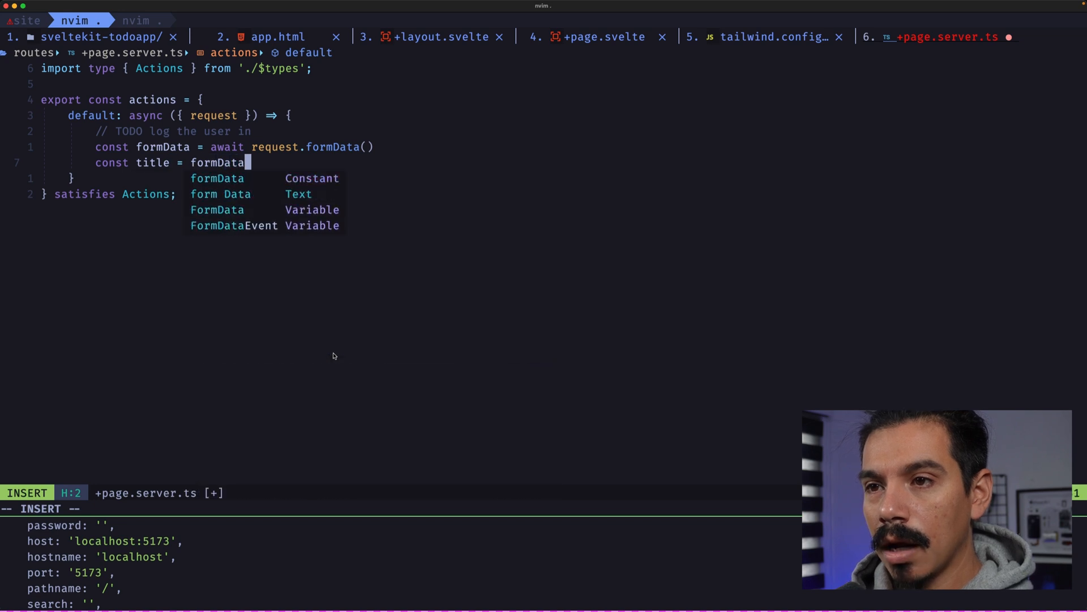
{"action": "type", "text": ".get('title')?.toString("}
{"action": "type", "text": "const p"}
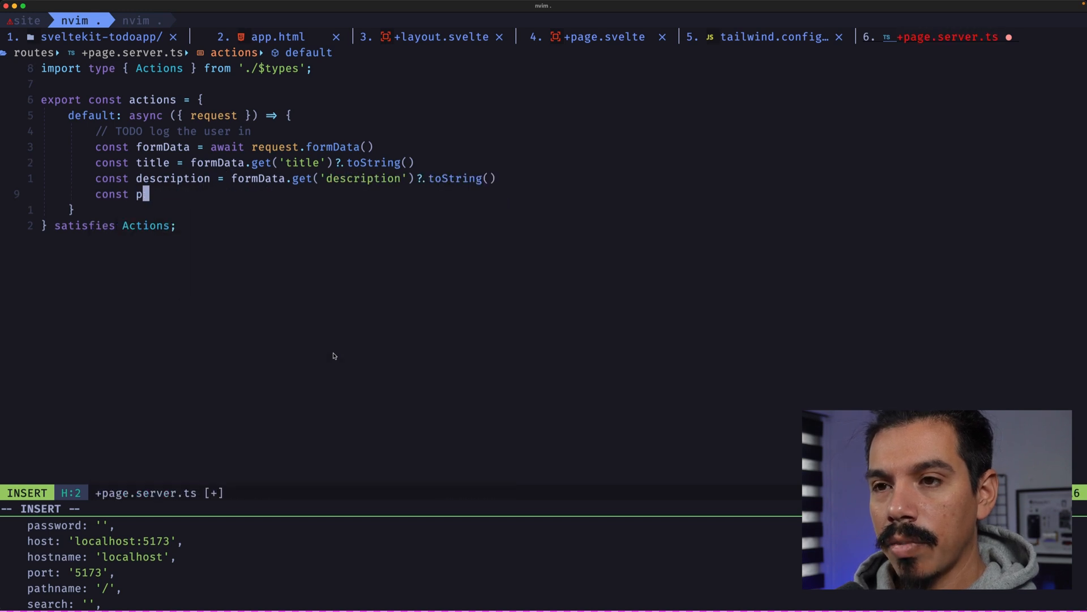
{"action": "type", "text": "riority = formData.get('priority')?.toString()"}
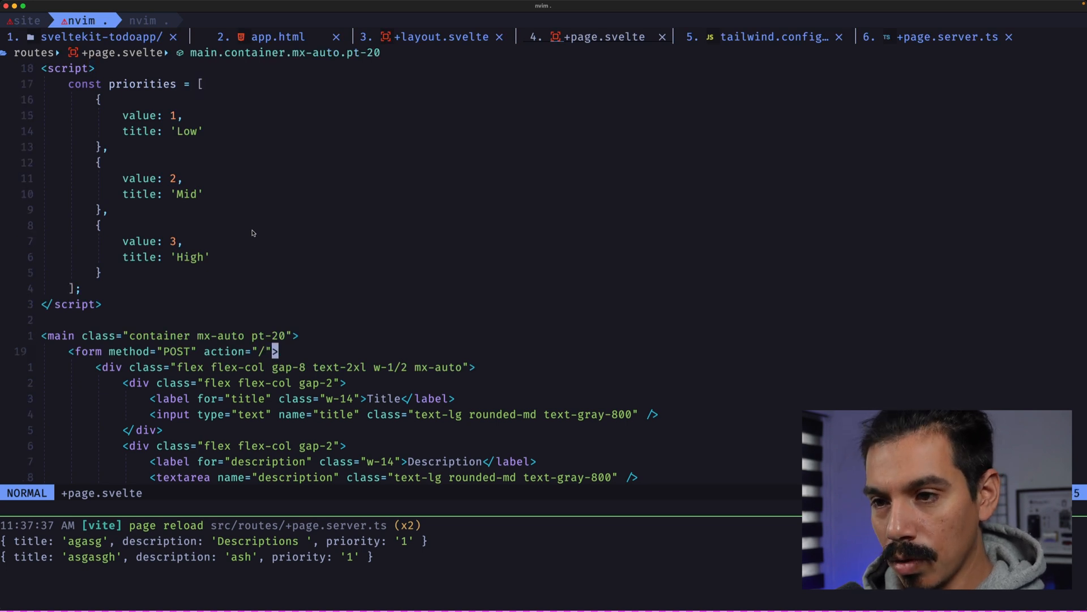
Step: Add use:enhance to the form and import enhance from '$app/forms'
{"action": "key", "text": "i"}
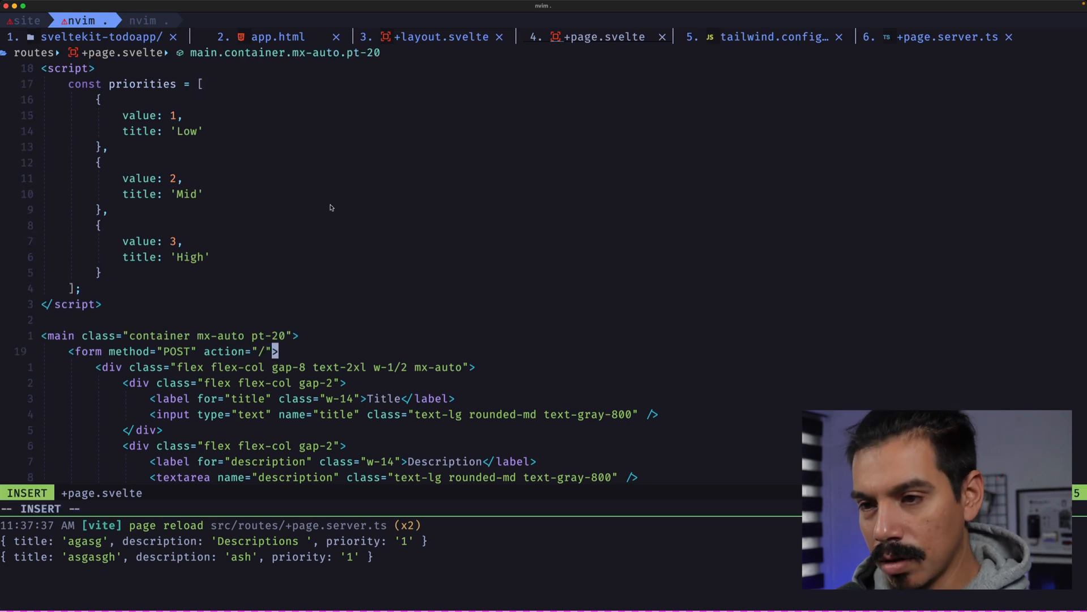
{"action": "type", "text": "use:enha"}
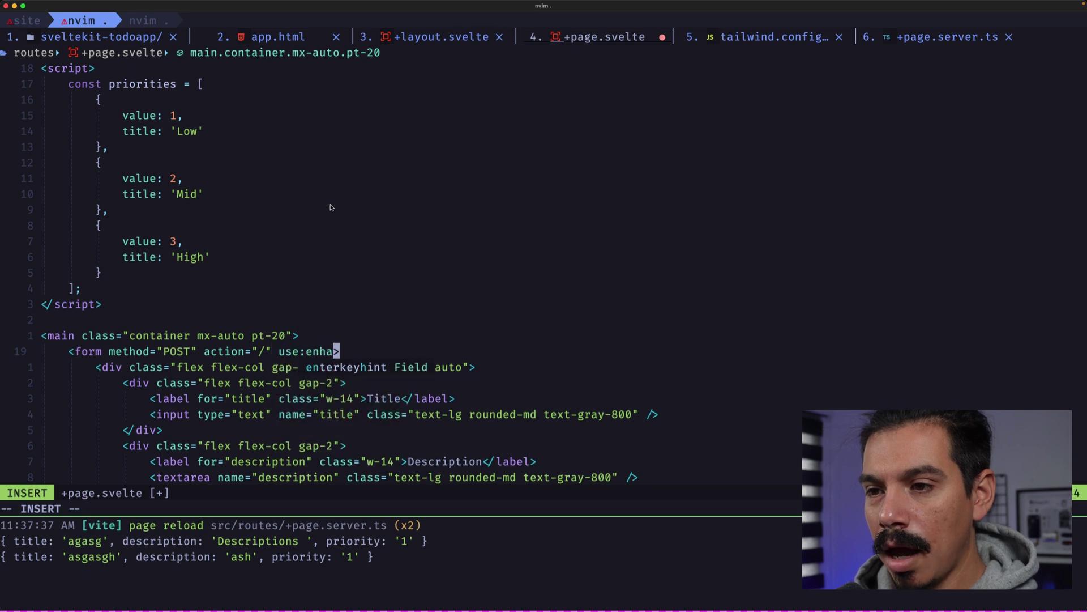
{"action": "type", "text": "import { enhance } from '$app/forms';"}
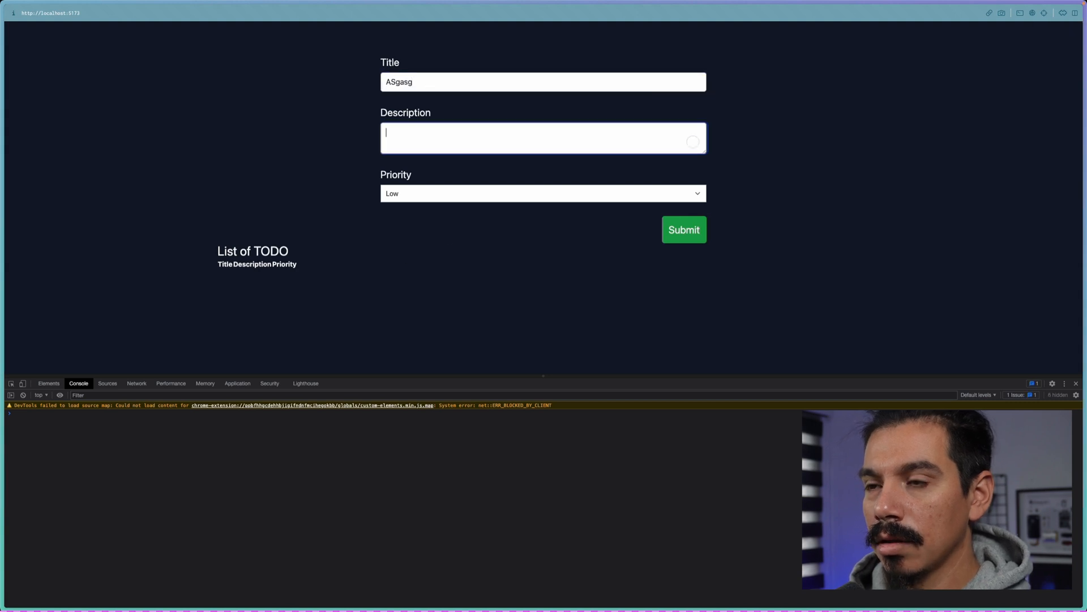
Step: Enter description asgasash for the ASgasg to-do and submit it from the localhost form
{"action": "type", "text": "asgasash"}
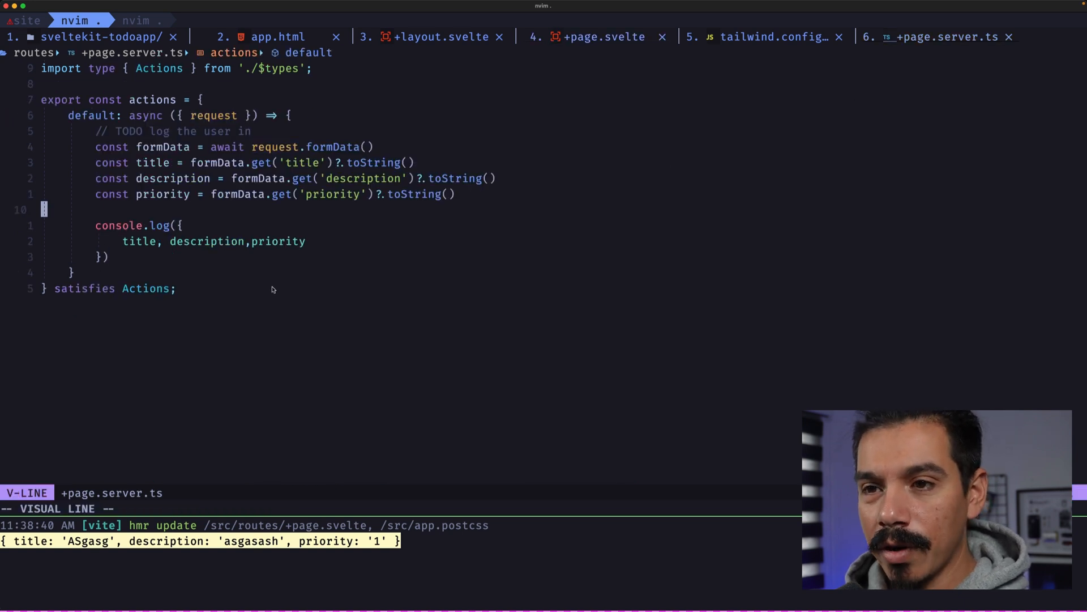
Step: Replace the console.log with a // PERFORM SQL // sqlite placeholder comment
{"action": "type", "text": "// PERFORM SQL"}
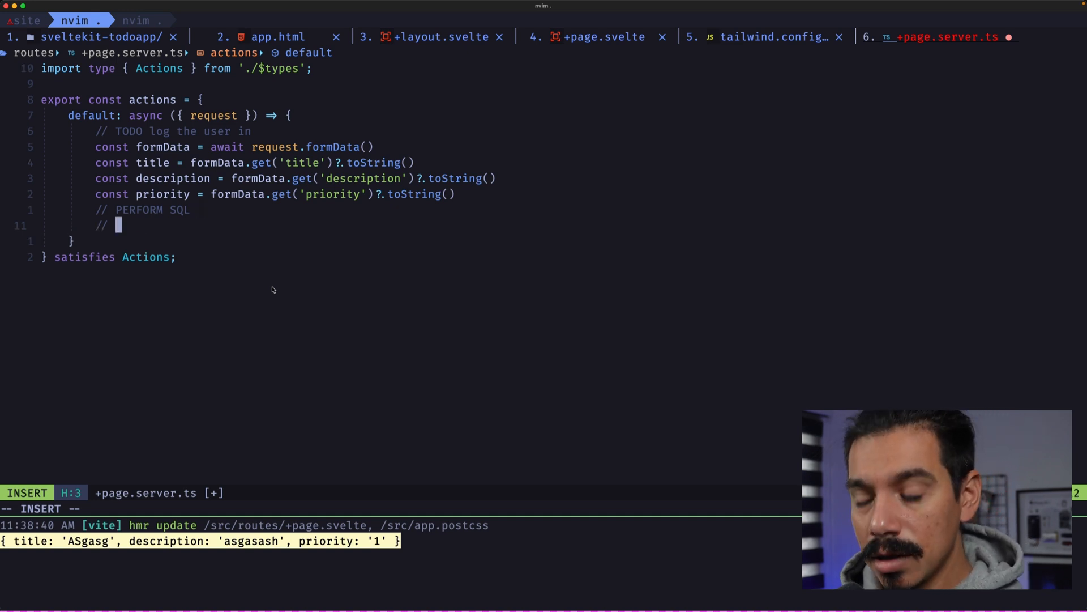
{"action": "type", "text": "sqlite"}
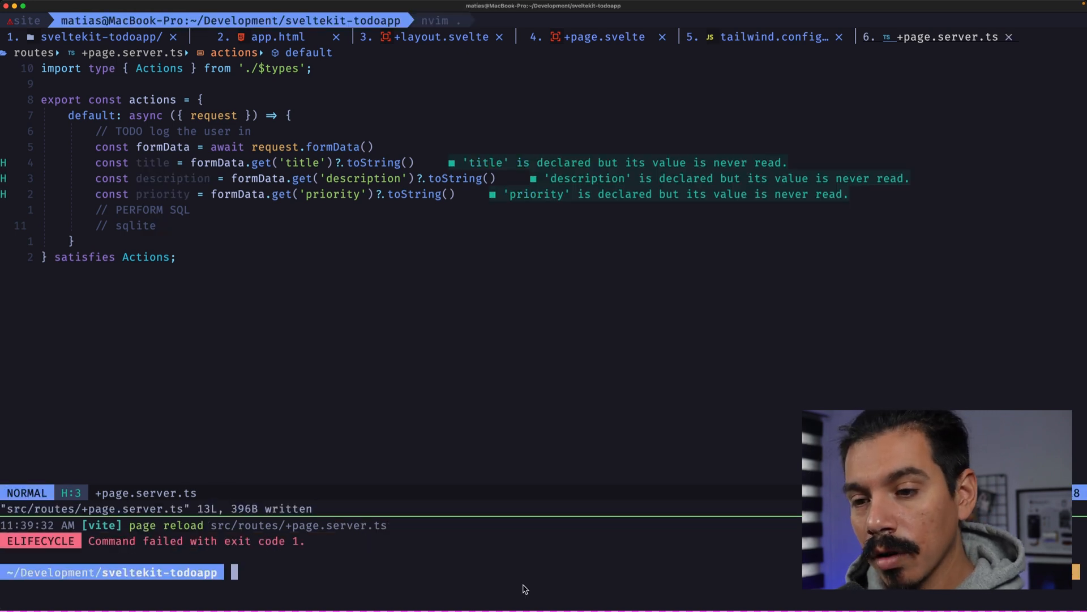
Step: Install better-sqlite3 with pnpm add and restart the dev server with pnpm dev
{"action": "type", "text": "pnp a"}
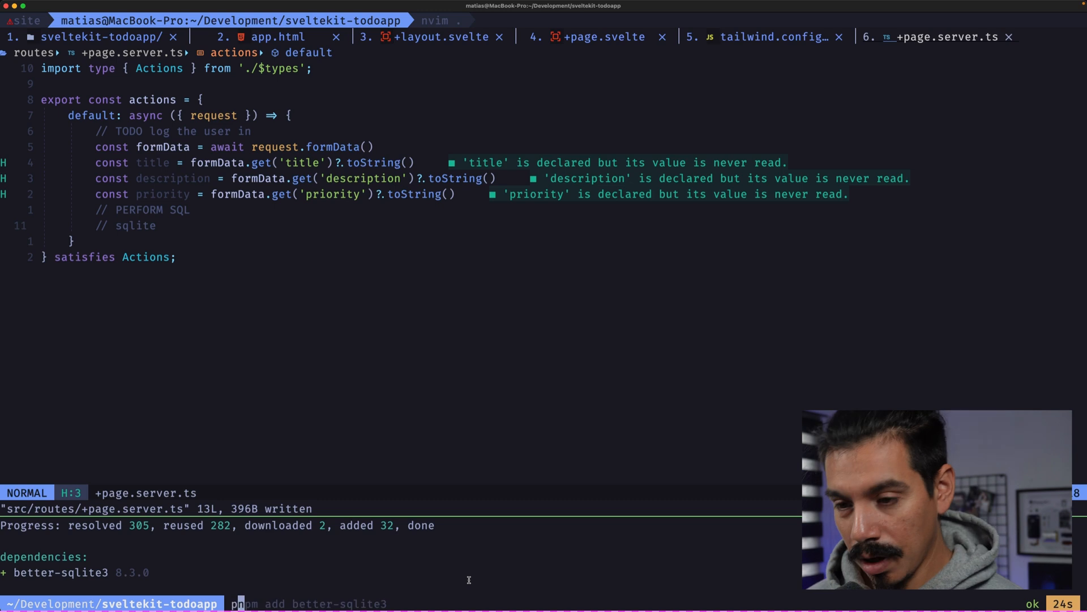
{"action": "type", "text": "pnpm dev"}
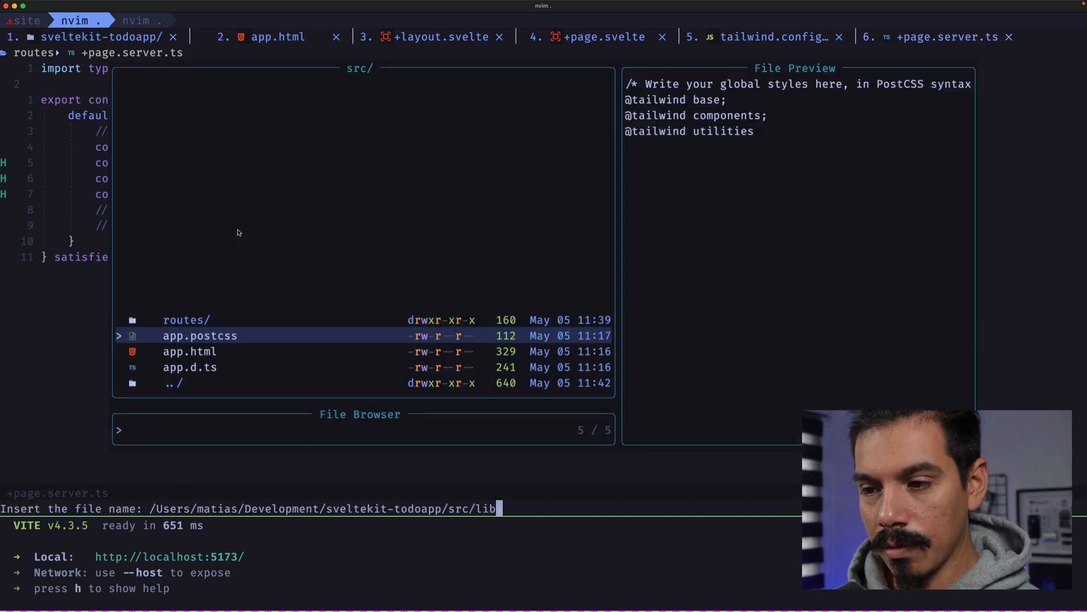
Step: Create src/lib/database/sqlite.ts opening todo.db with better-sqlite3 in WAL mode
{"action": "type", "text": "/database7"}
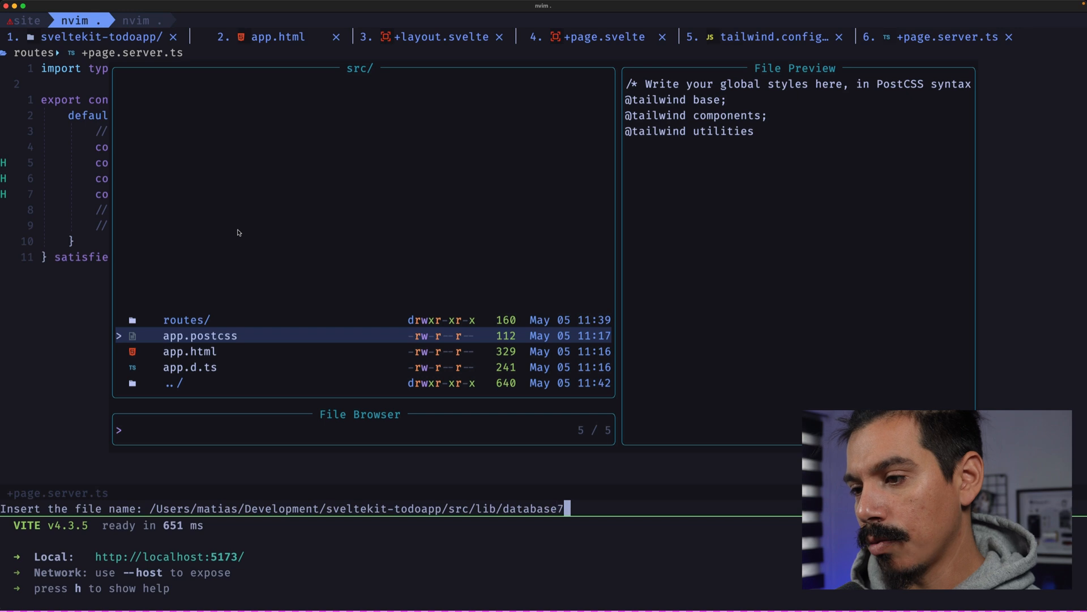
{"action": "type", "text": "/sqlite.ts"}
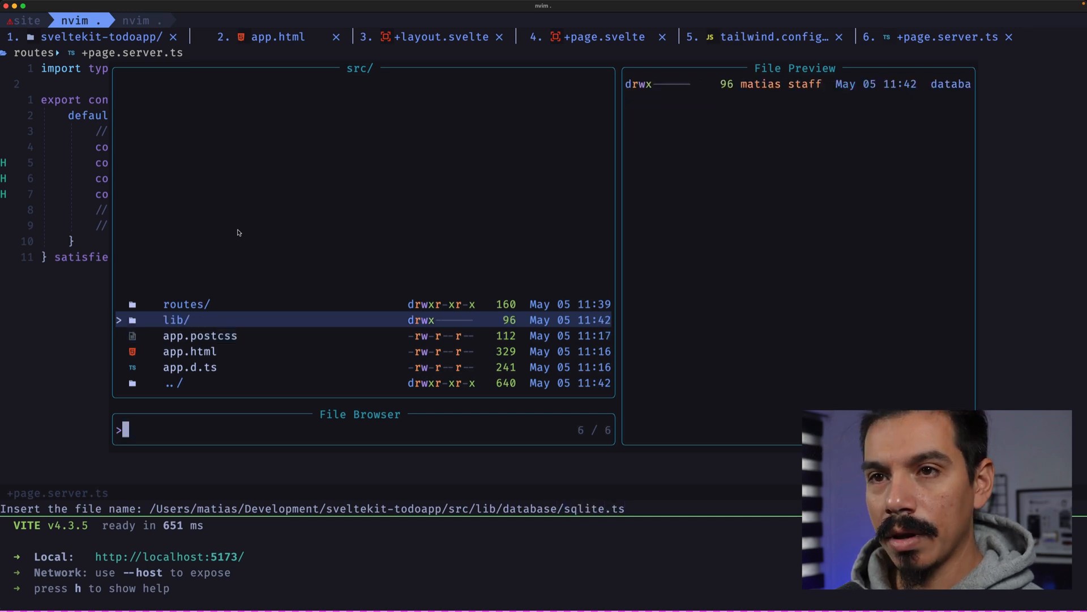
{"action": "key", "text": "Enter"}
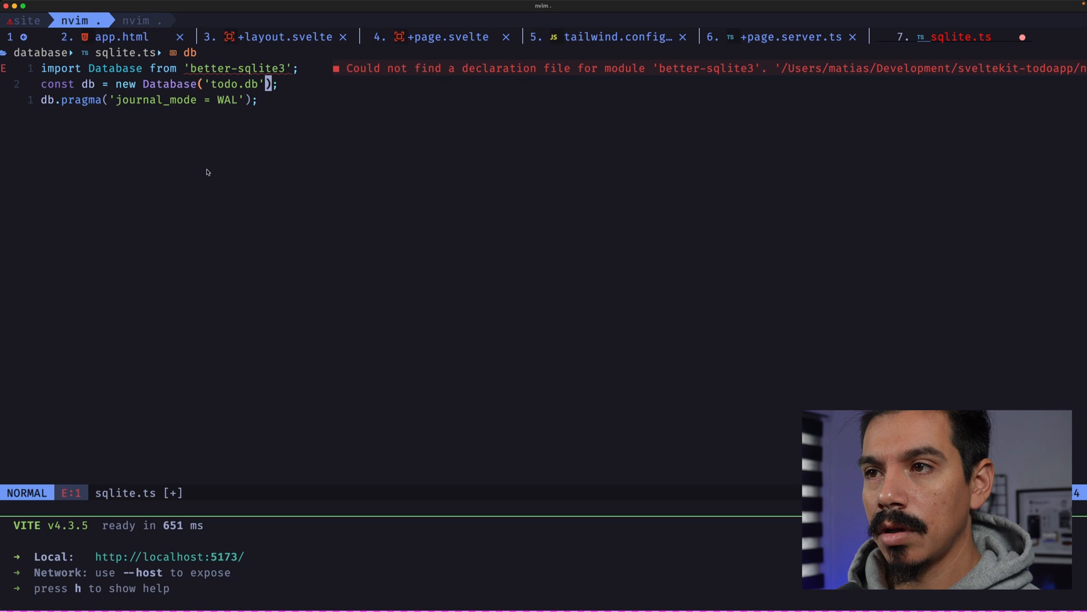
Step: Declare a TodoItem type and an empty insertTodoItem(item: TodoItem) function
{"action": "type", "text": "functio"}
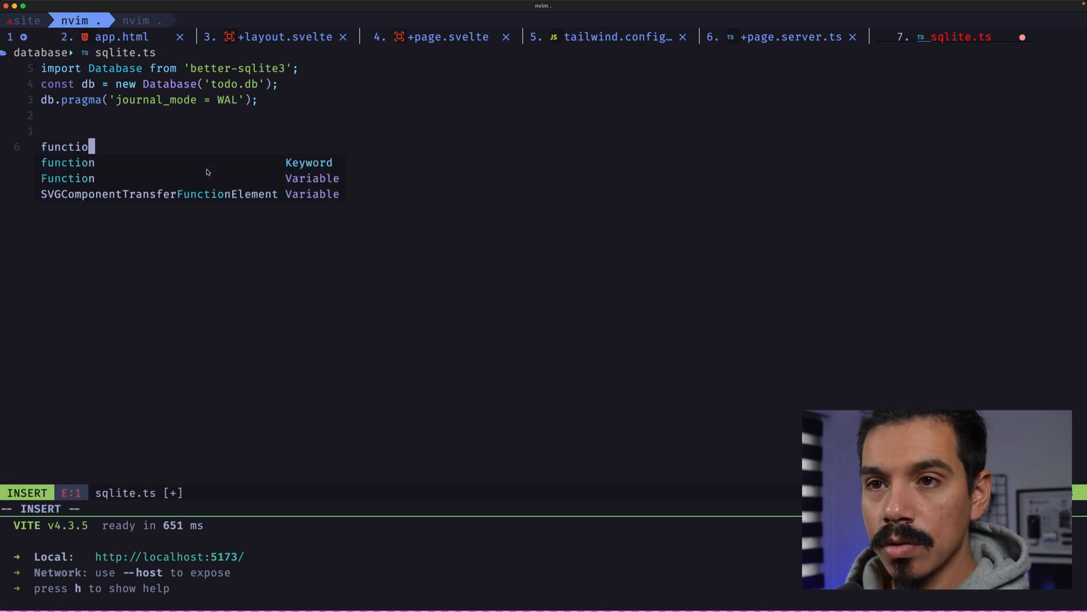
{"action": "type", "text": "n insertTodoItem(){"}
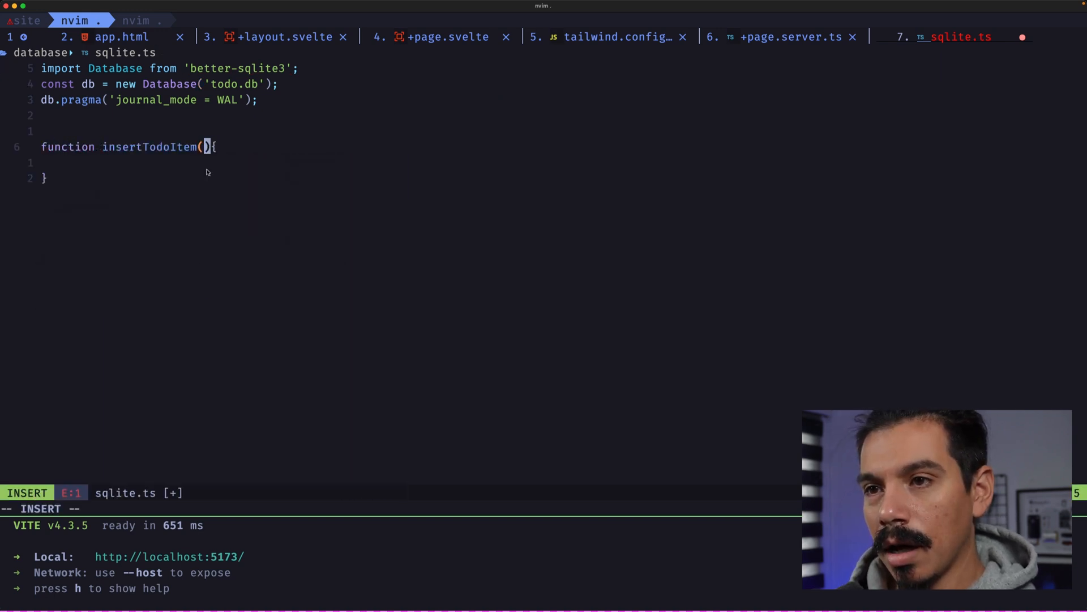
{"action": "type", "text": "item: TodoItem"}
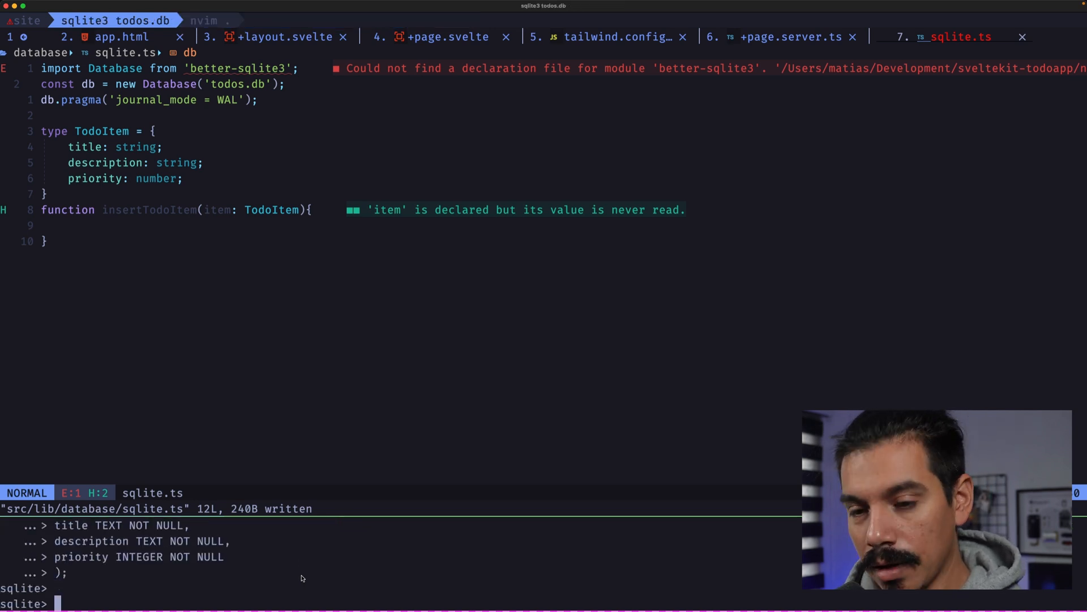
Step: Create the todos table in todos.db, check it with .tables, and restart pnpm dev
{"action": "type", "text": ".tables"}
{"action": "type", "text": "pnpk"}
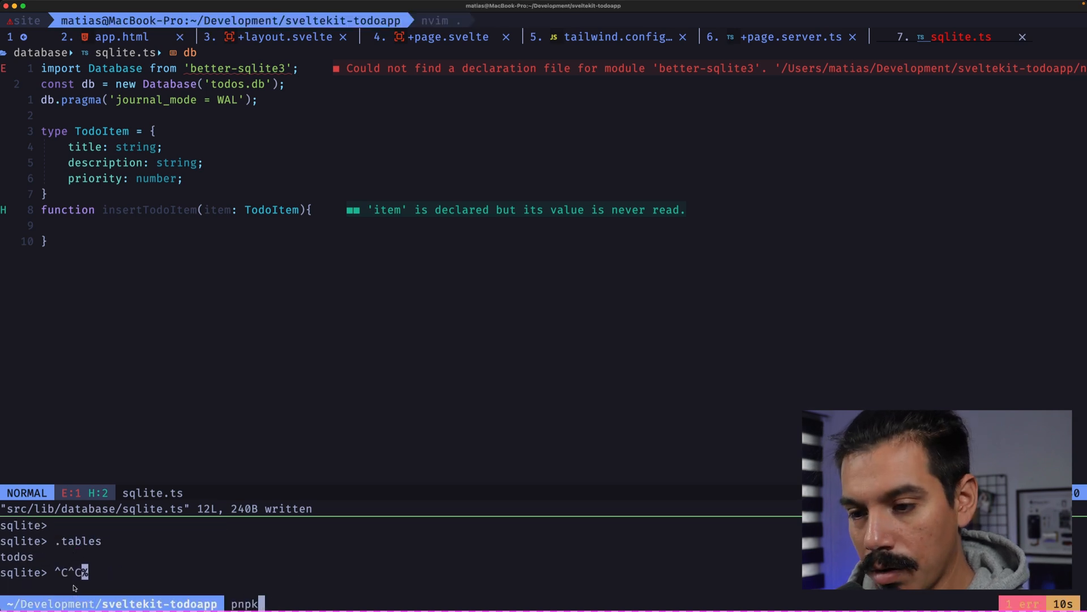
{"action": "type", "text": "pnpm dev"}
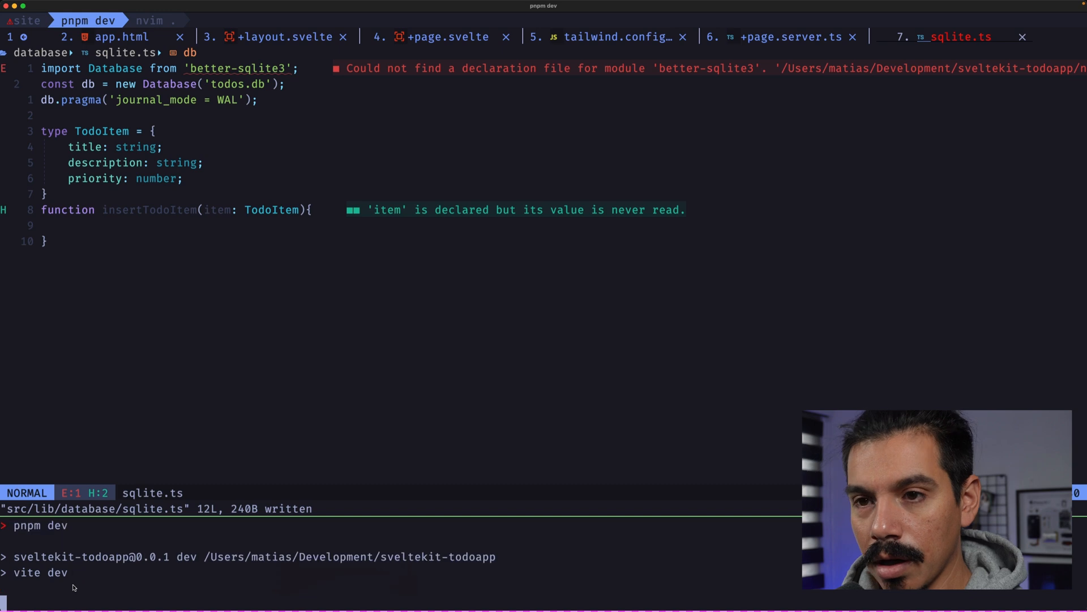
Step: Prepare an INSERT INTO todos (title, description, priority) VALUES (?,?,?) statement
{"action": "type", "text": "const"}
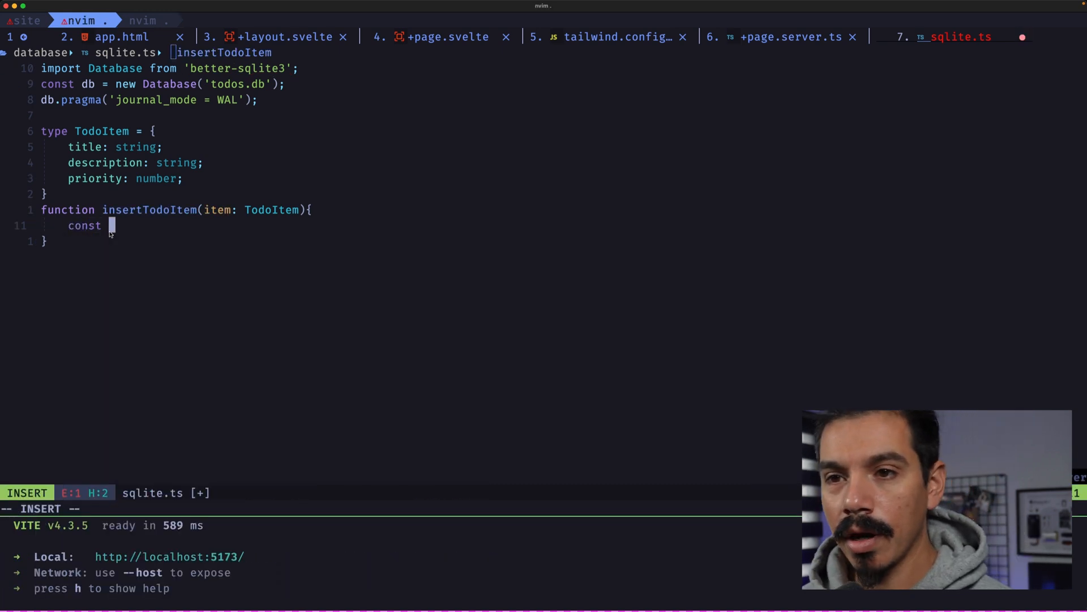
{"action": "type", "text": "sql ="}
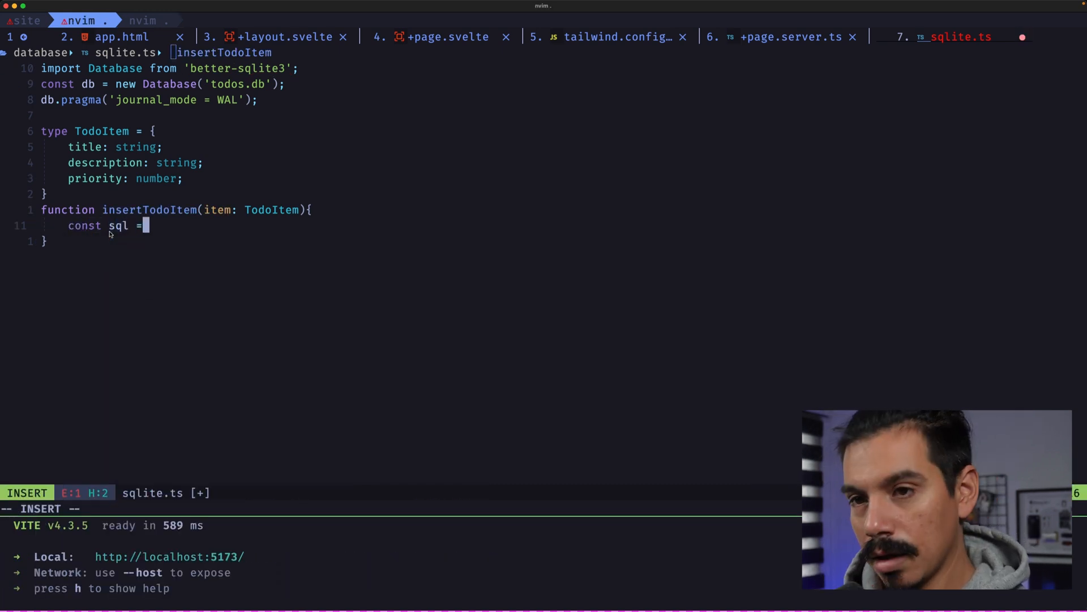
{"action": "type", "text": "db."}
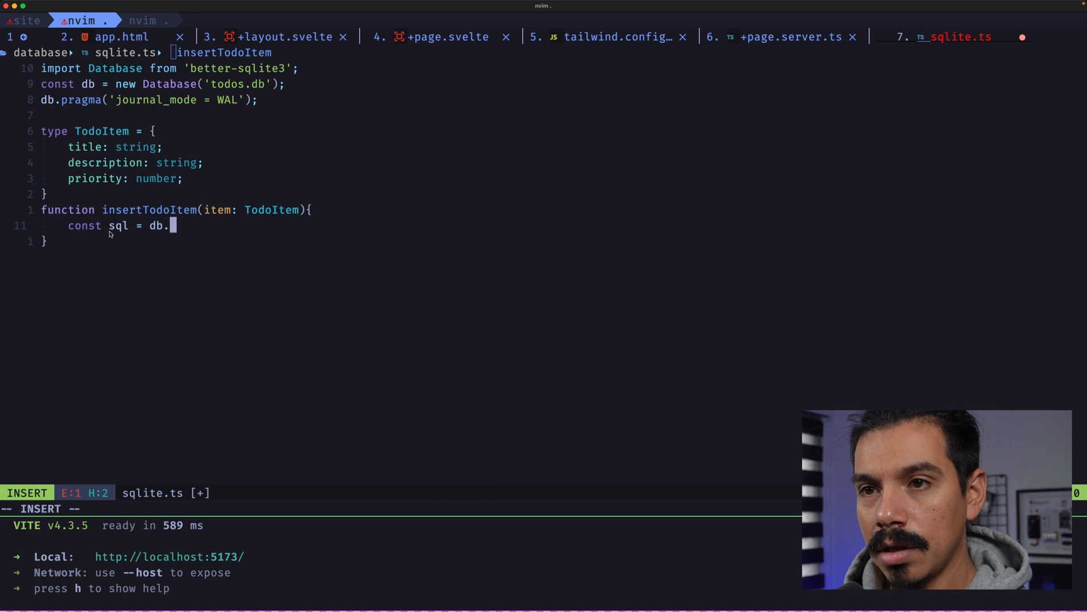
{"action": "type", "text": "prepare"}
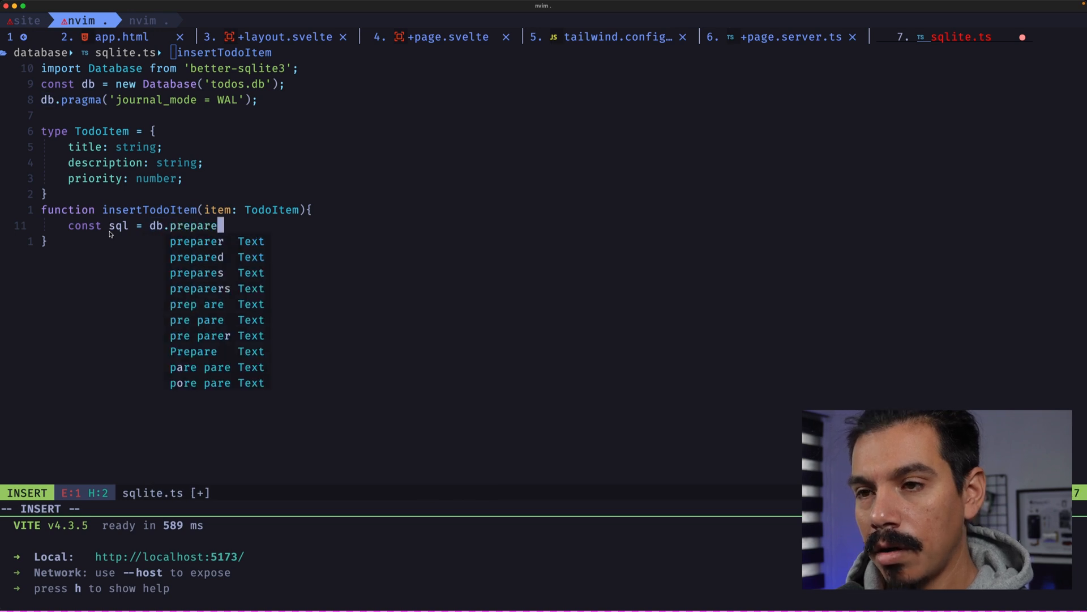
{"action": "type", "text": "(`INSERT I"}
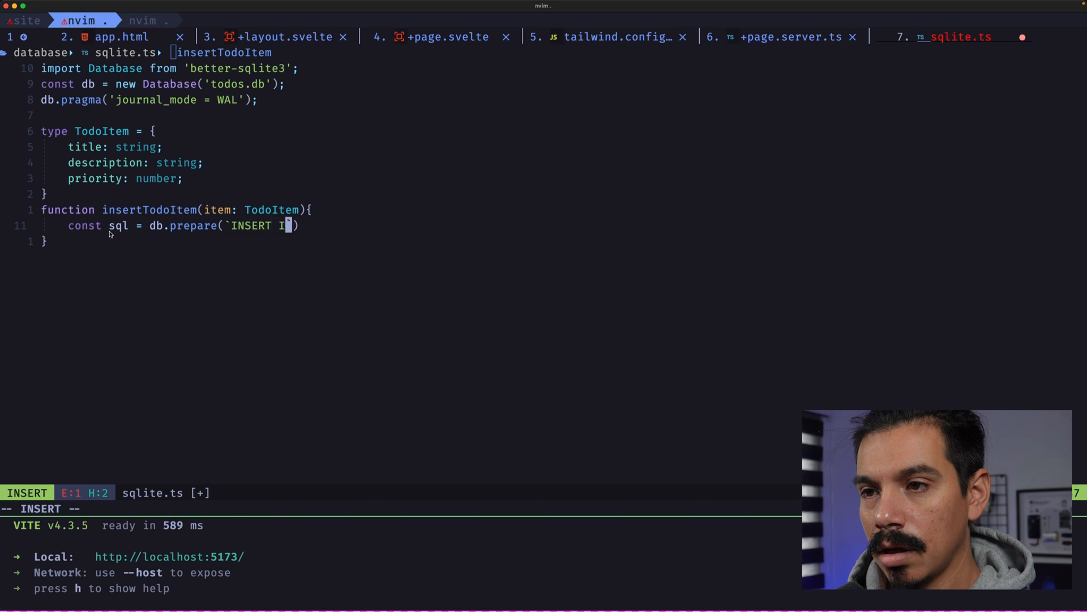
{"action": "type", "text": "NTO todos ("}
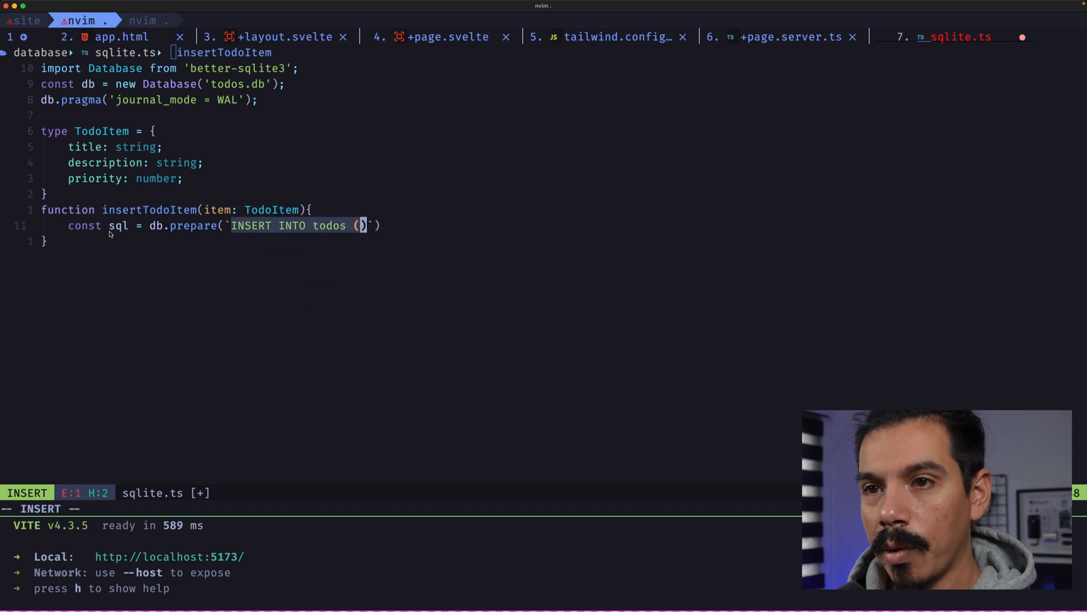
{"action": "type", "text": "title, descri"}
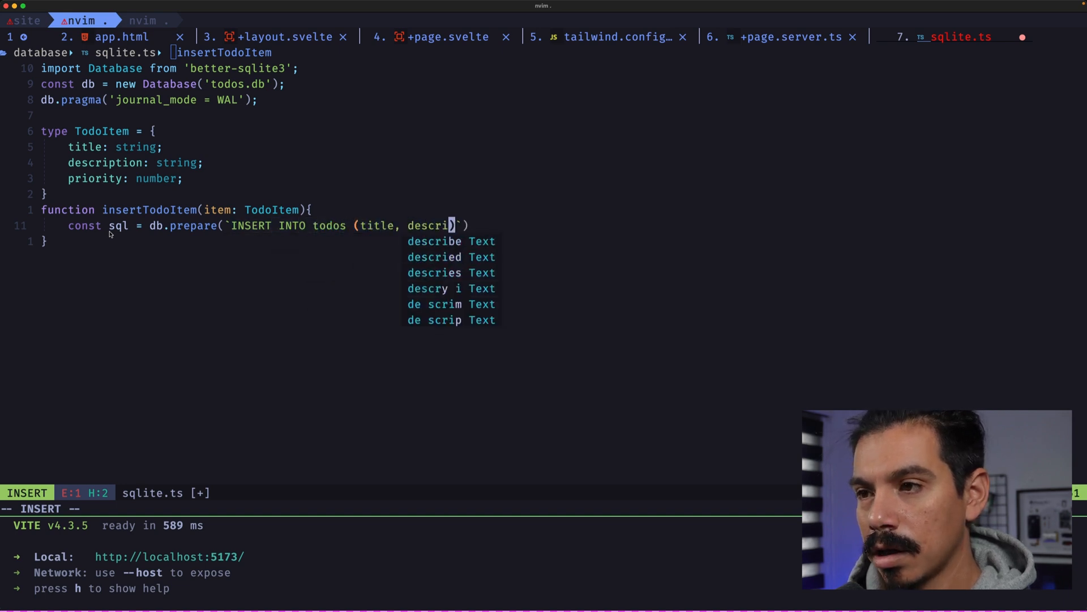
{"action": "type", "text": "ption, priority) VALUES (?,?,?"}
{"action": "type", "text": "const info ="}
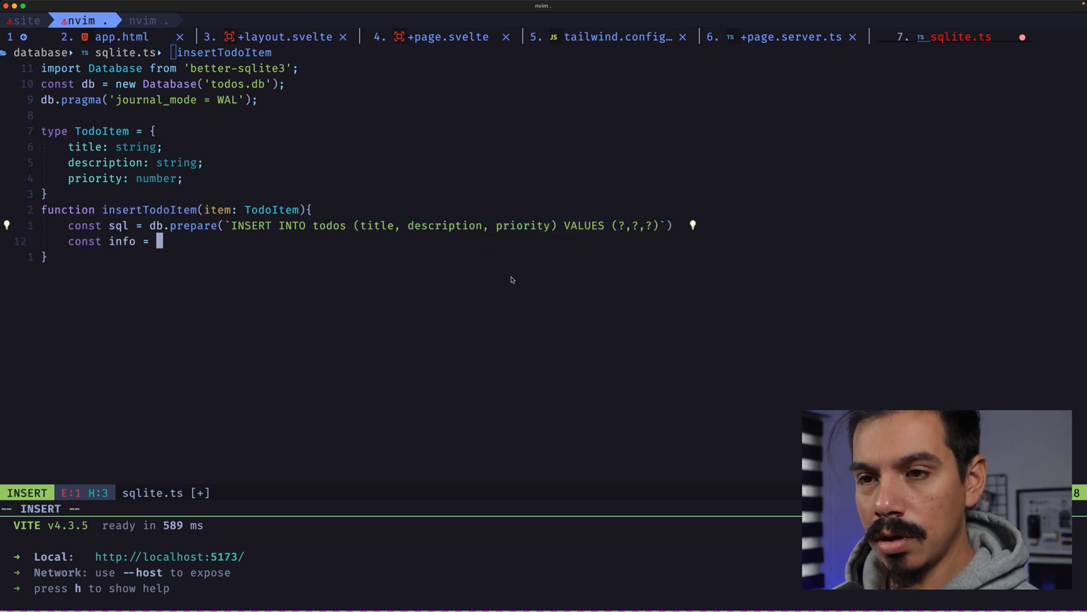
Step: Run the statement with item.title, item.description, item.priority and return the result info
{"action": "type", "text": "sql.run();"}
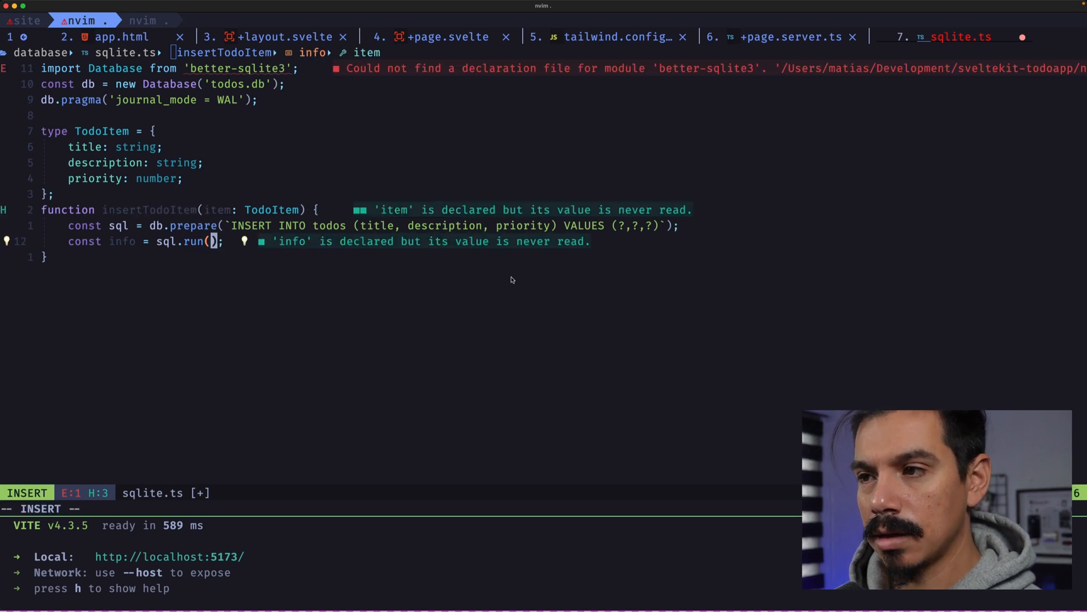
{"action": "type", "text": "item.title, item.description, item.priority"}
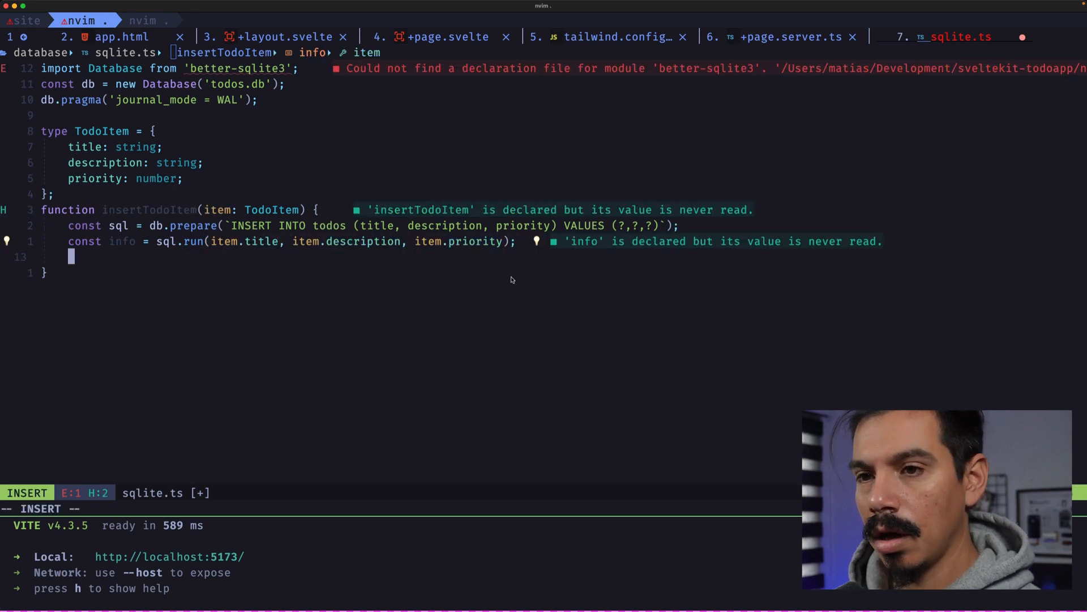
{"action": "type", "text": "return info,.ch"}
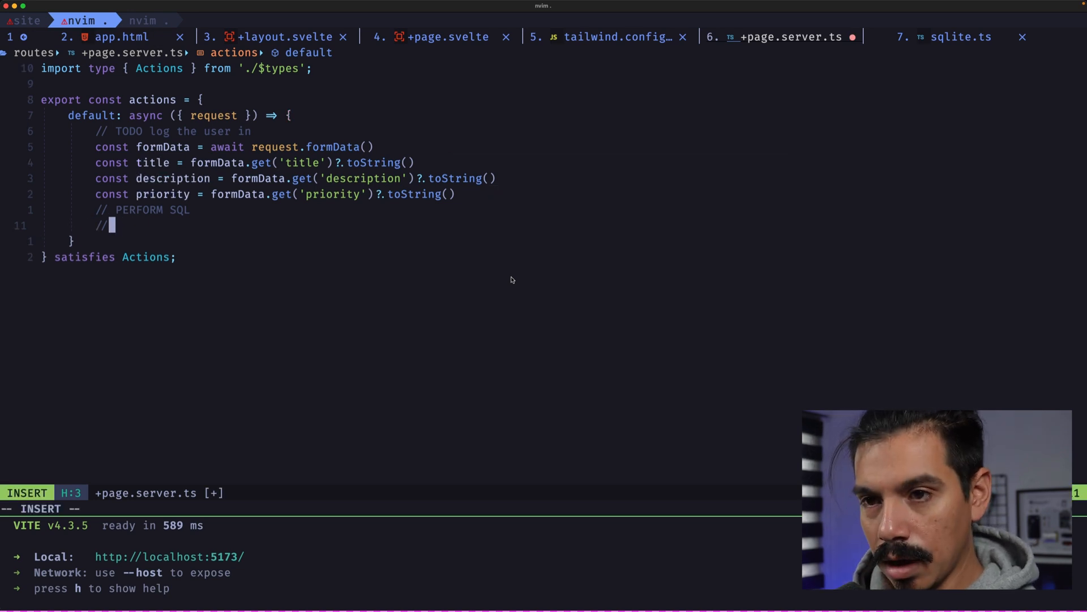
Step: Call insertTodoItem with title, description and parseInt(priority ?? '0', 10) in the form action
{"action": "type", "text": "insertTodoItem"}
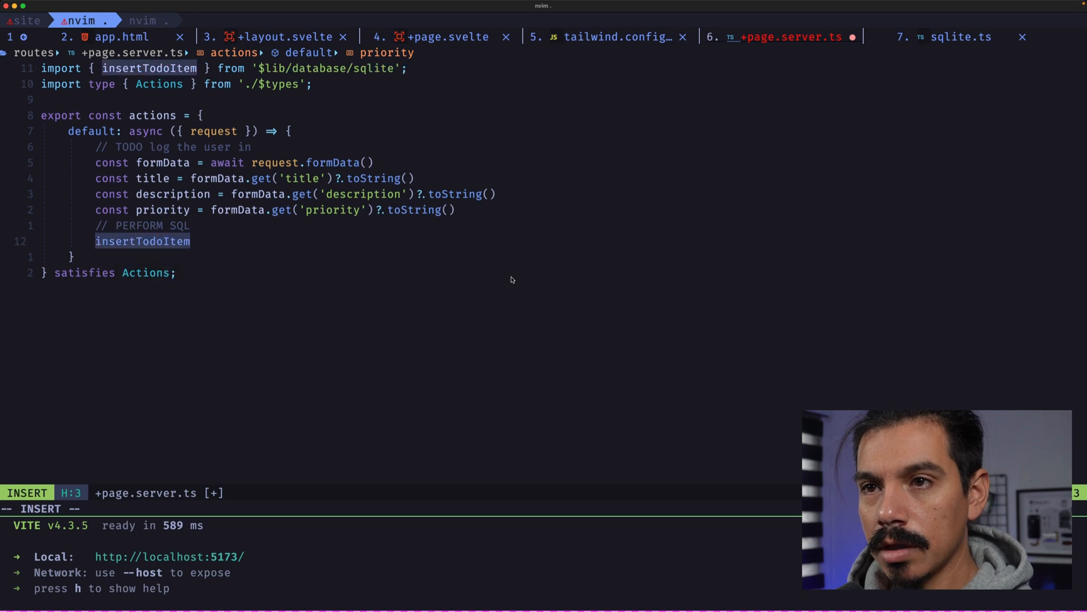
{"action": "type", "text": "()"}
{"action": "type", "text": "title, description,"}
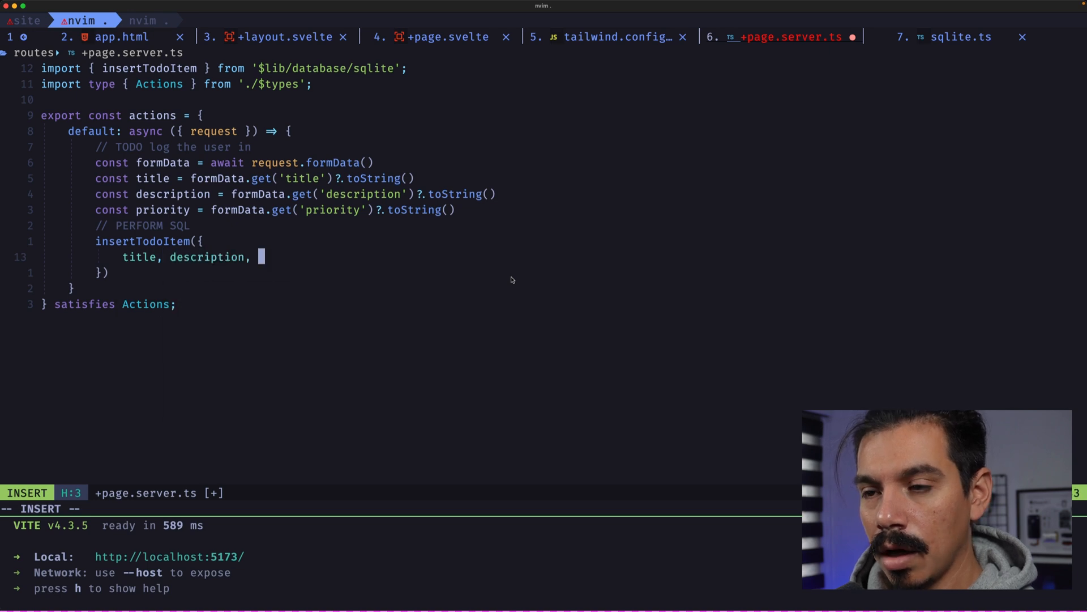
{"action": "type", "text": "parse"}
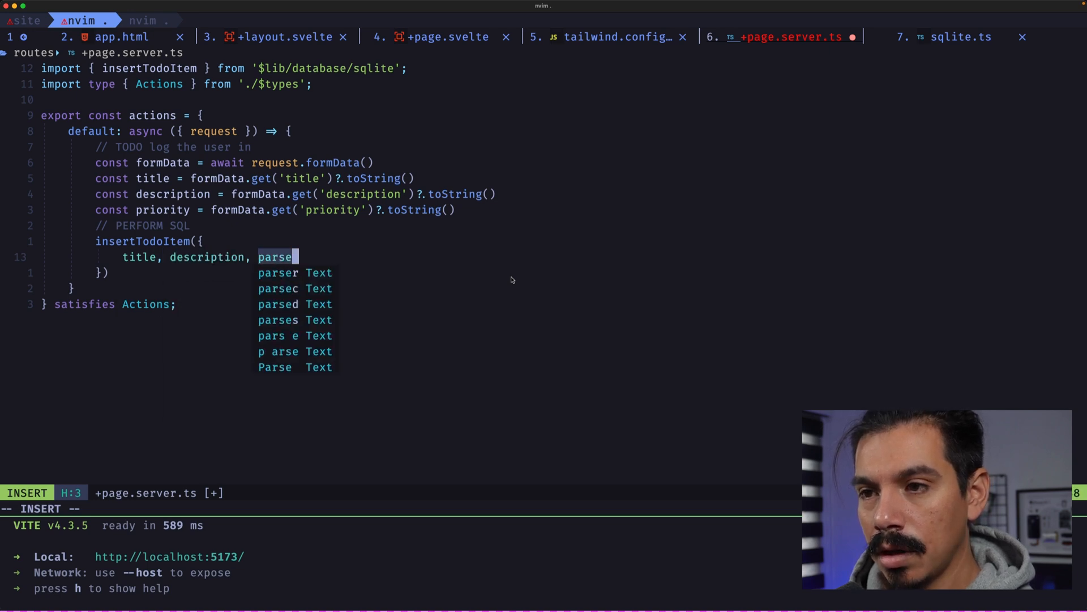
{"action": "type", "text": "Int(prioti"}
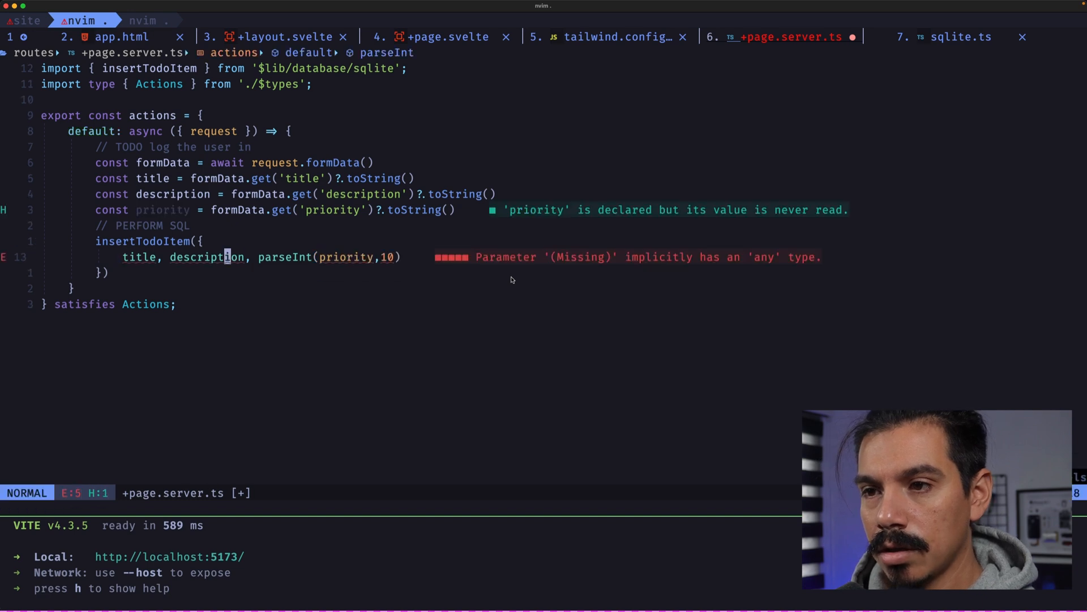
{"action": "type", "text": "priority:p"}
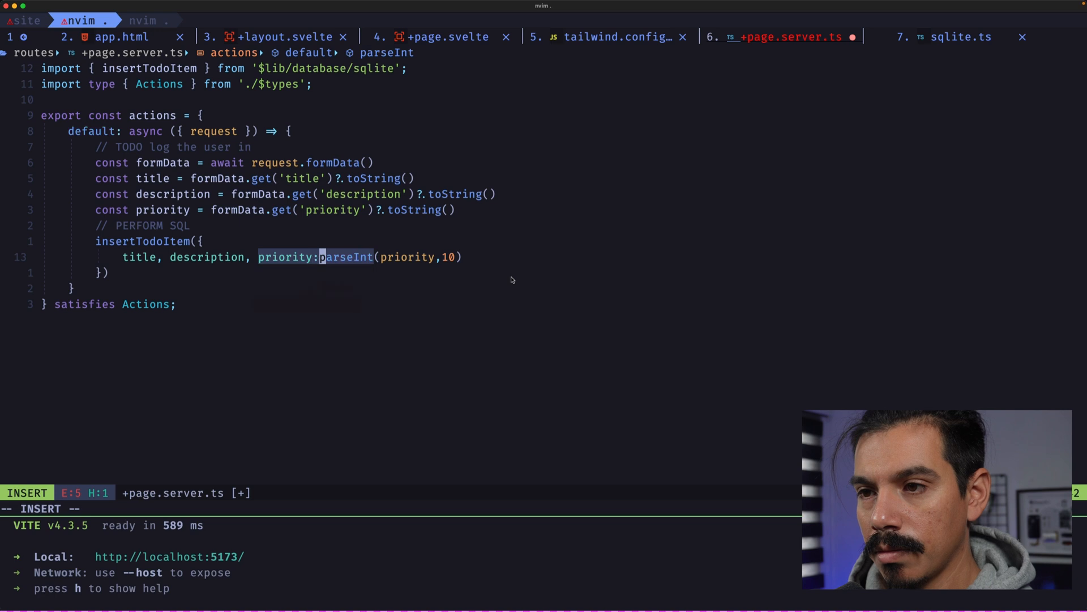
{"action": "key", "text": "Escape"}
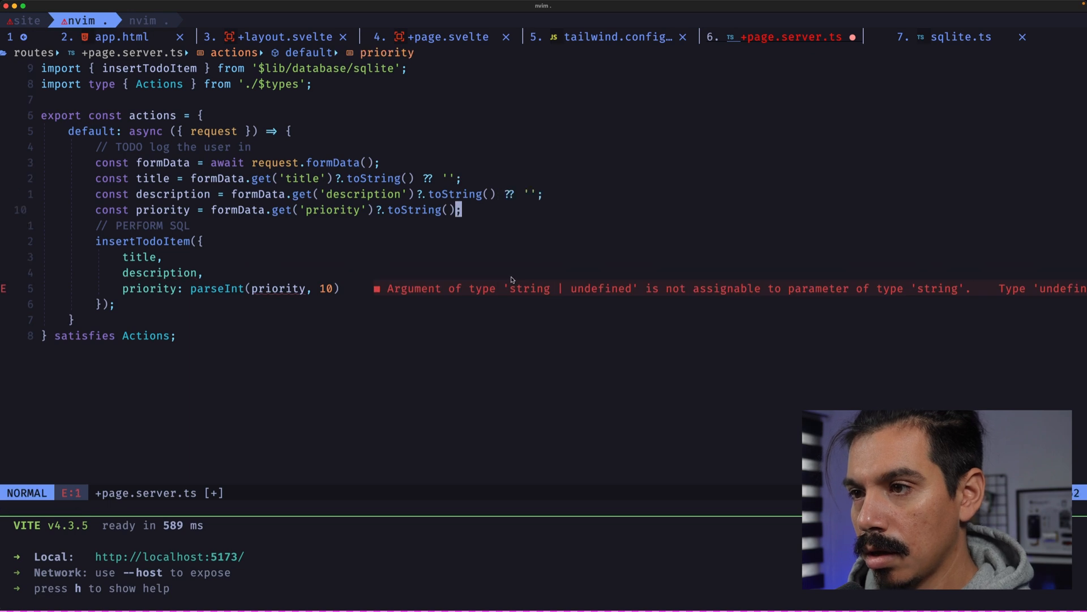
{"action": "type", "text": "?? '0'"}
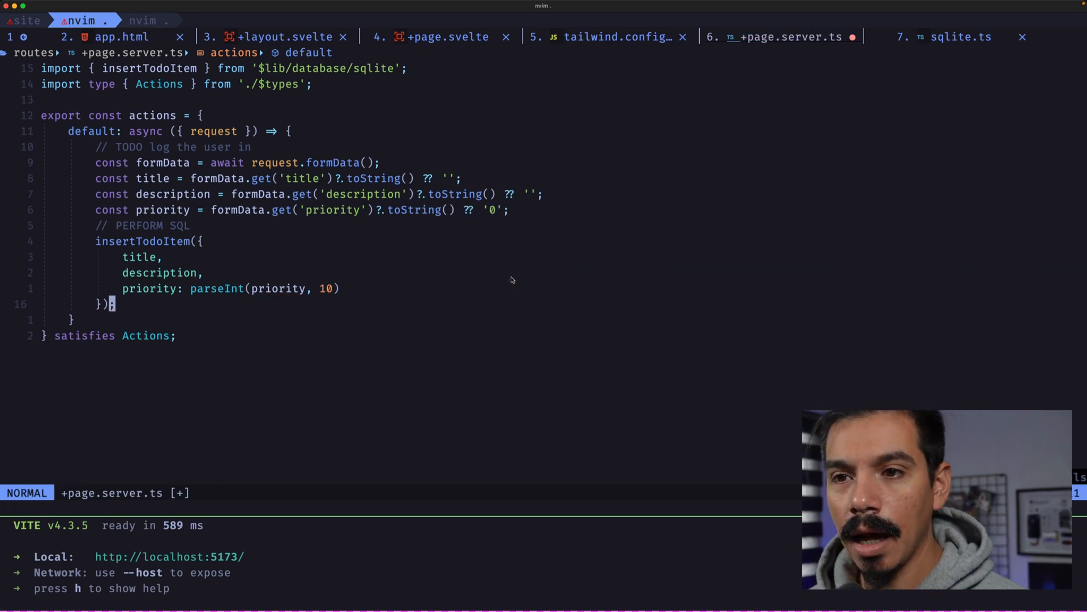
Step: Return the changes from the insert call after the action runs
{"action": "key", "text": "o"}
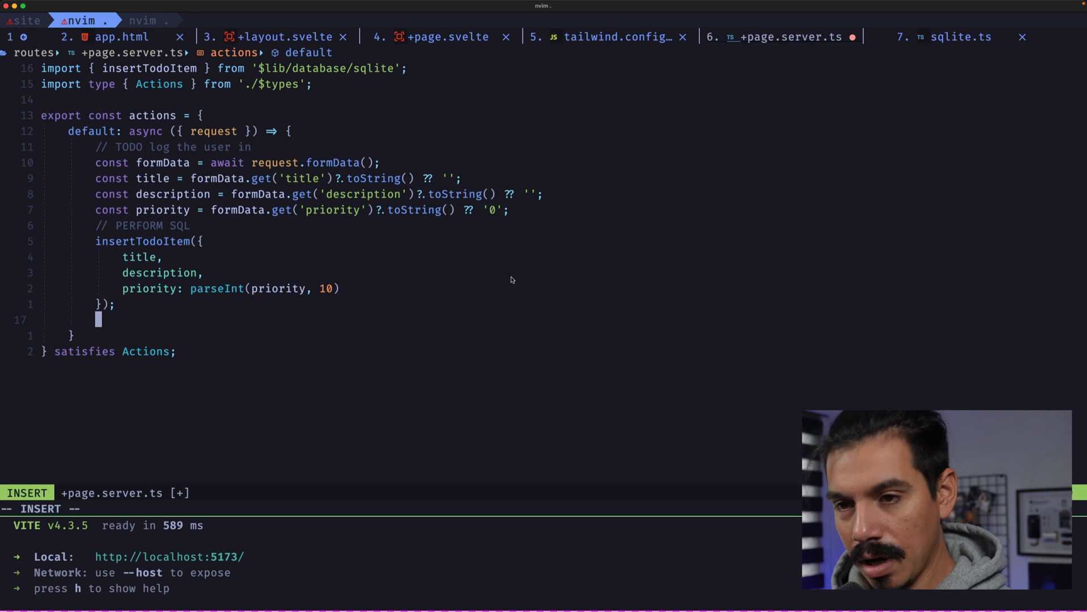
{"action": "type", "text": "return changes"}
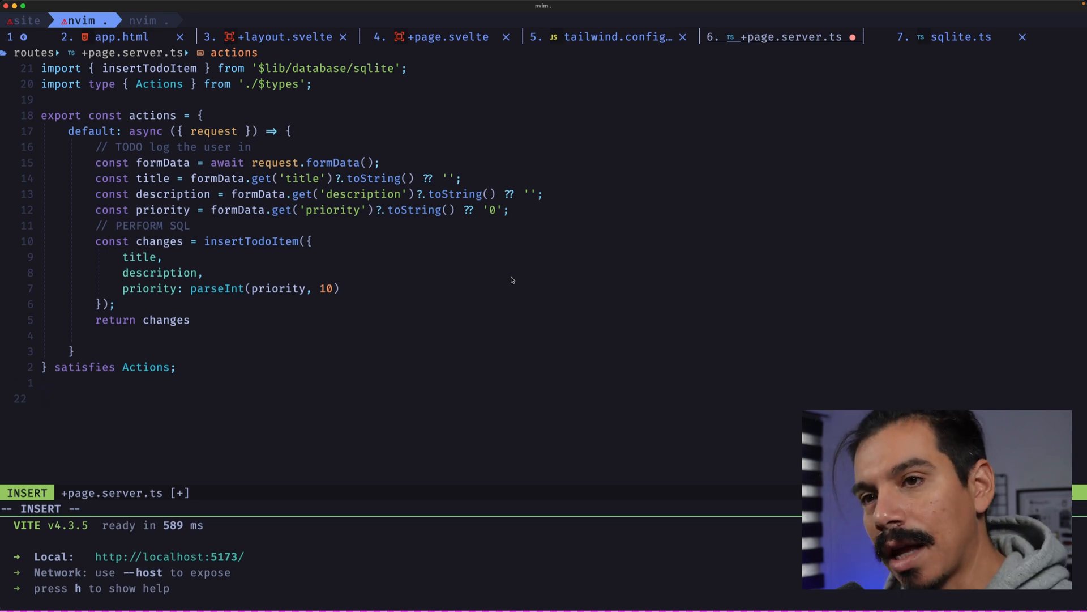
{"action": "type", "text": "con"}
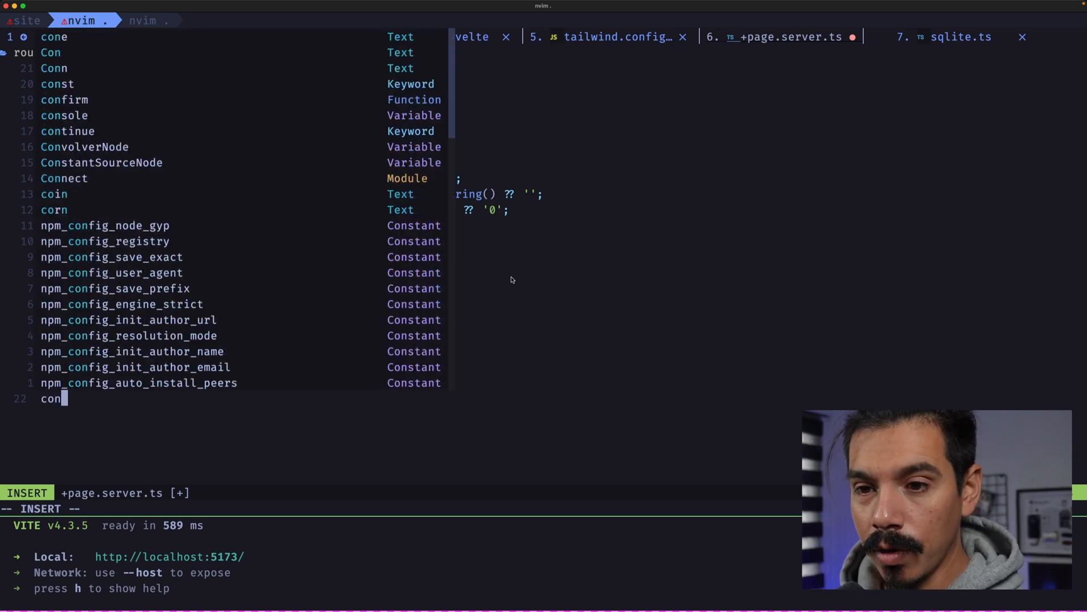
Step: Declare const todoItems = getTodoItems() in the load function and return it as items
{"action": "key", "text": "Escape"}
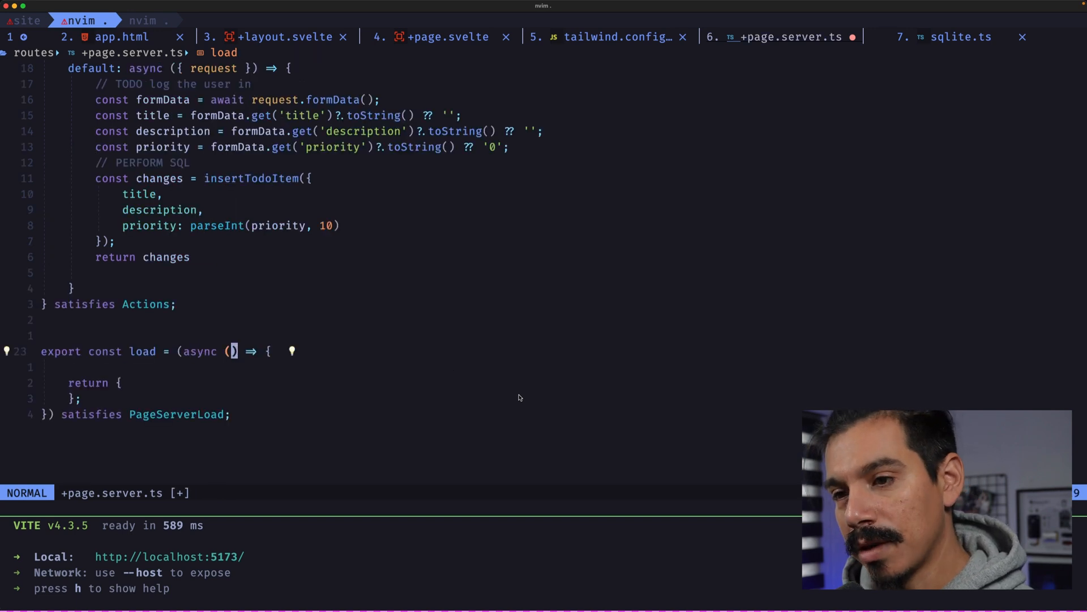
{"action": "type", "text": "const"}
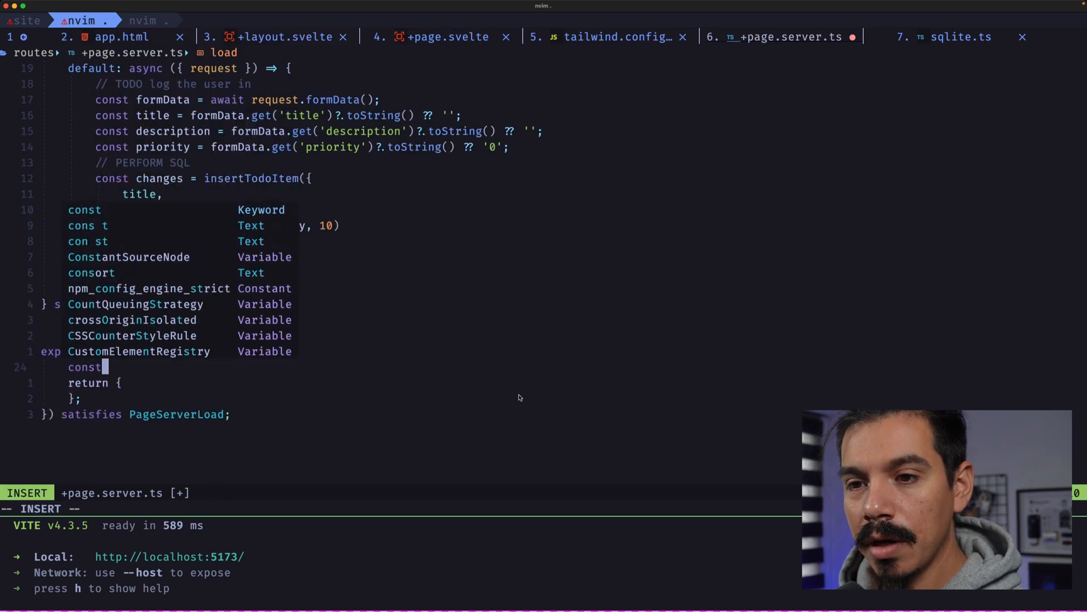
{"action": "type", "text": "todo"}
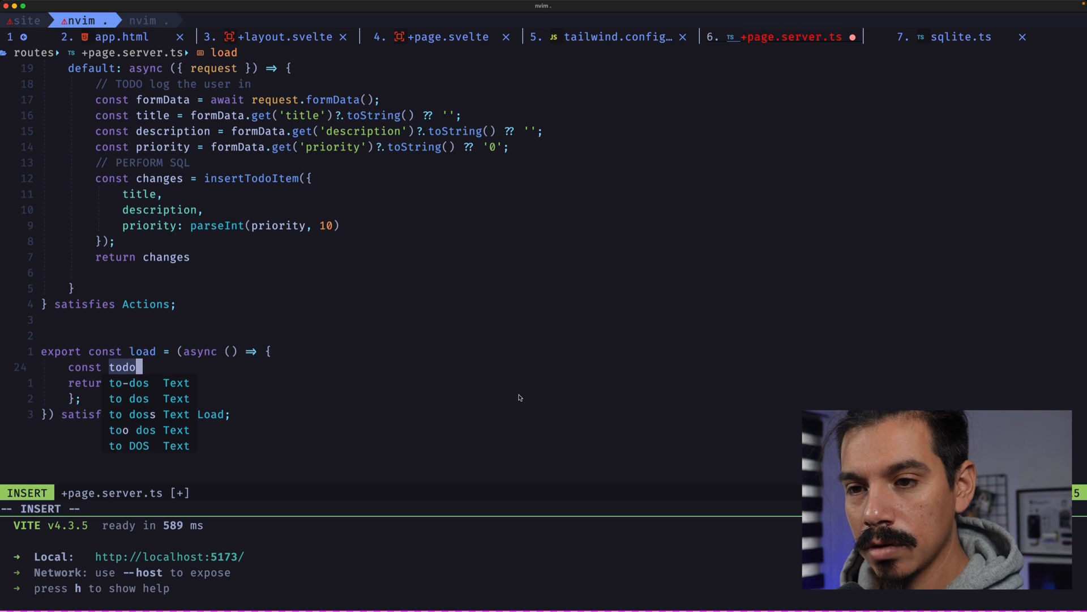
{"action": "type", "text": "Items = '"}
{"action": "type", "text": "items: todoItems"}
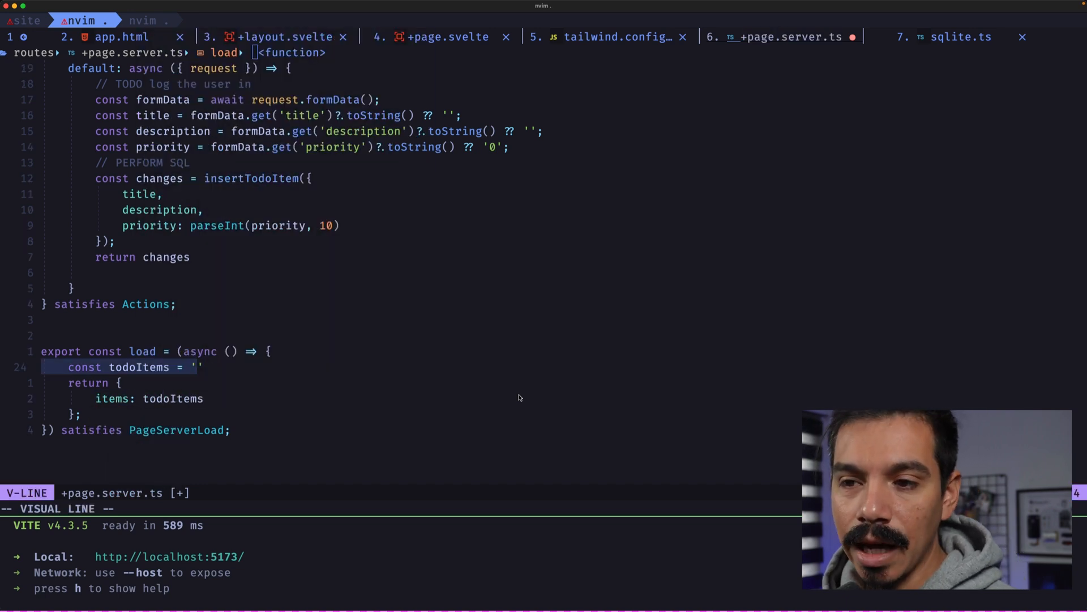
{"action": "key", "text": "i"}
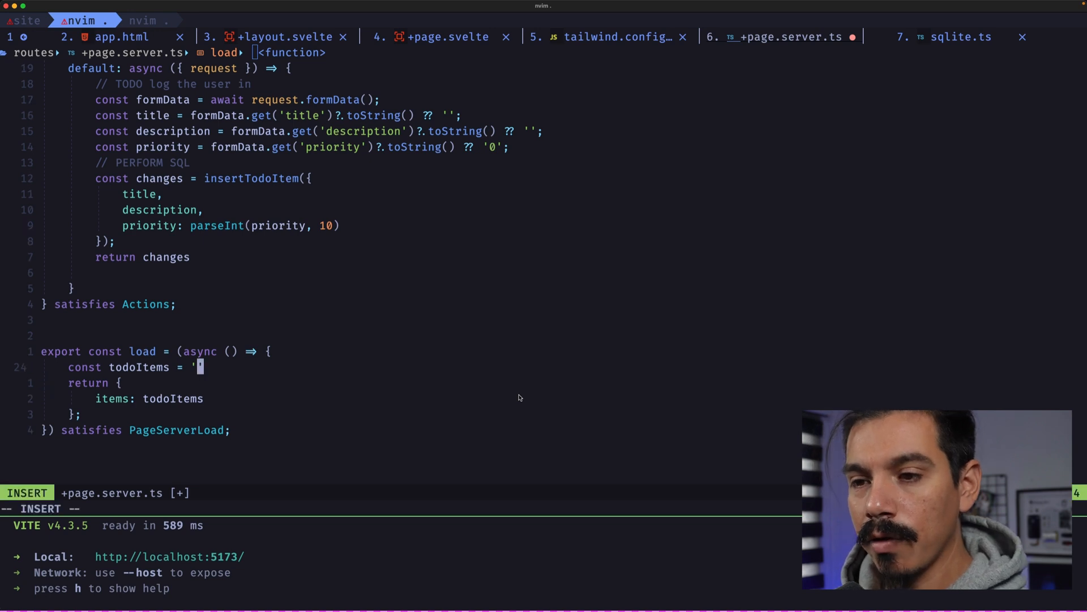
{"action": "key", "text": "BackSpace"}
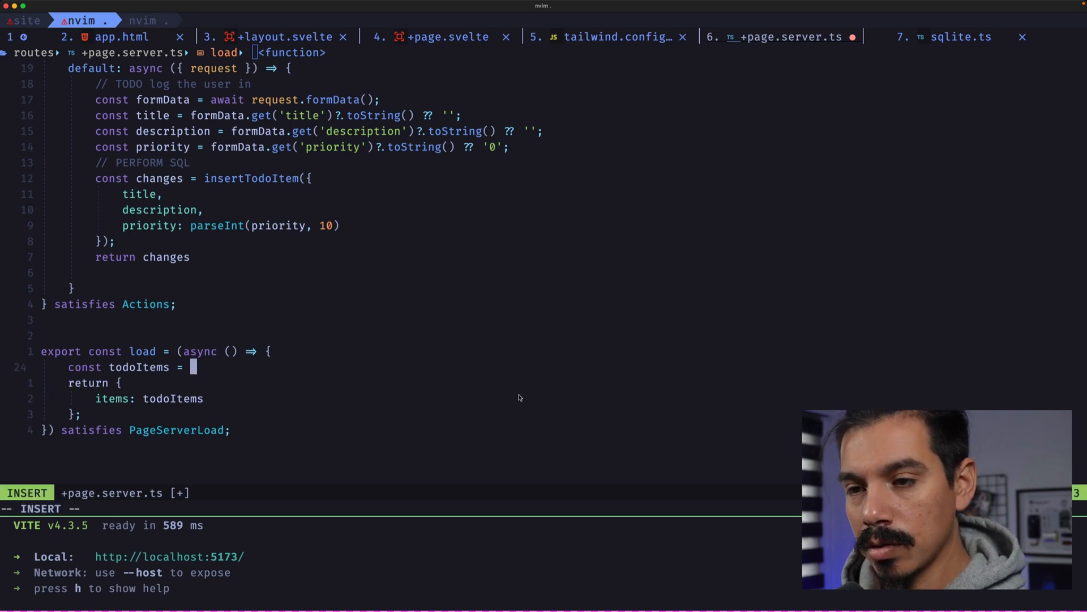
{"action": "type", "text": "getTodoIte"}
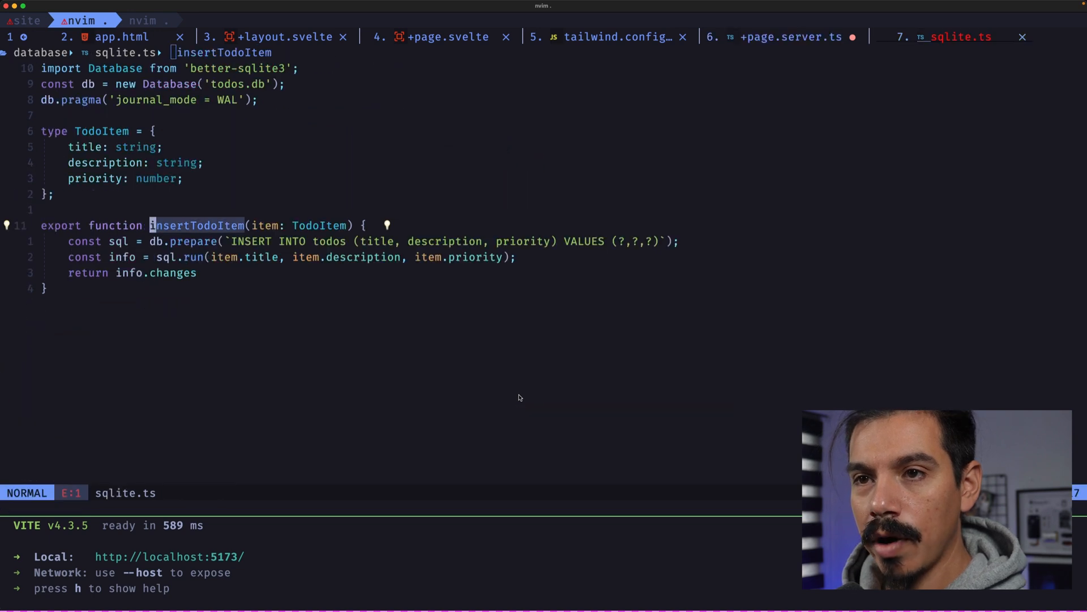
Step: Write export function getTodoItems() preparing 'SELECT * FROM todos' and returning sql.all()
{"action": "type", "text": "export function getTodoItems() {"}
{"action": "type", "text": "const sql ="}
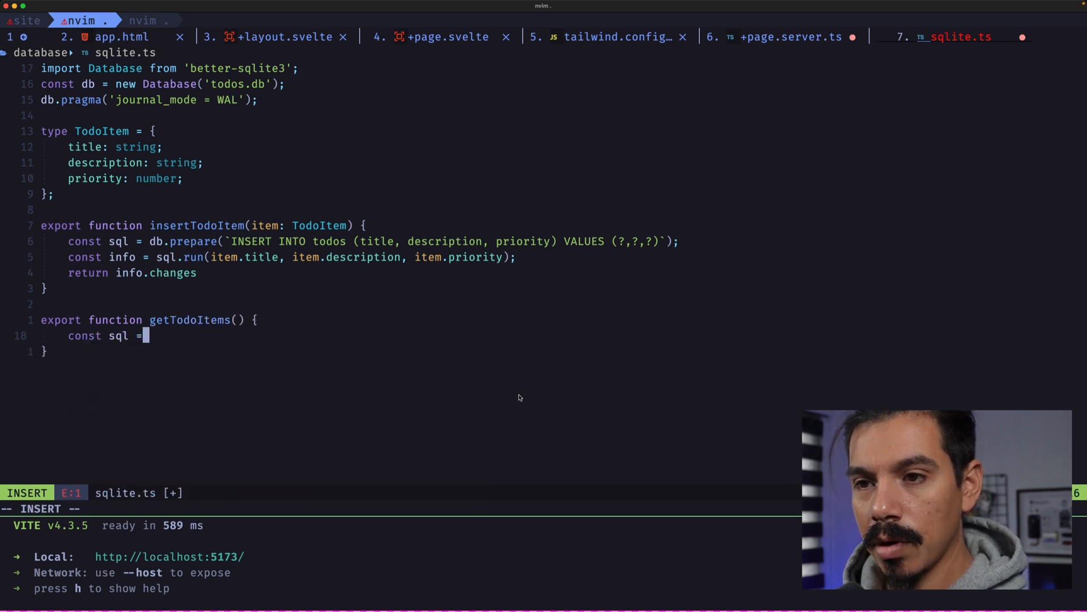
{"action": "type", "text": "db.prepare"}
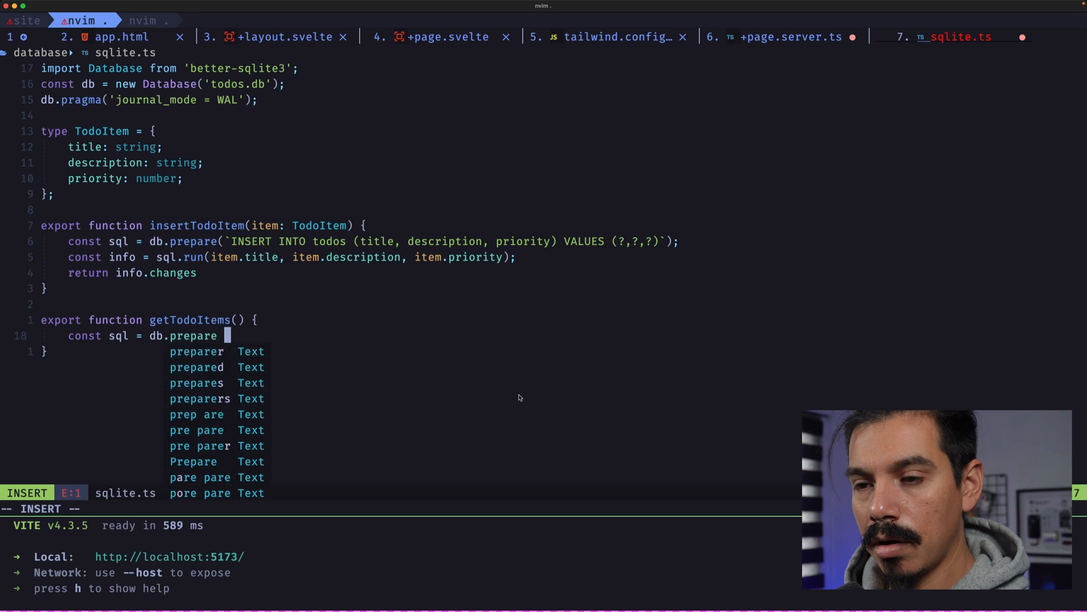
{"action": "type", "text": "('SELECT * FROM todos"}
{"action": "type", "text": "const"}
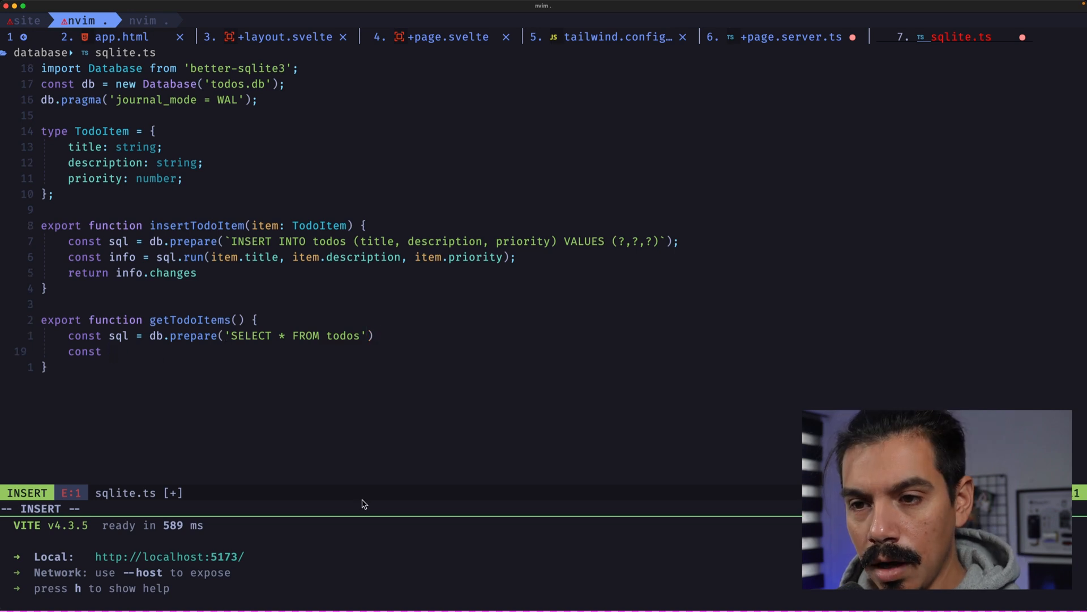
{"action": "type", "text": "return"}
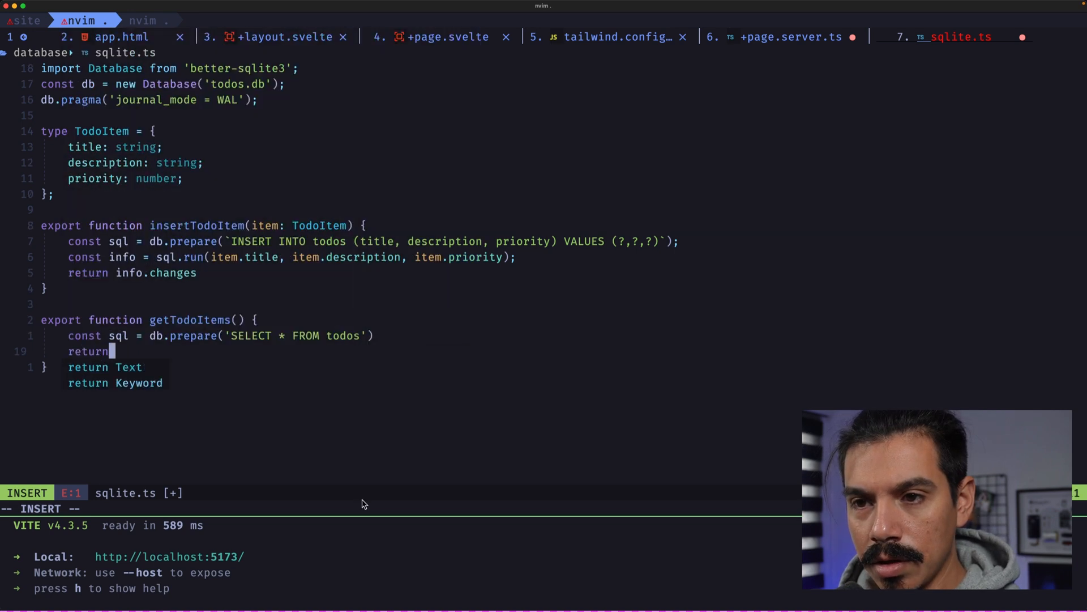
{"action": "type", "text": "sql.al"}
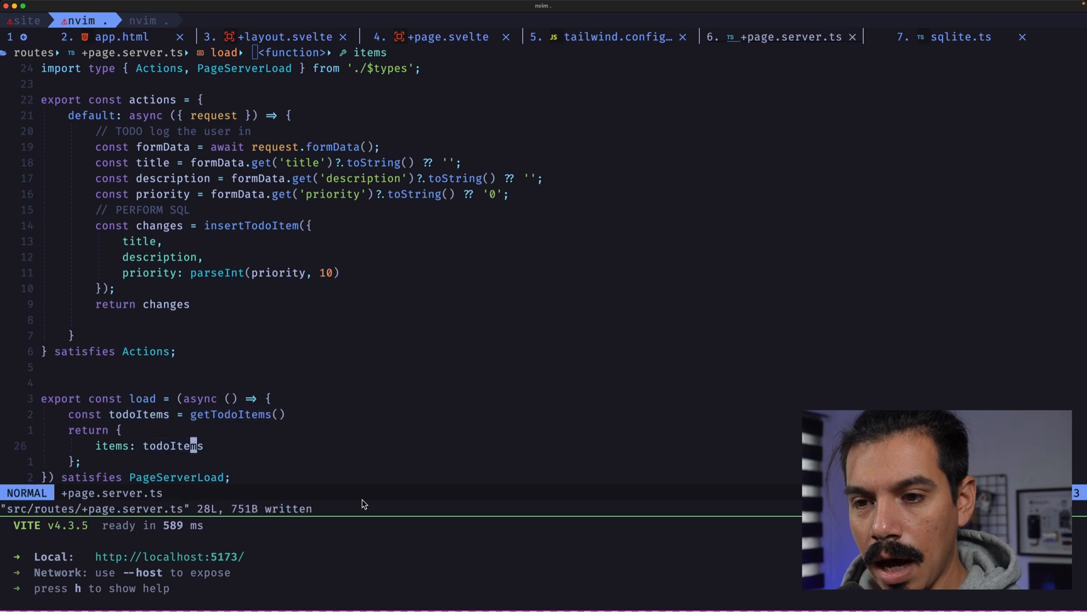
Step: Switch to +page.svelte and add export let data; in its script
{"action": "type", "text": "+pa"}
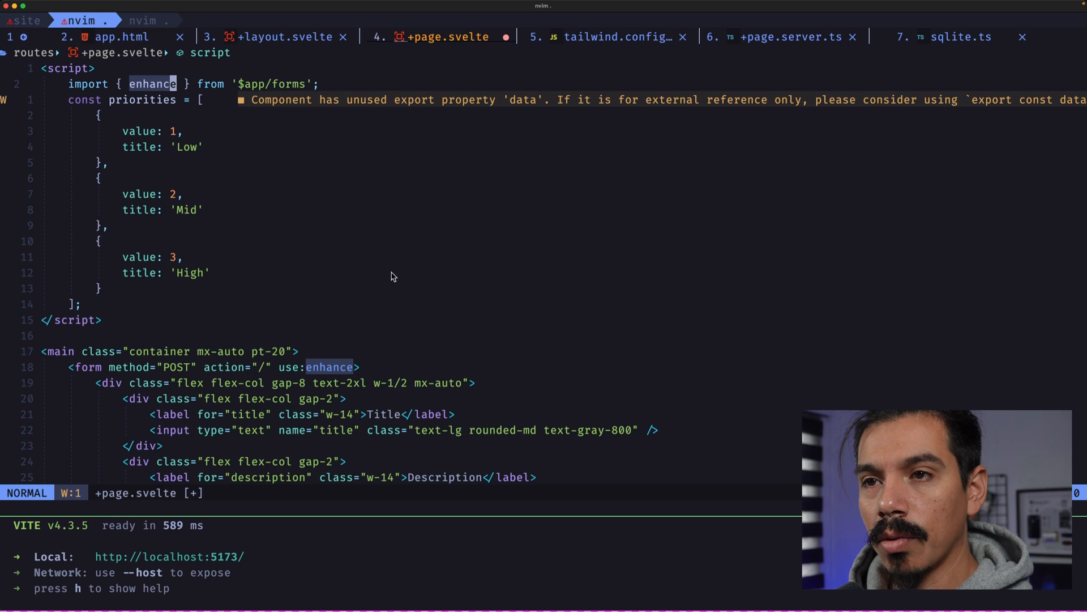
{"action": "type", "text": "export let"}
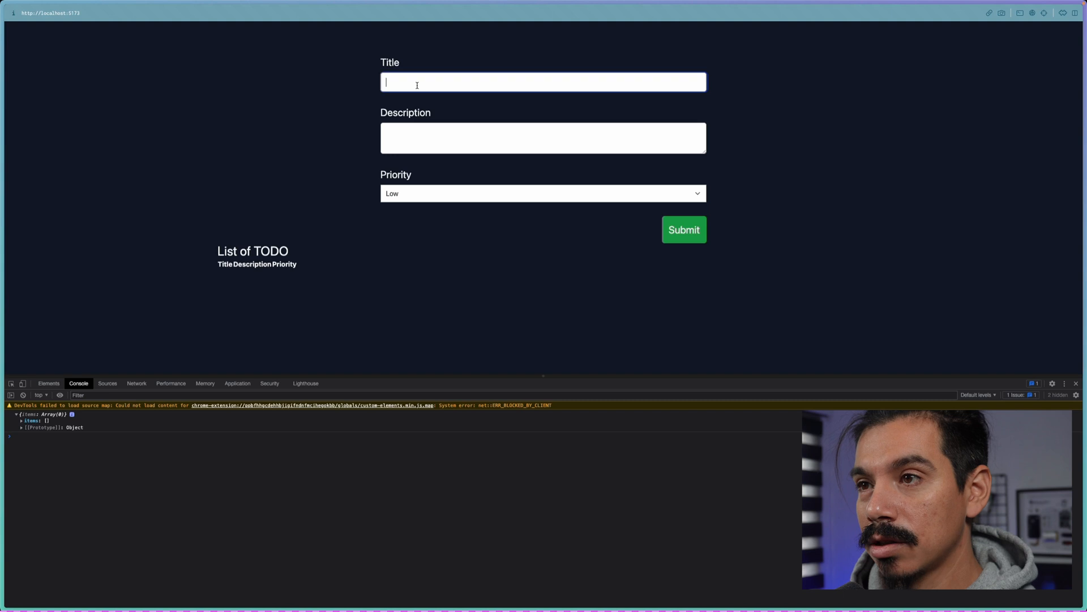
Step: Submit 'First Todo' with its description and a priority, then inspect the logged items
{"action": "type", "text": "First"}
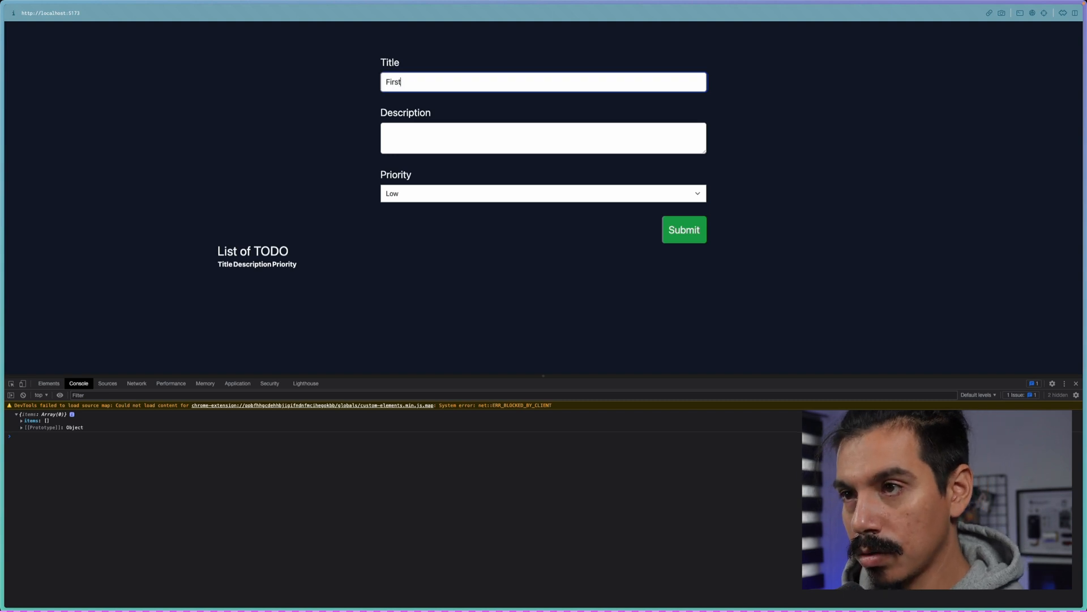
{"action": "type", "text": "This is the first todo item stored in t"}
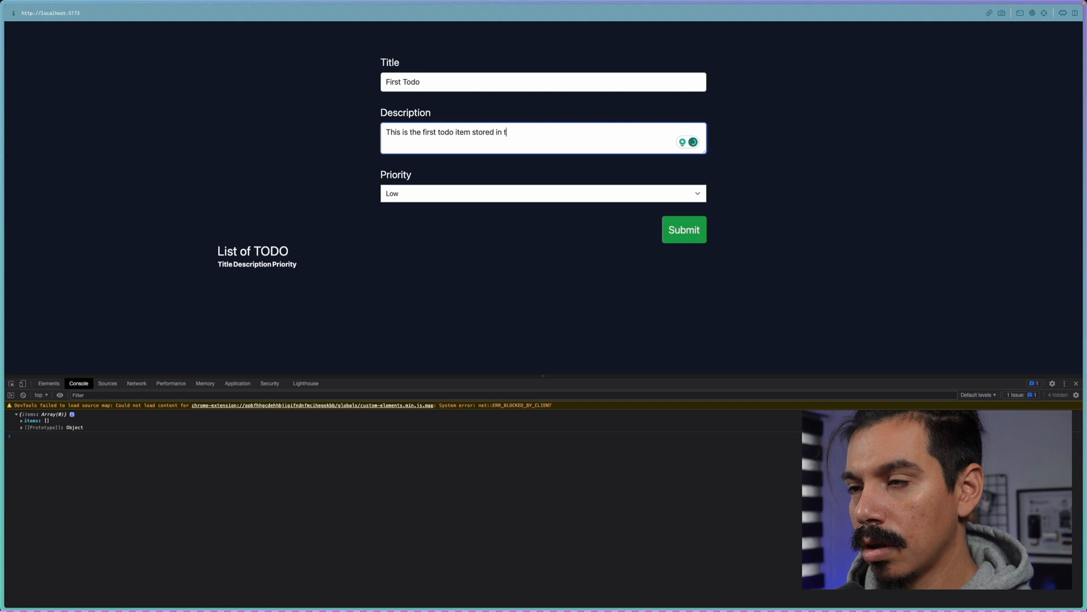
{"action": "left_click", "coordinate": [543, 193]}
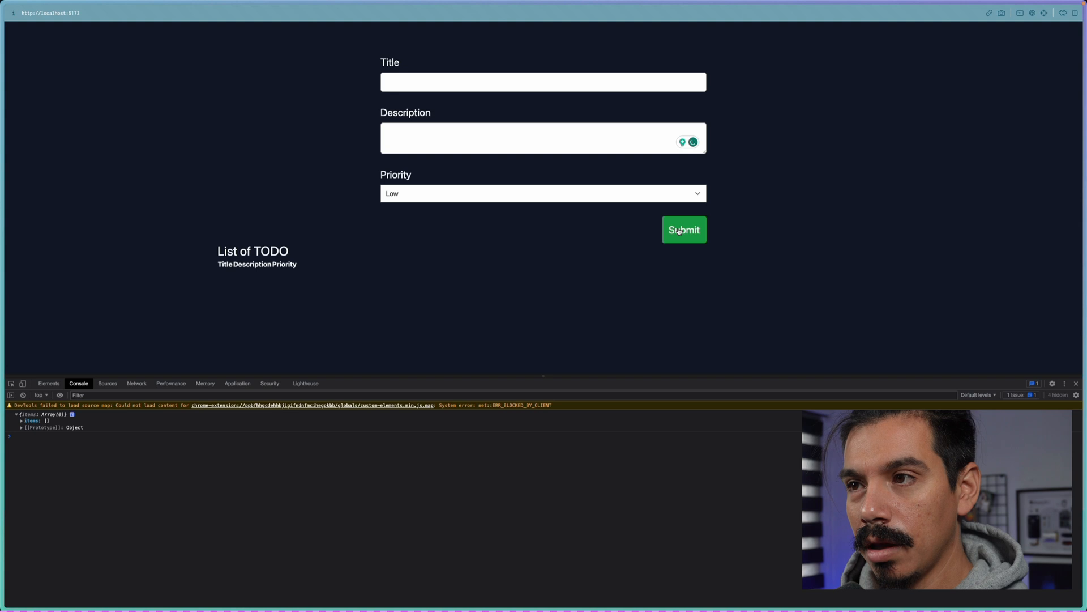
{"action": "left_click", "coordinate": [684, 230]}
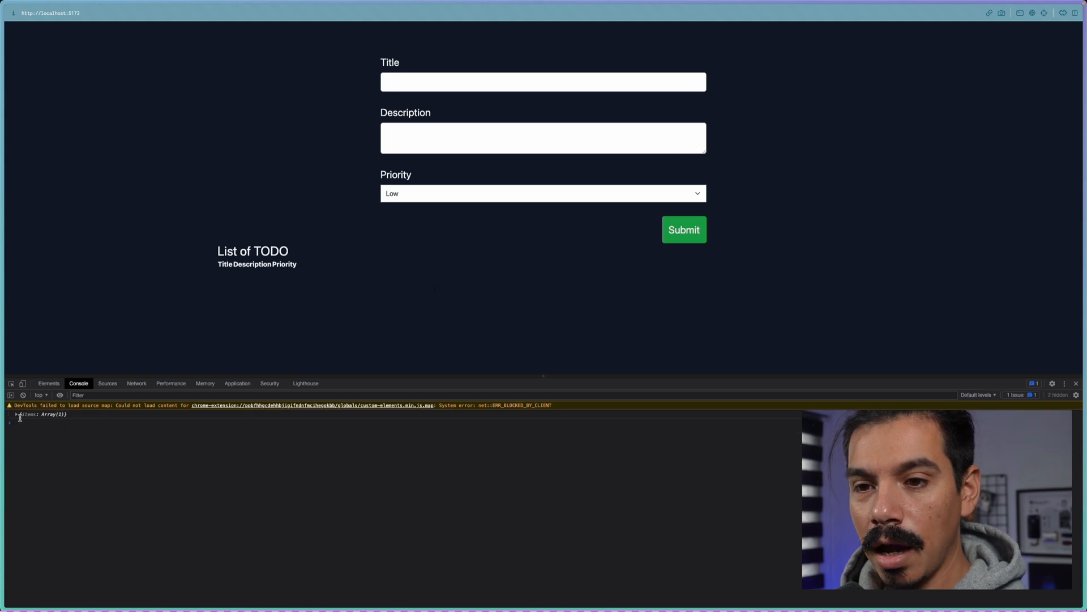
{"action": "left_click", "coordinate": [14, 414]}
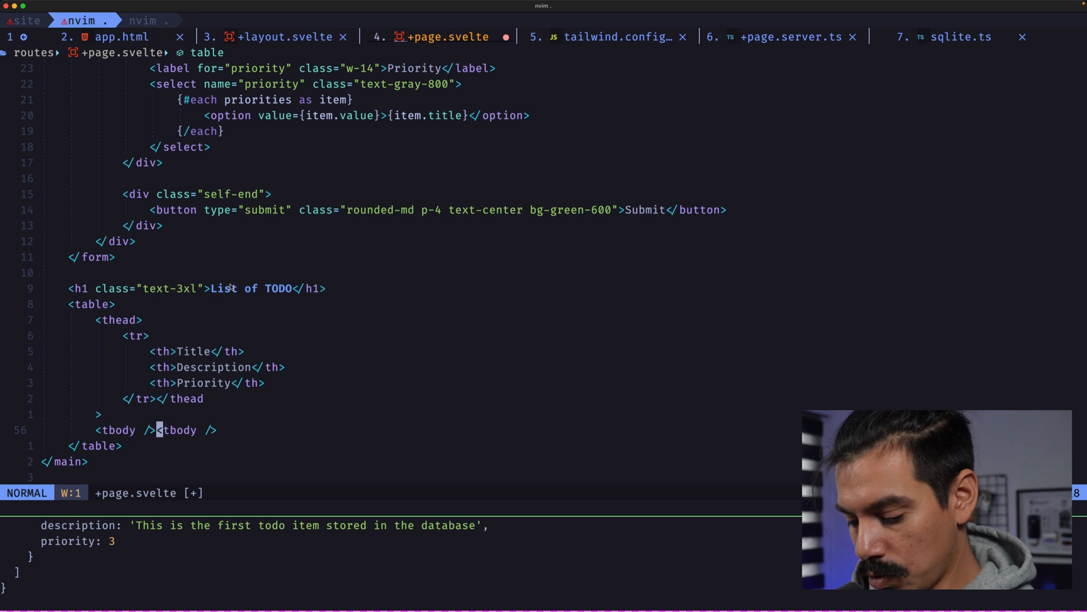
Step: Loop {#each data.items as item} in tbody with <td> cells for title, description and priority
{"action": "key", "text": "i"}
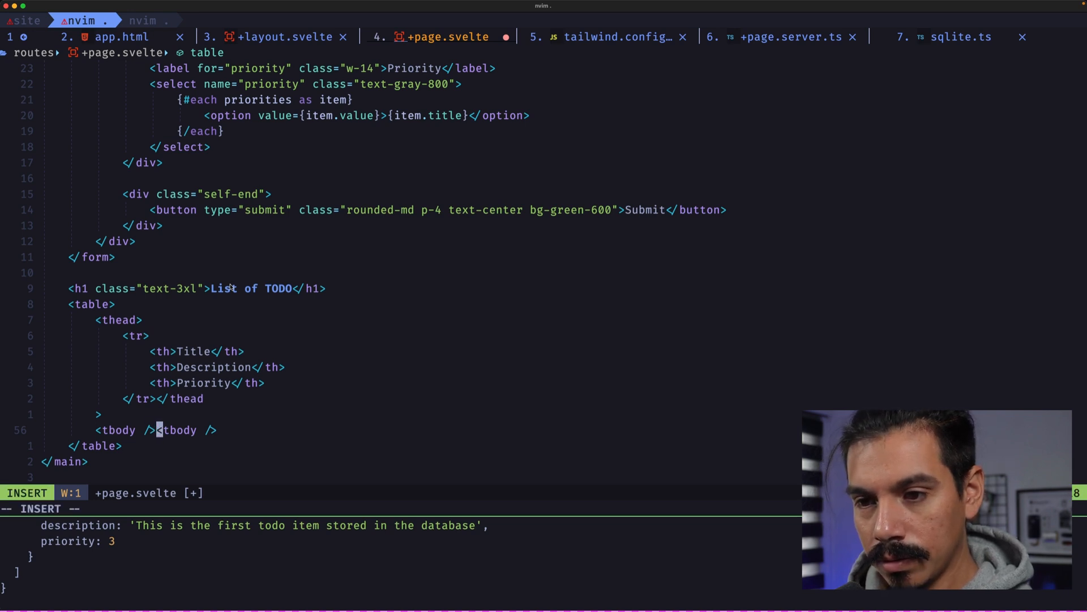
{"action": "type", "text": "{#each }"}
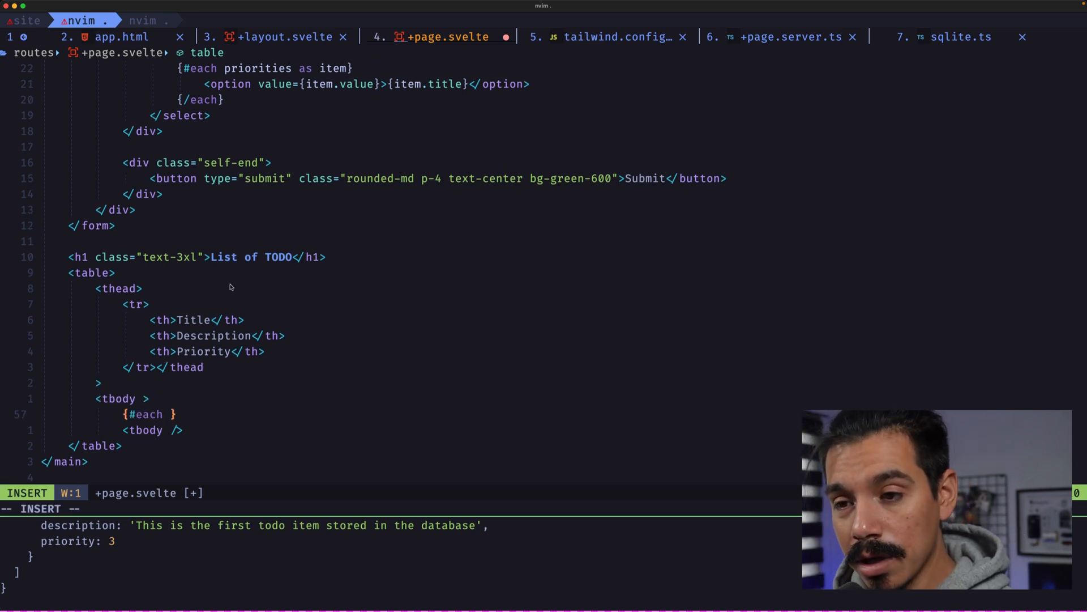
{"action": "type", "text": "data.items as item"}
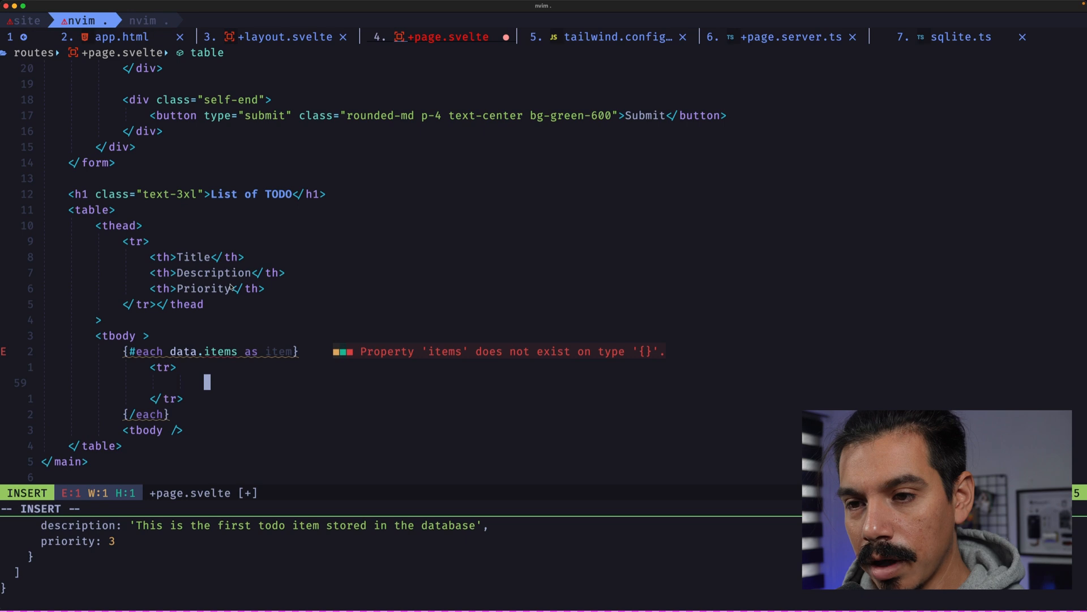
{"action": "type", "text": "<td>{item.title}</td>"}
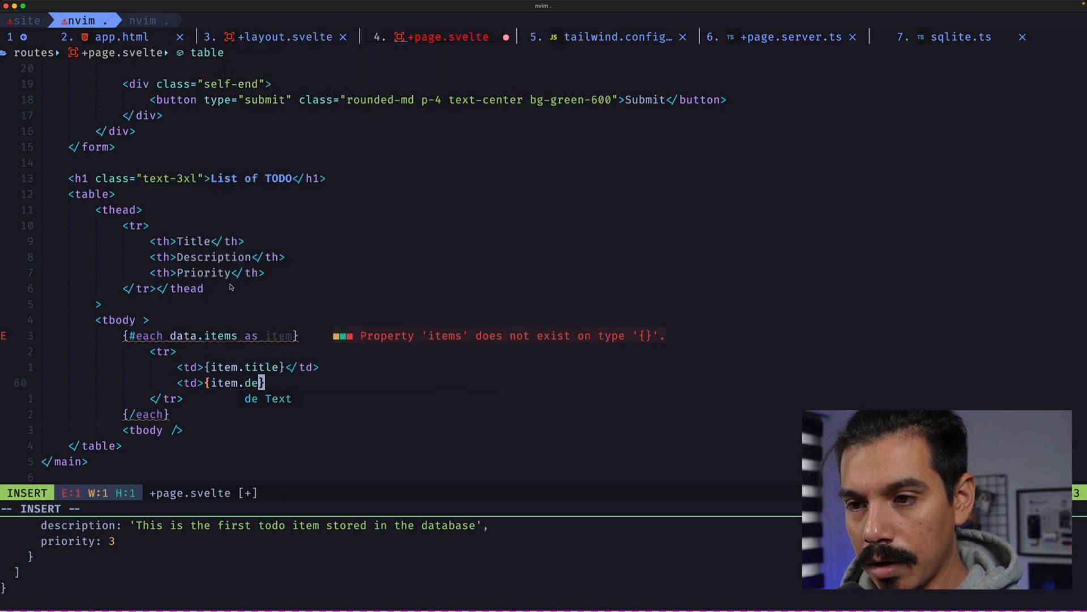
{"action": "type", "text": "item"}
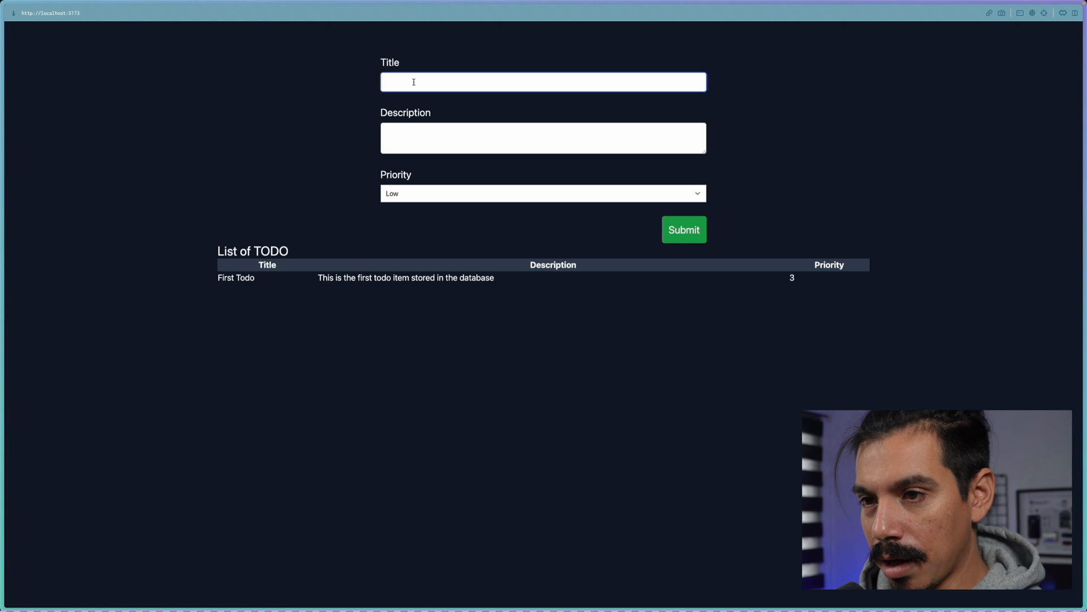
Step: Fill in 'Second Todo Item' and 'Another item into the database', then pick its priority
{"action": "type", "text": "Second Todo"}
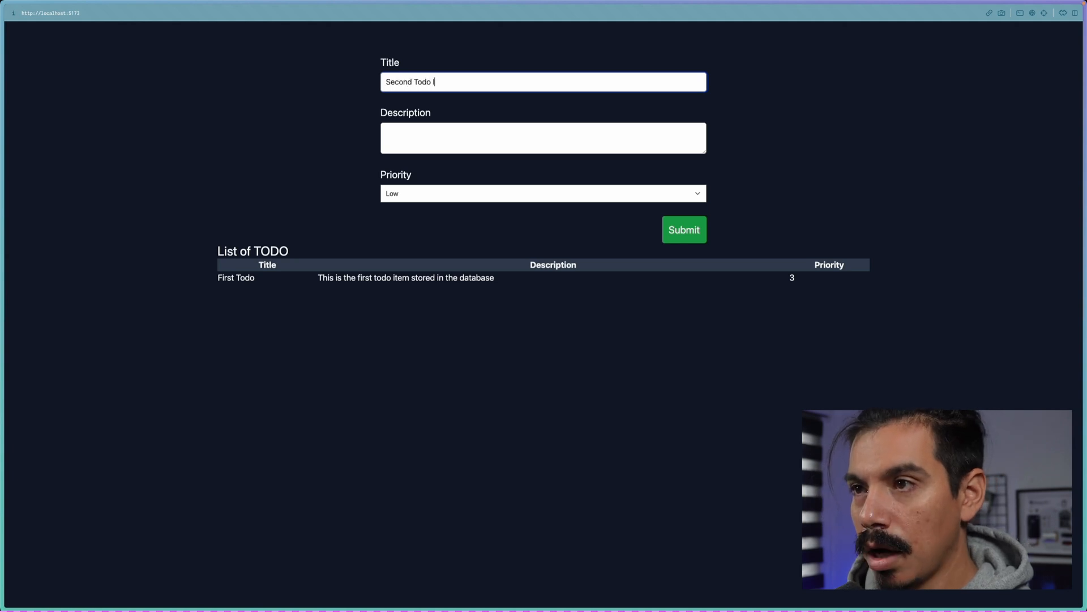
{"action": "type", "text": "Another t"}
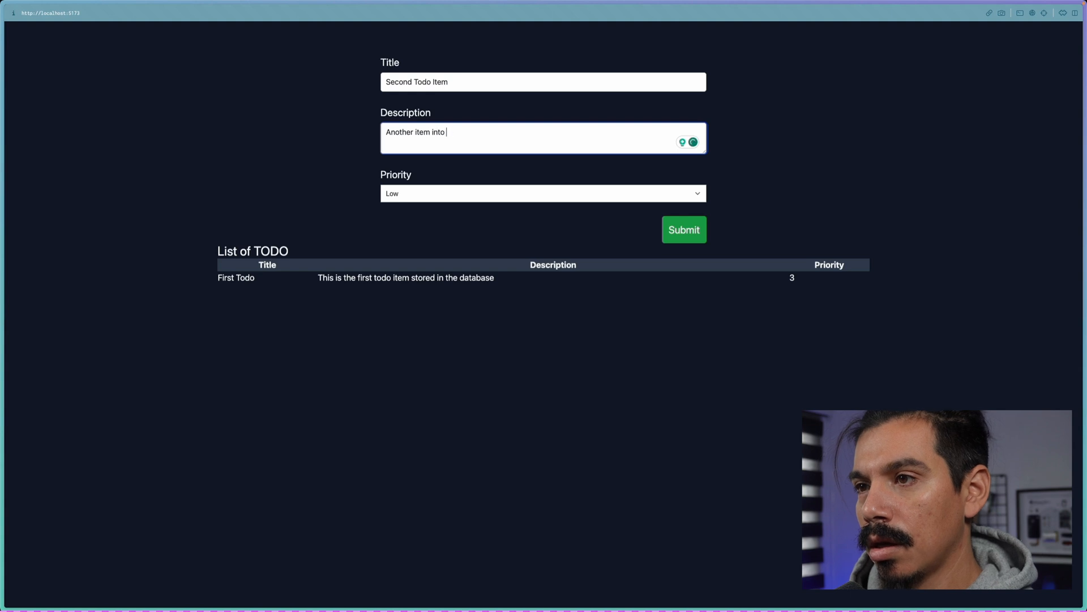
{"action": "type", "text": "the database"}
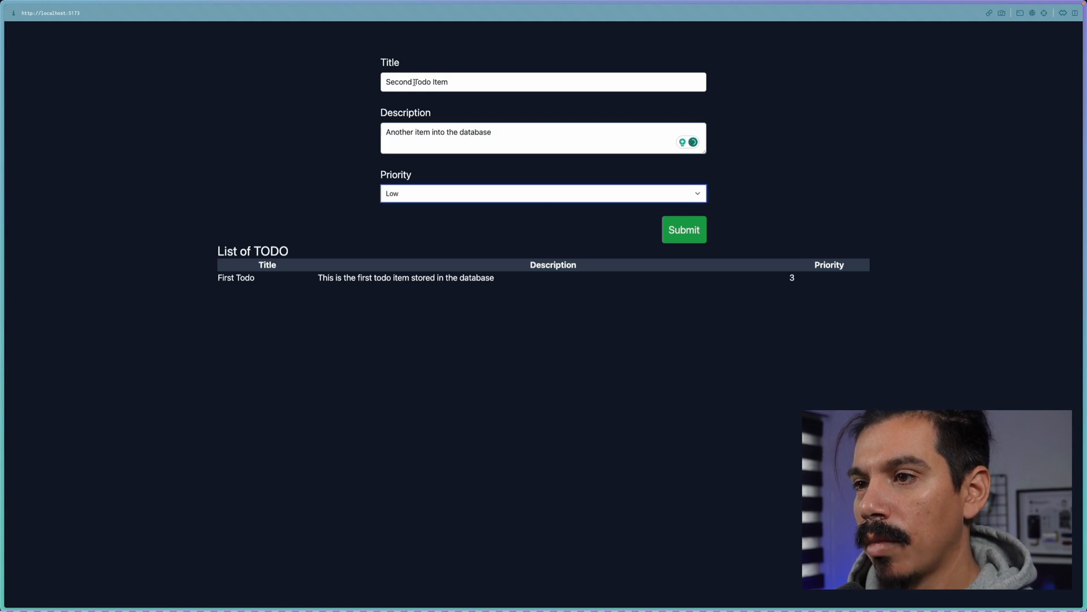
{"action": "left_click", "coordinate": [684, 230]}
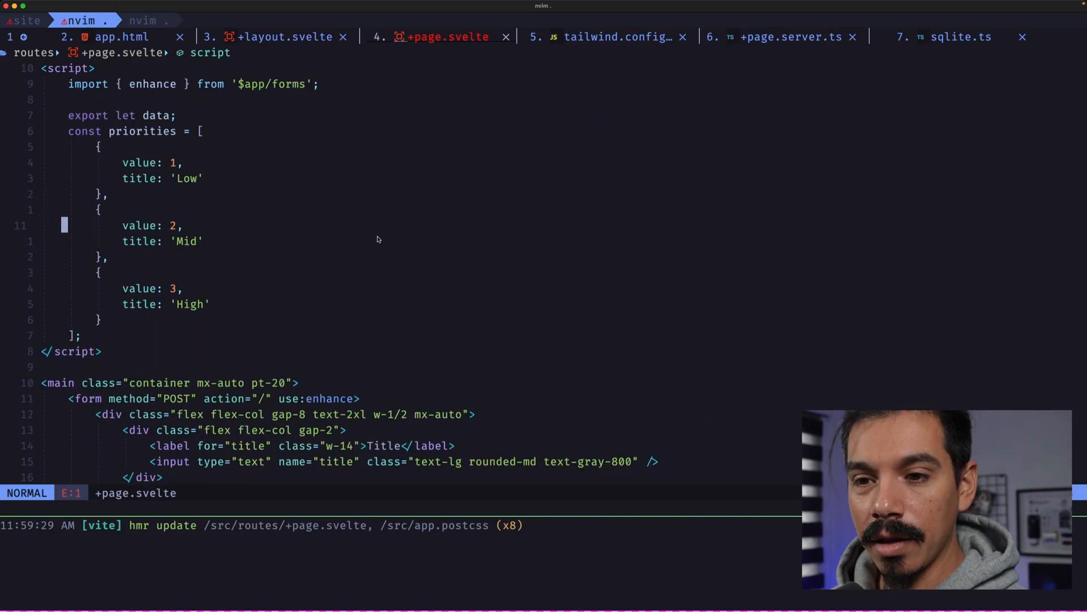
Step: Select the whole load function in +page.server.ts as a visual block for review
{"action": "key", "text": "V"}
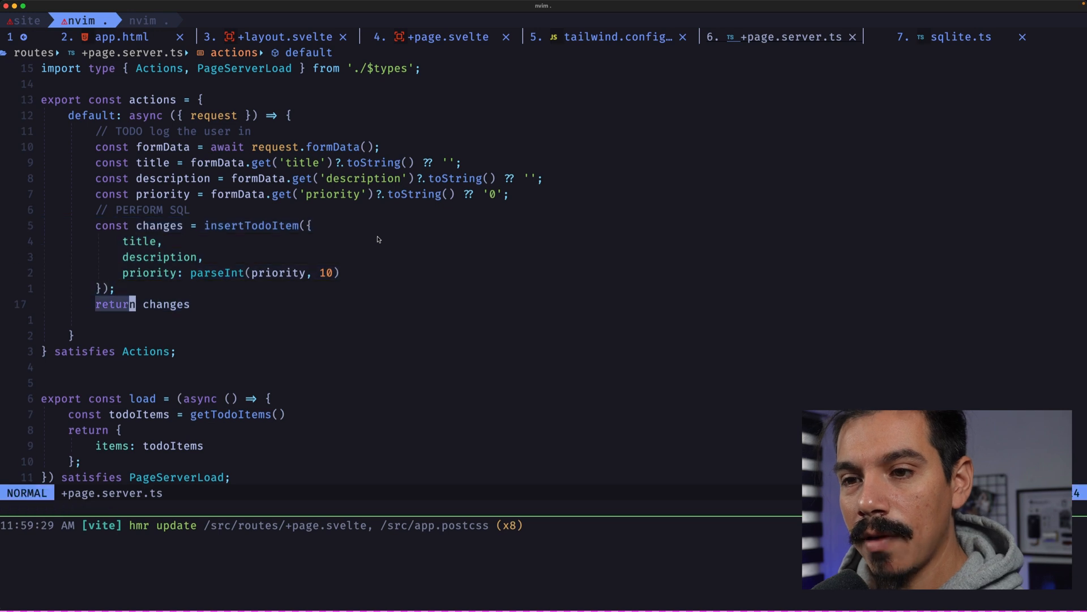
{"action": "key", "text": "V"}
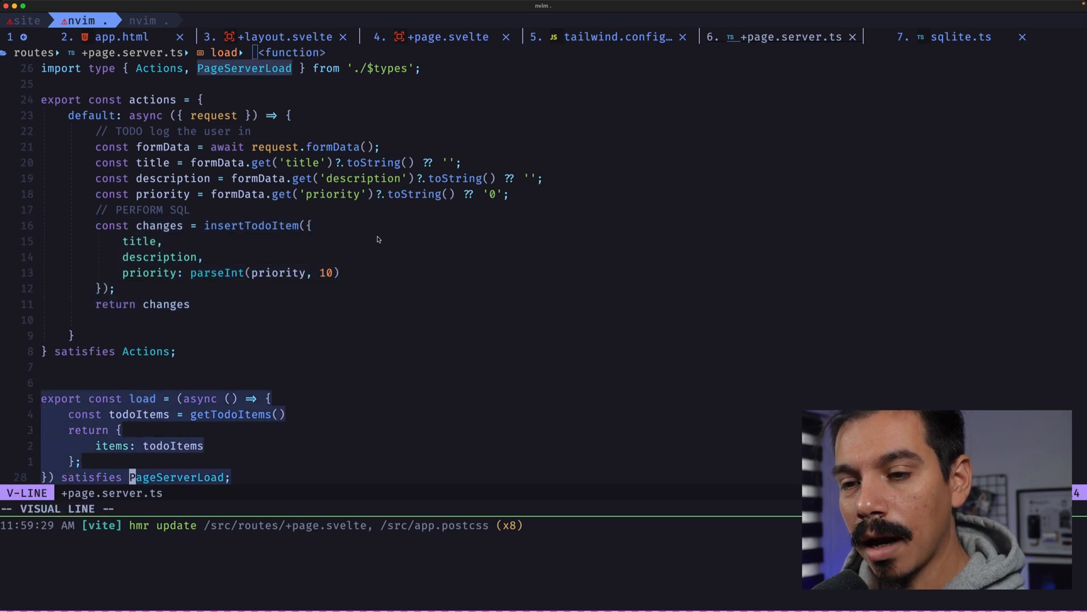